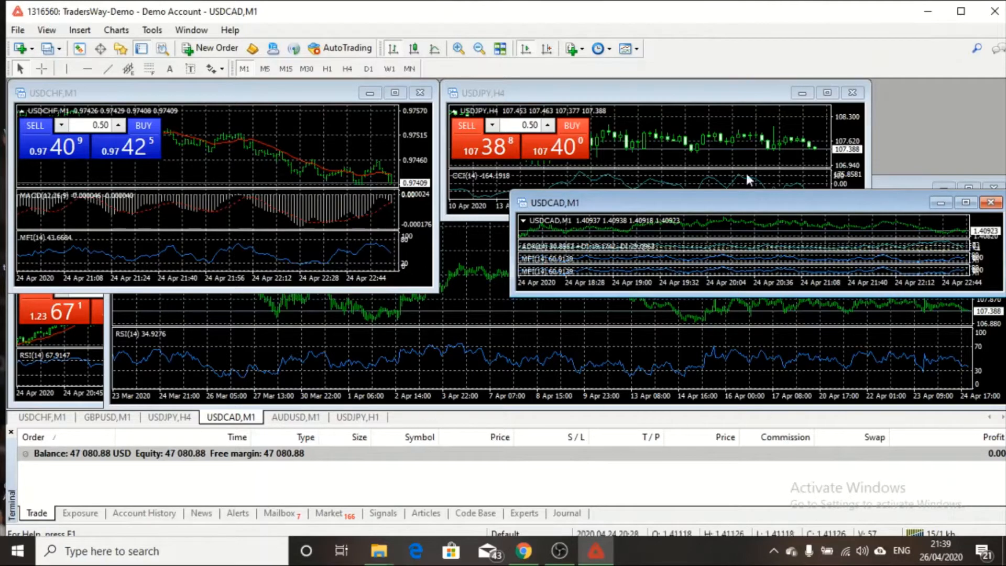
pyautogui.moveTo(648, 142)
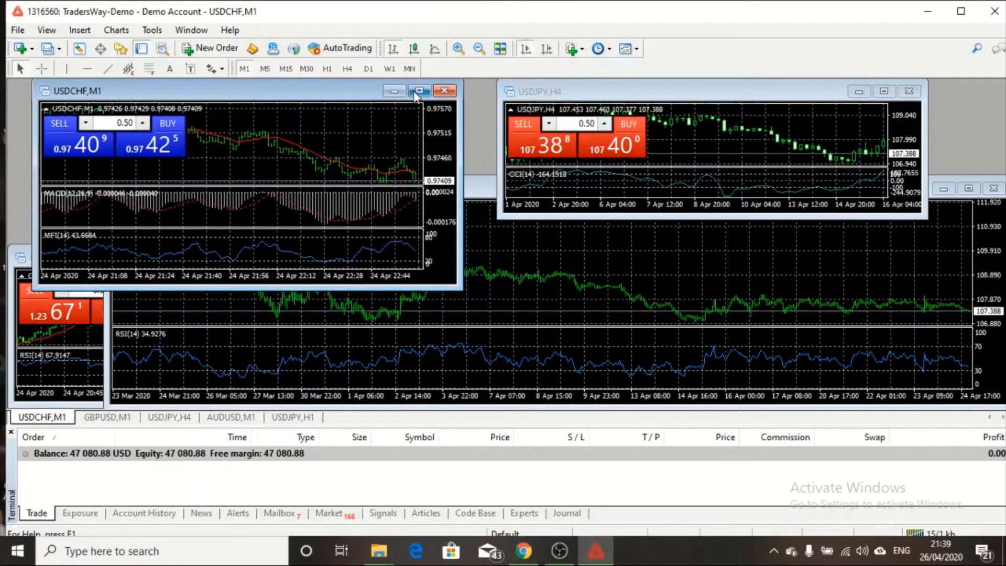
# - Close the USDCAD and USDCHF chart windows, leaving the remaining charts open
pyautogui.click(419, 90)
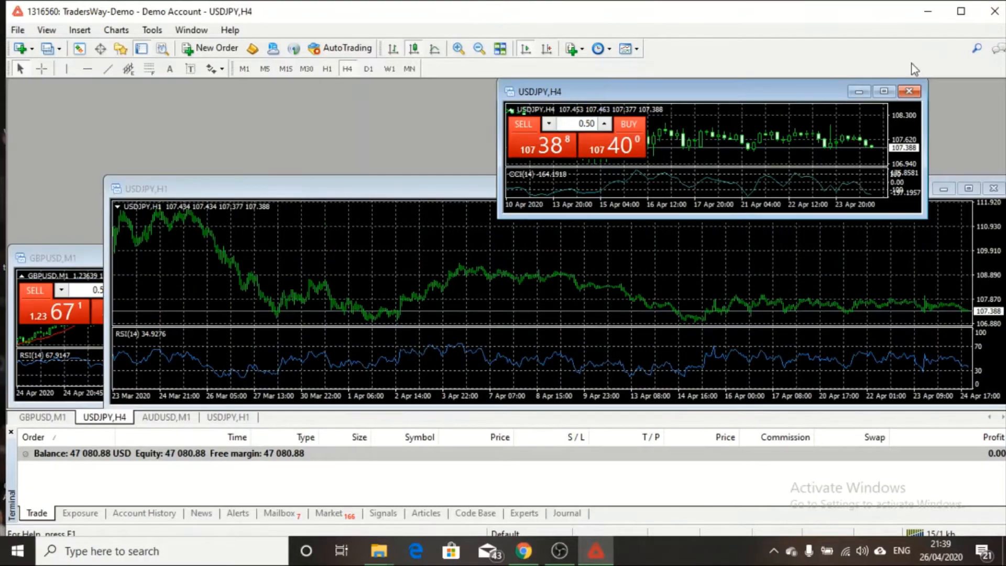
pyautogui.click(583, 123)
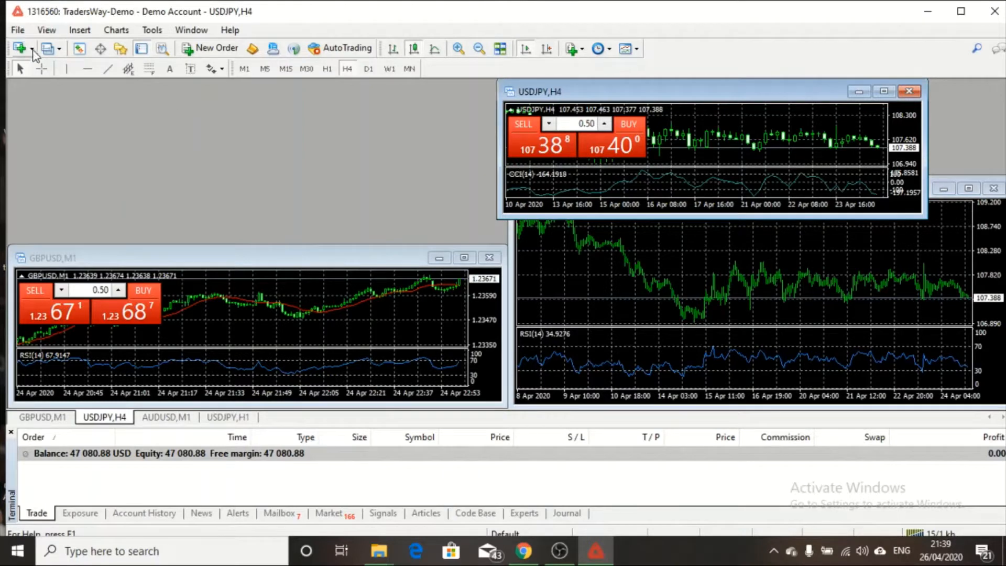
# - Open a new AUDUSD H1 chart from the New Chart symbol list
pyautogui.click(46, 29)
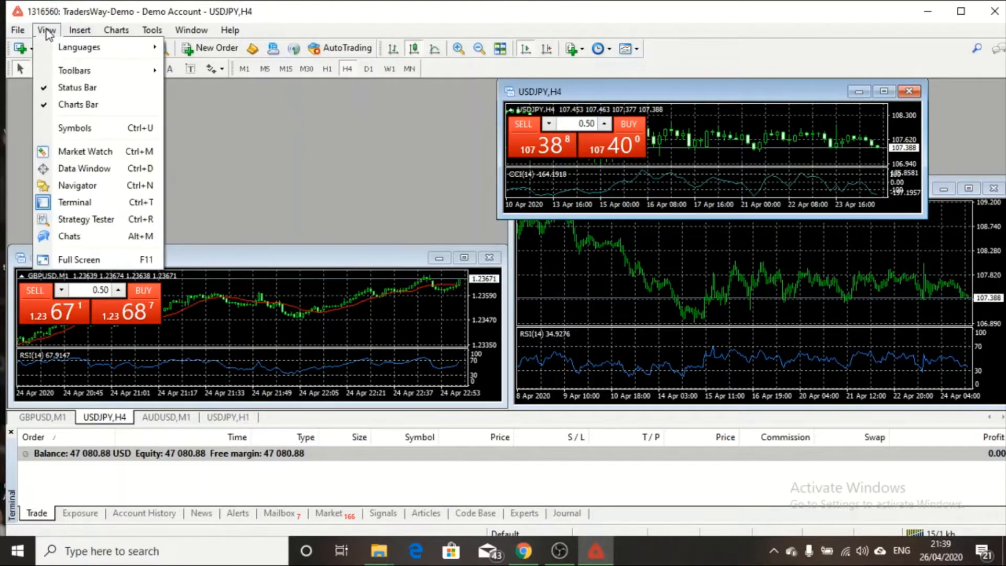
pyautogui.click(18, 29)
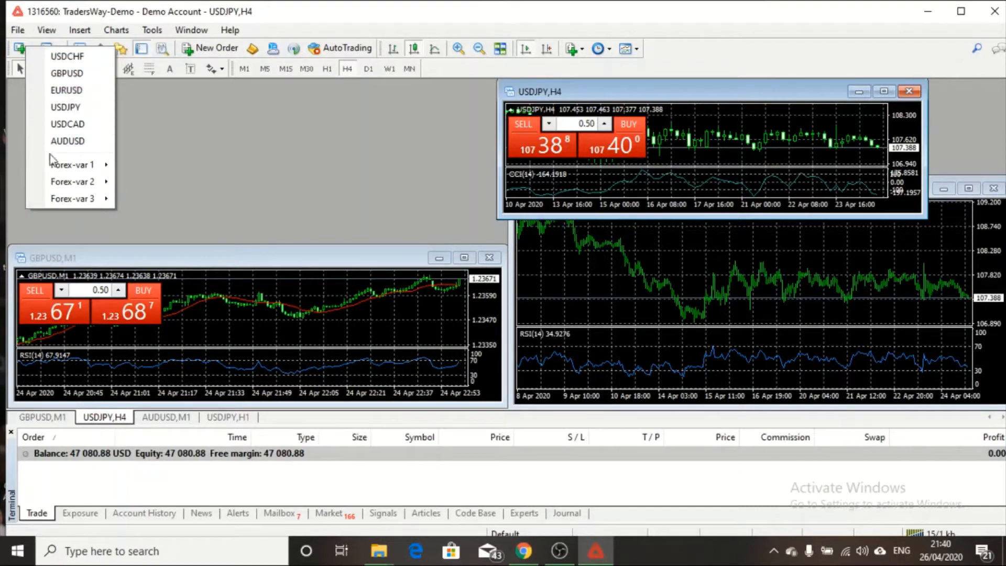
pyautogui.click(67, 141)
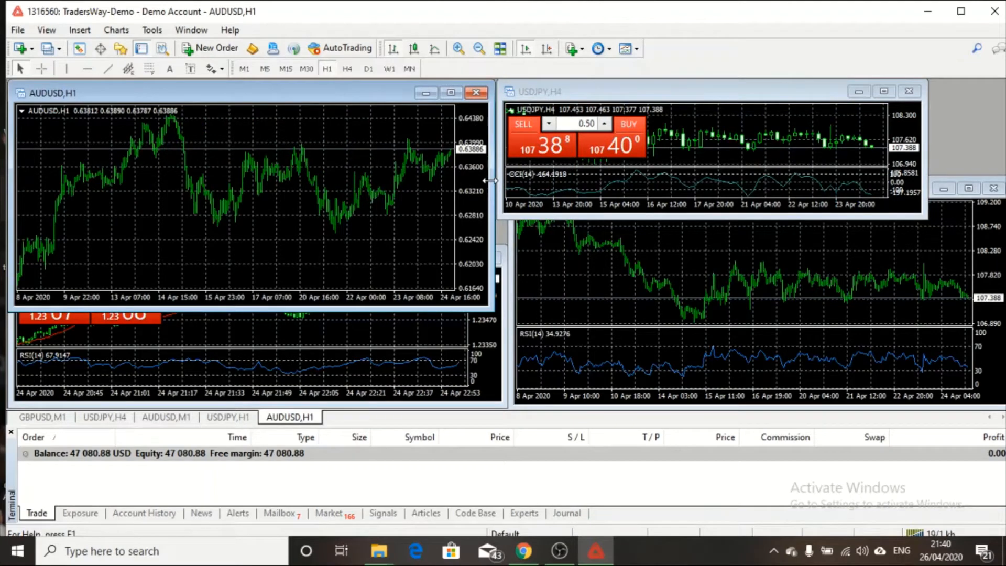
pyautogui.moveTo(270, 103)
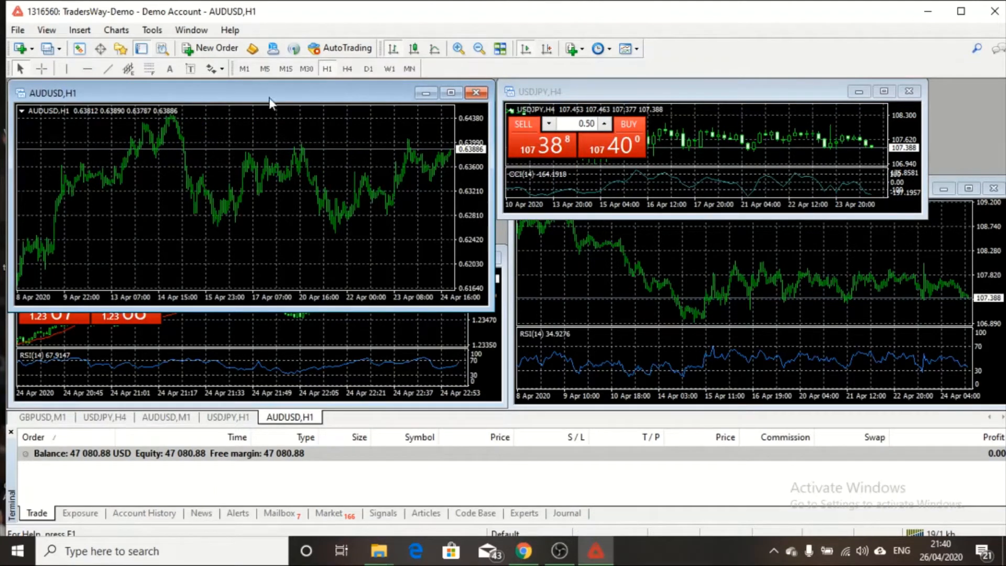
pyautogui.moveTo(410, 247)
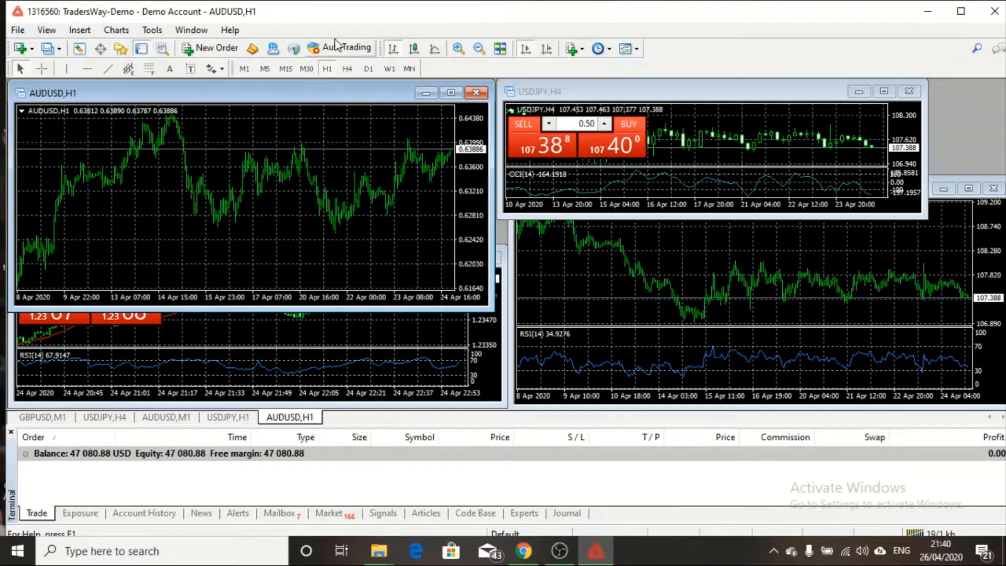
pyautogui.moveTo(427, 82)
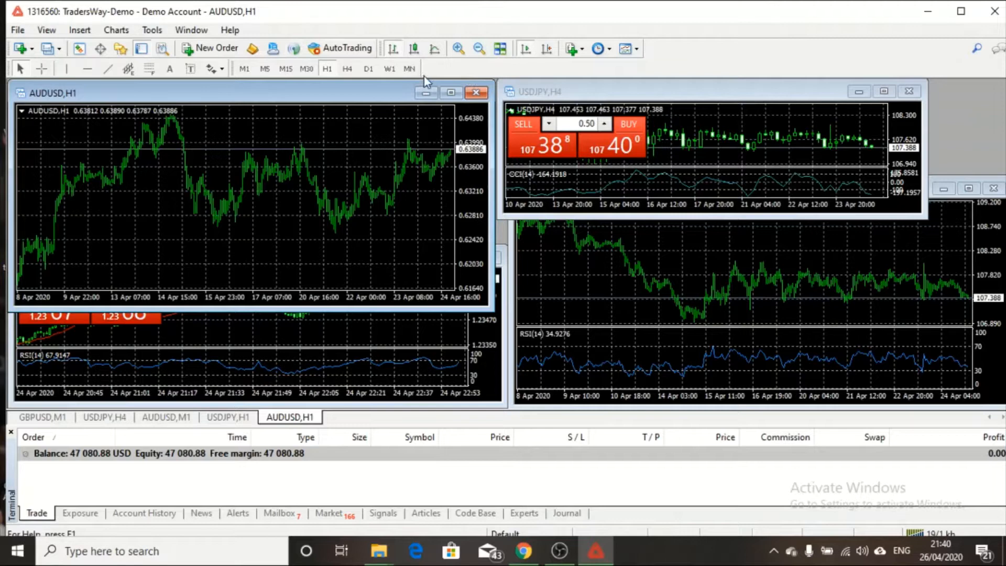
pyautogui.moveTo(244, 71)
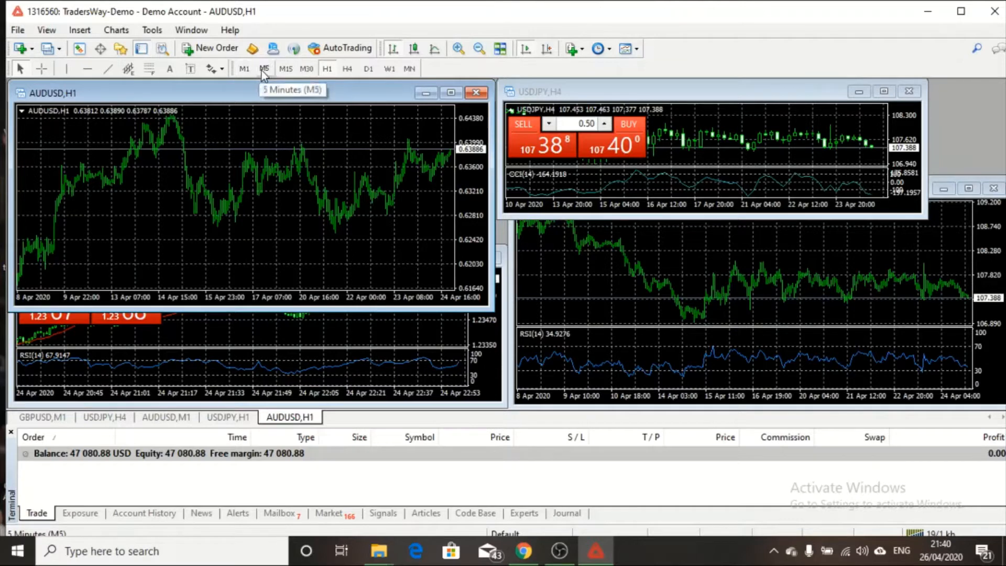
pyautogui.moveTo(308, 71)
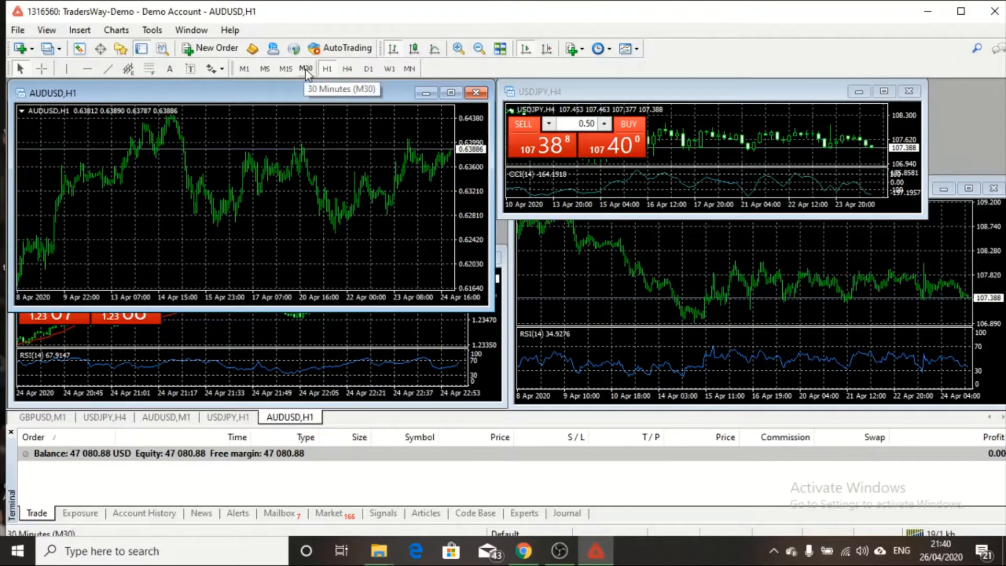
pyautogui.moveTo(369, 76)
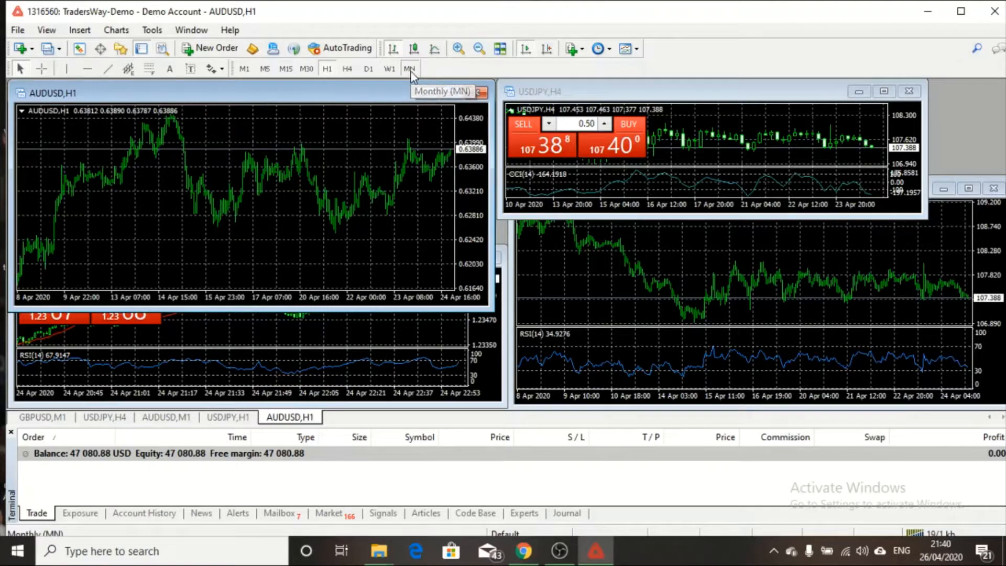
# - Switch the AUDUSD chart through monthly and weekly timeframes down to H4
pyautogui.click(409, 70)
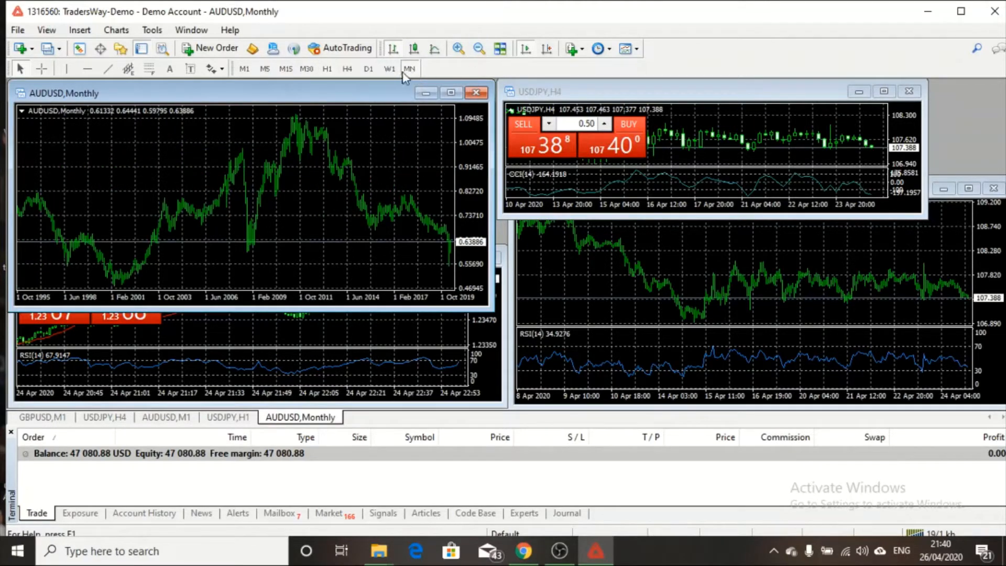
pyautogui.moveTo(410, 76)
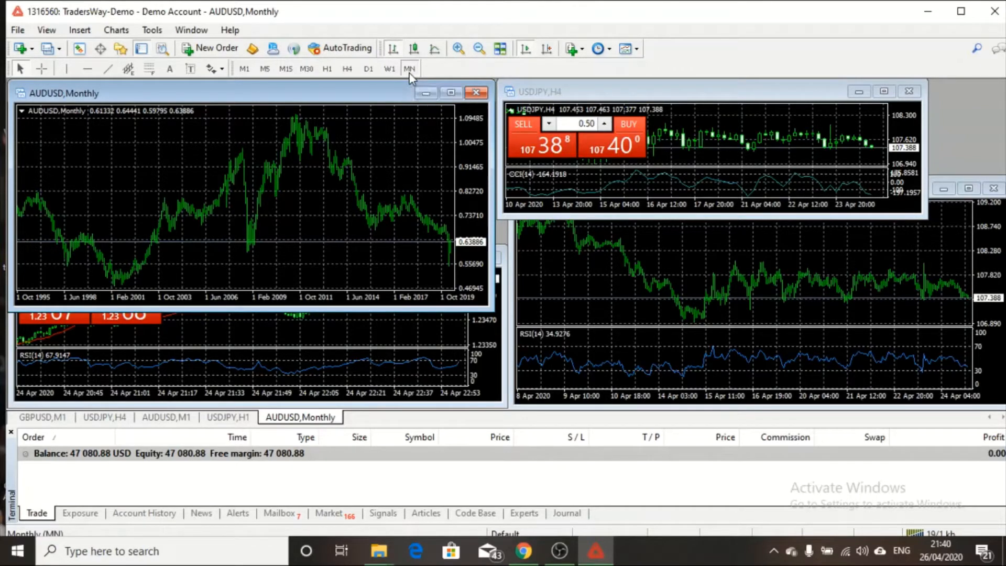
pyautogui.moveTo(390, 69)
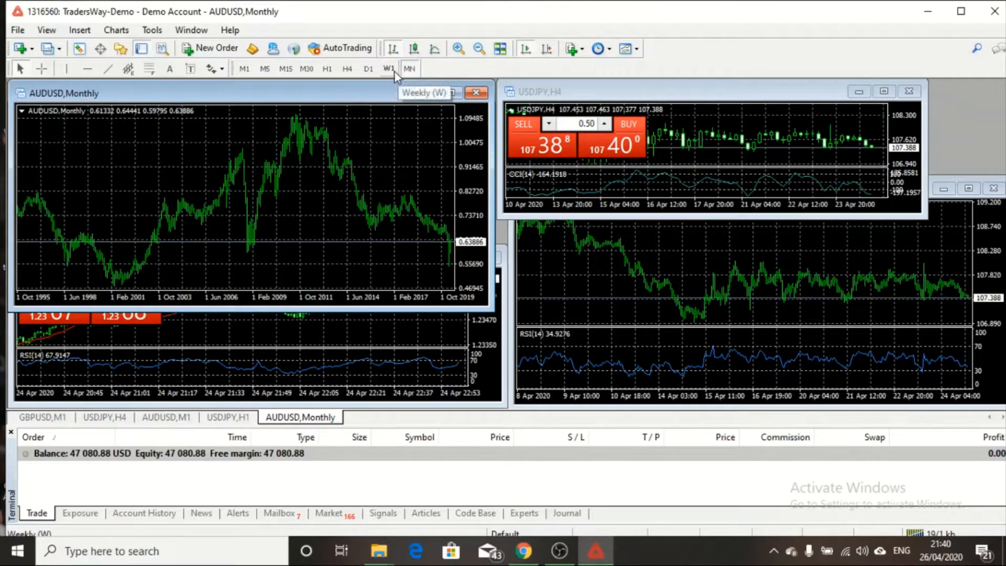
pyautogui.click(389, 70)
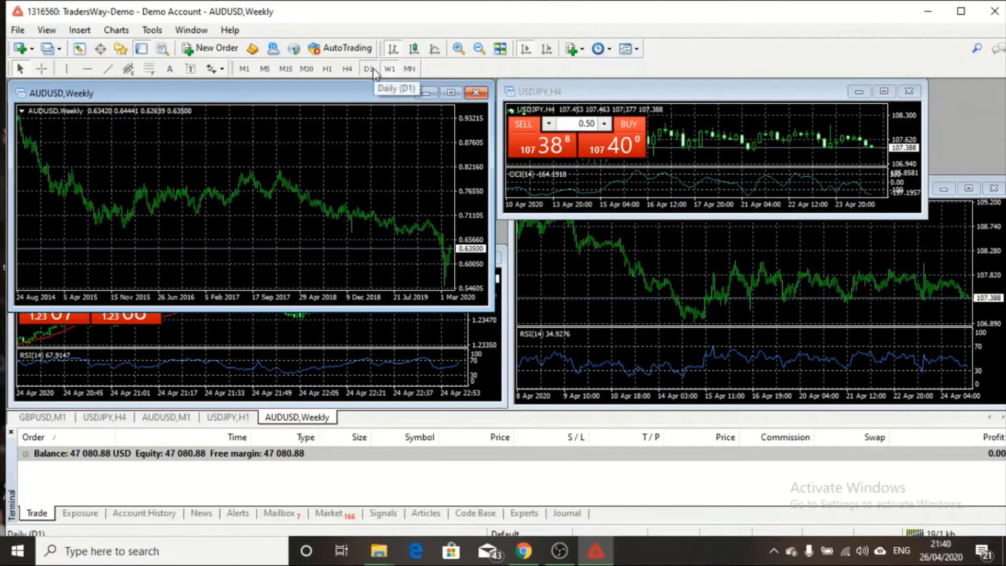
pyautogui.click(347, 69)
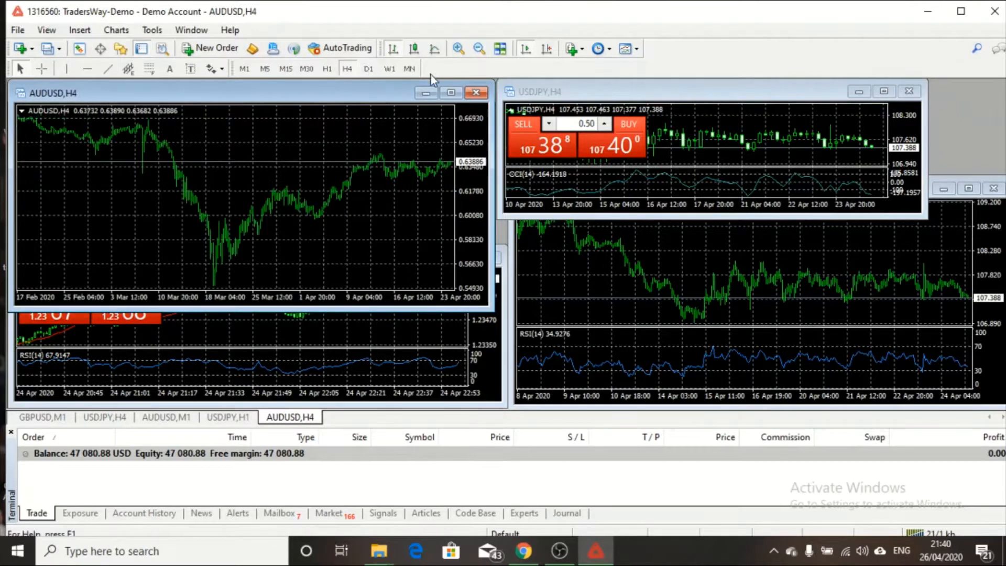
pyautogui.moveTo(513, 74)
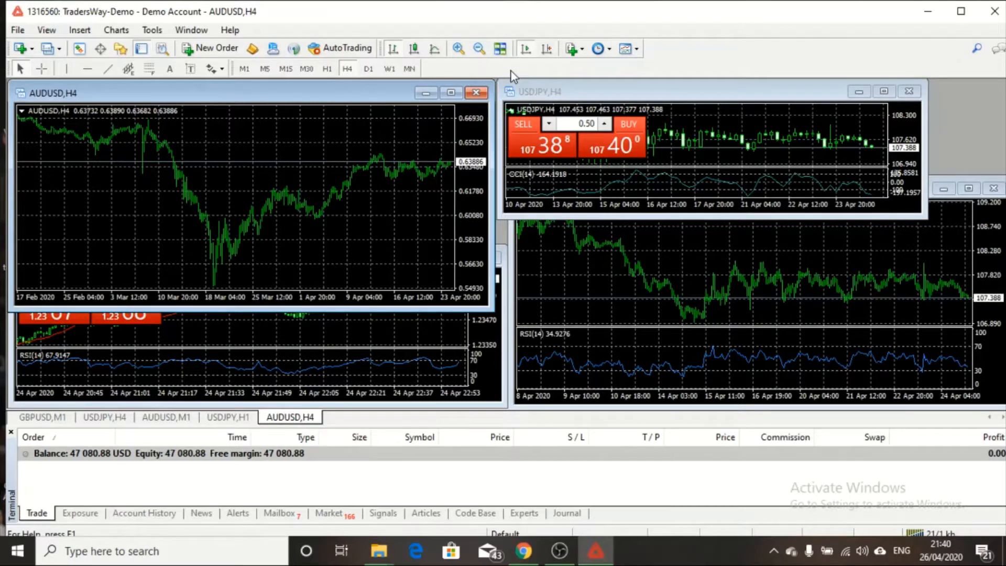
pyautogui.moveTo(426, 56)
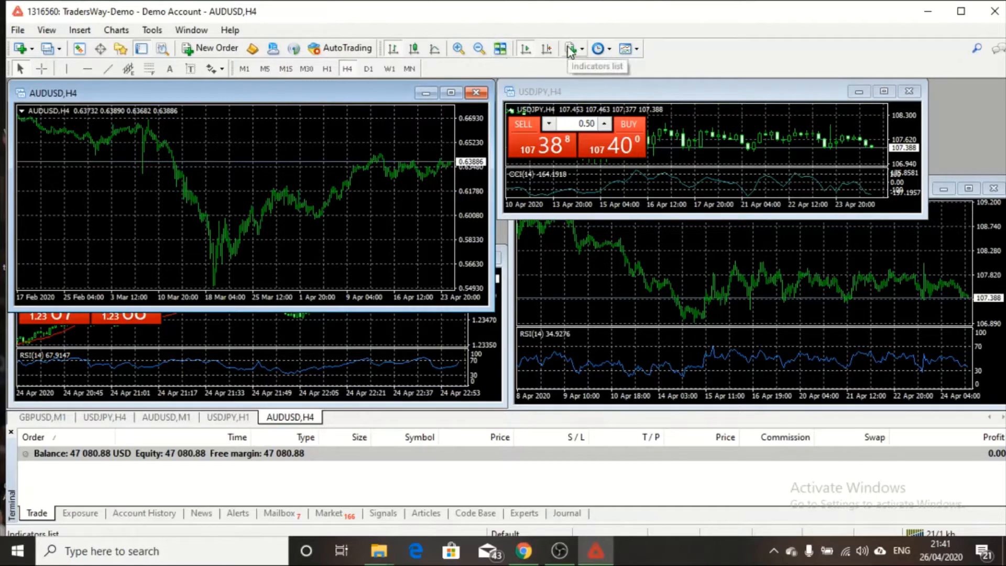
# - Bring up the indicators list over the AUDUSD H4 chart
pyautogui.click(571, 48)
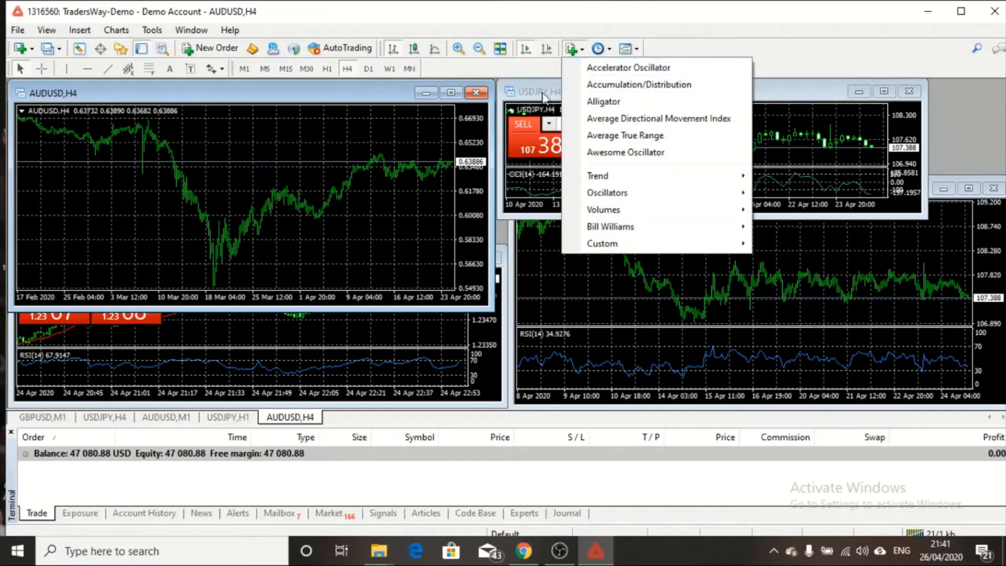
pyautogui.moveTo(613, 178)
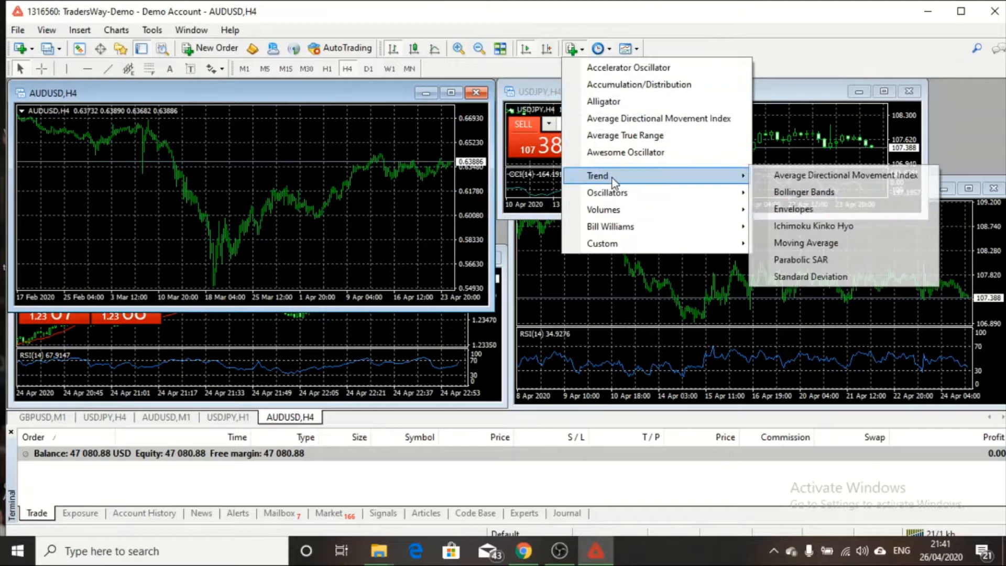
pyautogui.moveTo(803, 192)
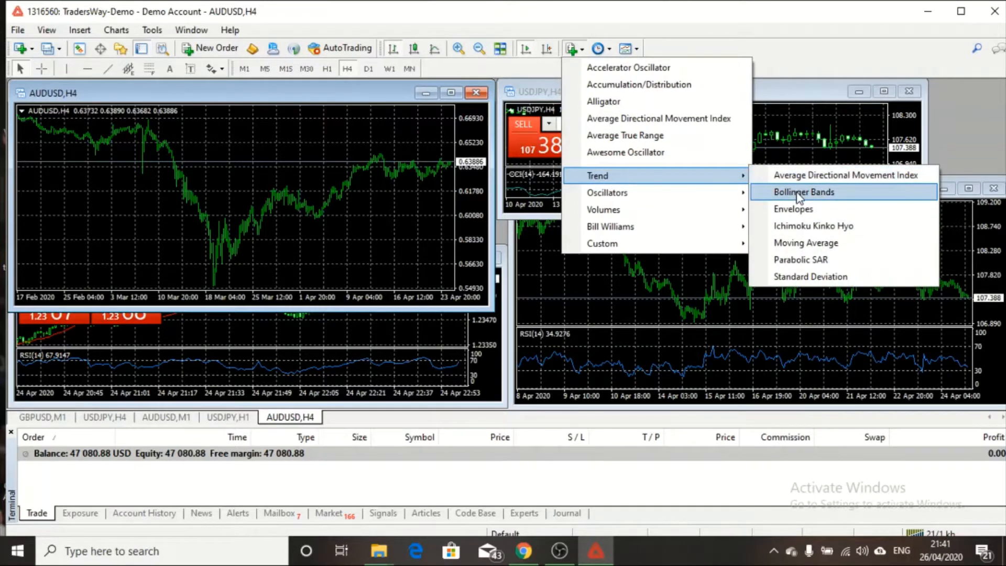
pyautogui.moveTo(798, 227)
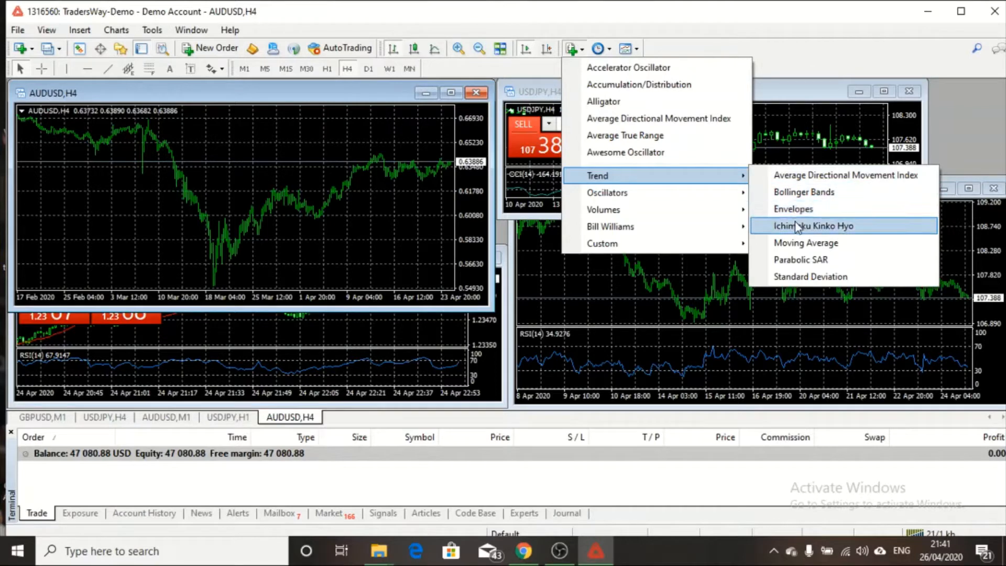
pyautogui.moveTo(803, 243)
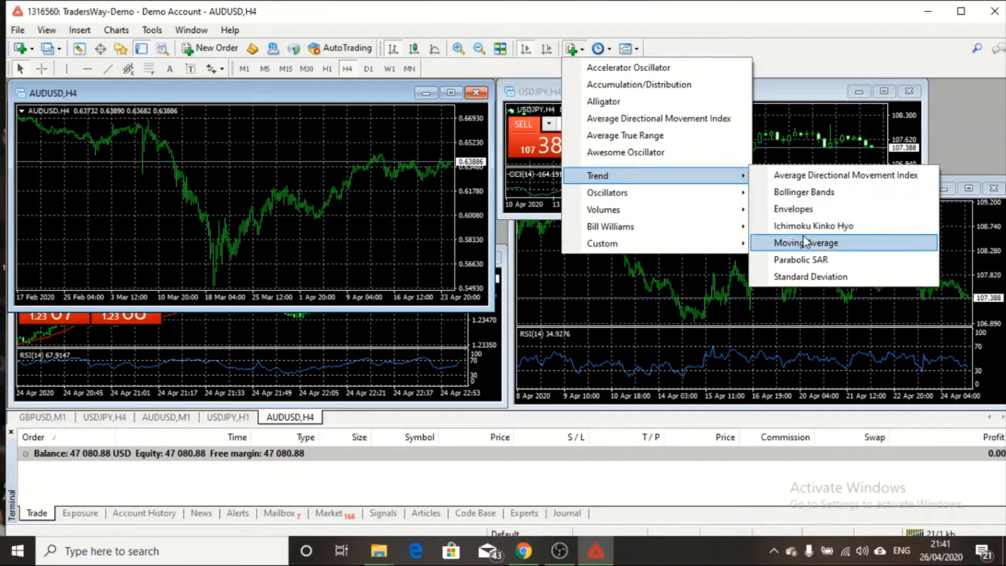
pyautogui.moveTo(705, 162)
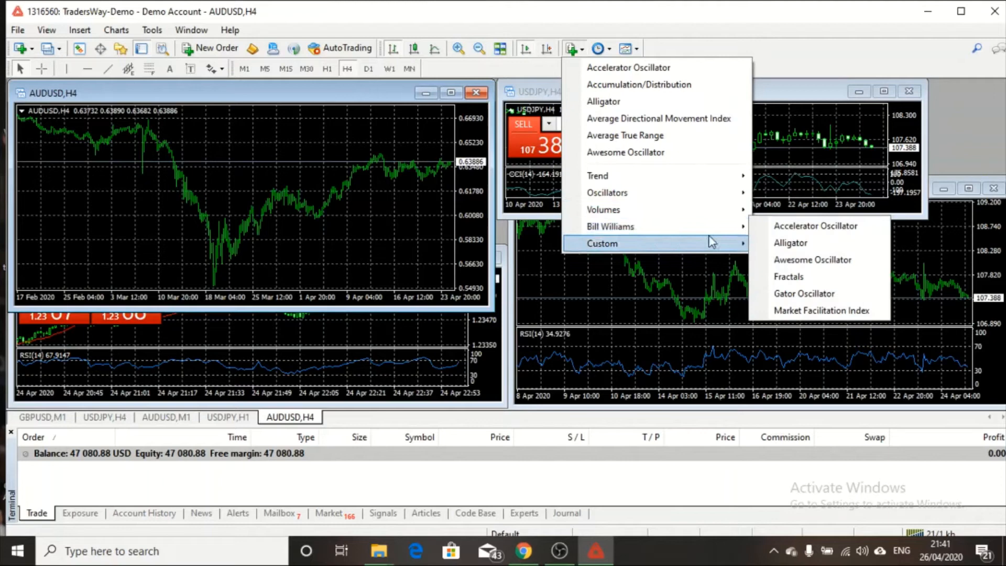
pyautogui.moveTo(636, 84)
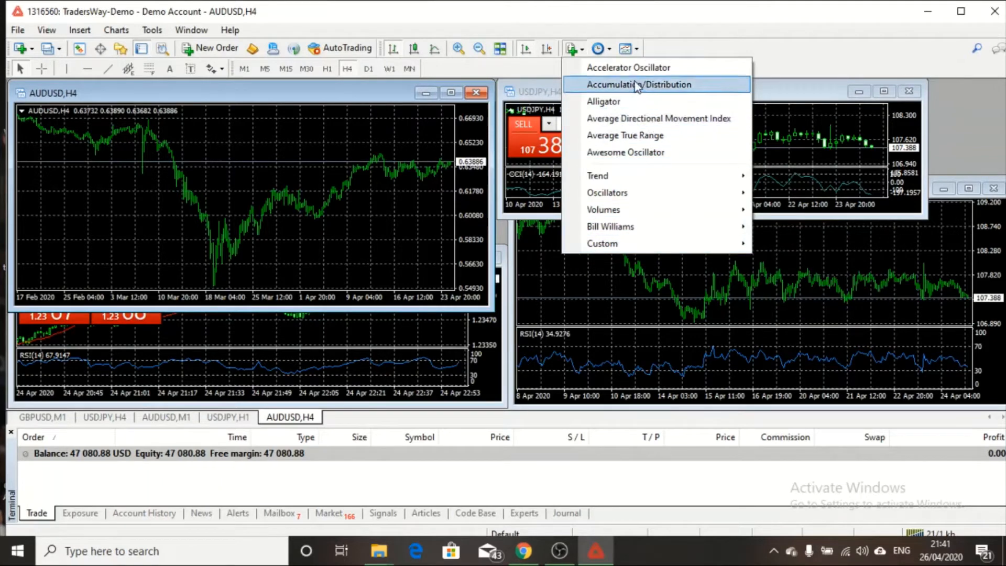
pyautogui.moveTo(621, 105)
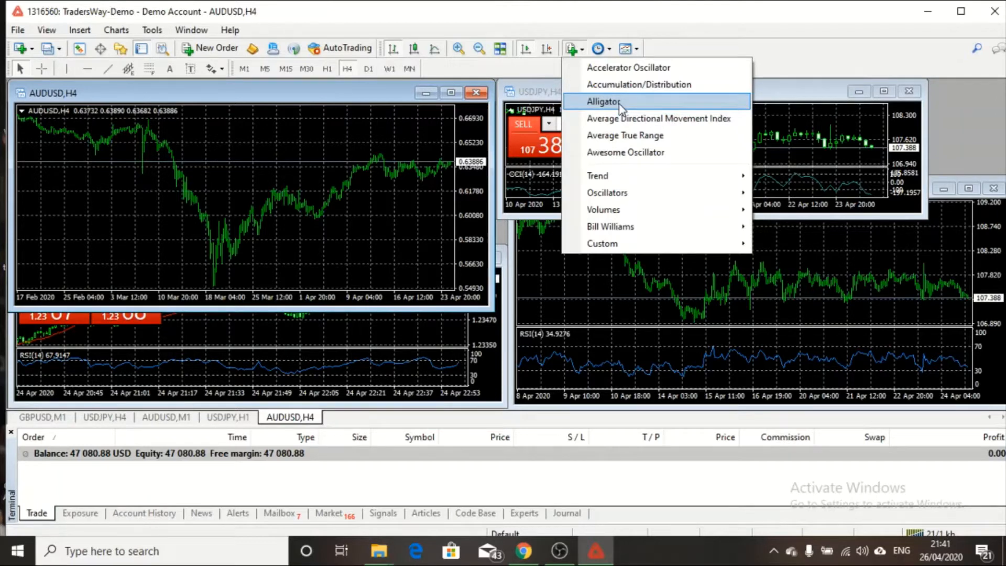
pyautogui.moveTo(611, 136)
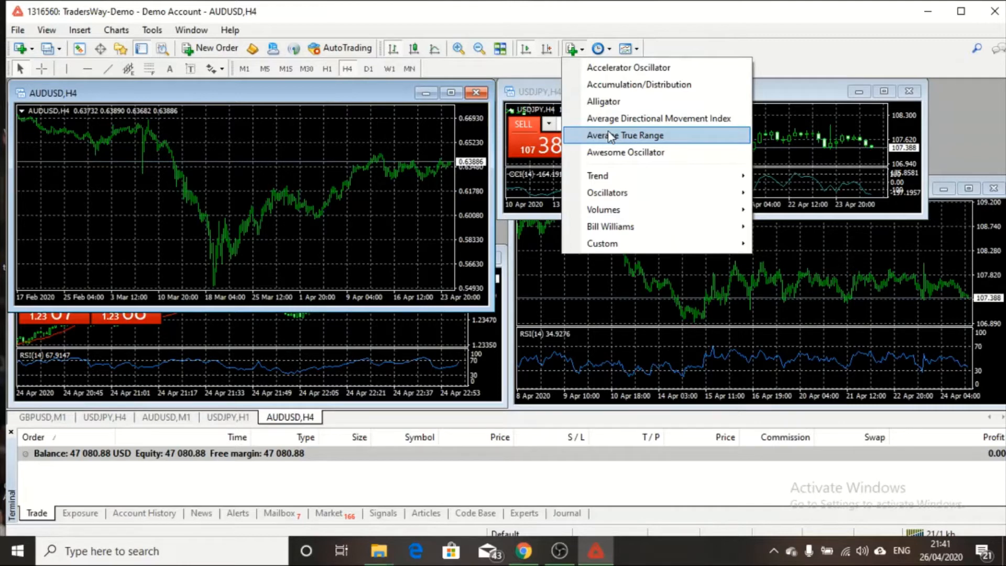
pyautogui.moveTo(624, 162)
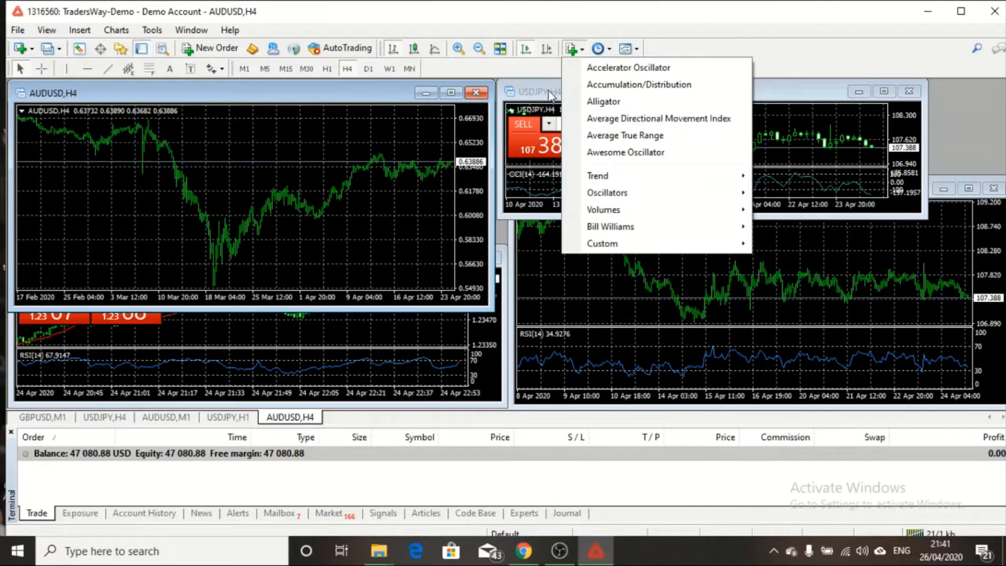
pyautogui.moveTo(620, 164)
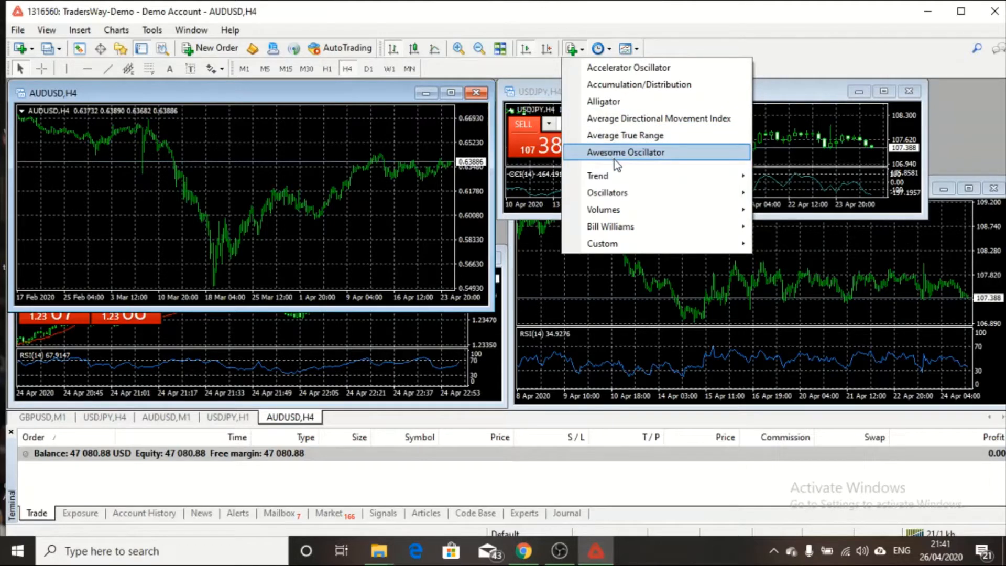
pyautogui.moveTo(625, 138)
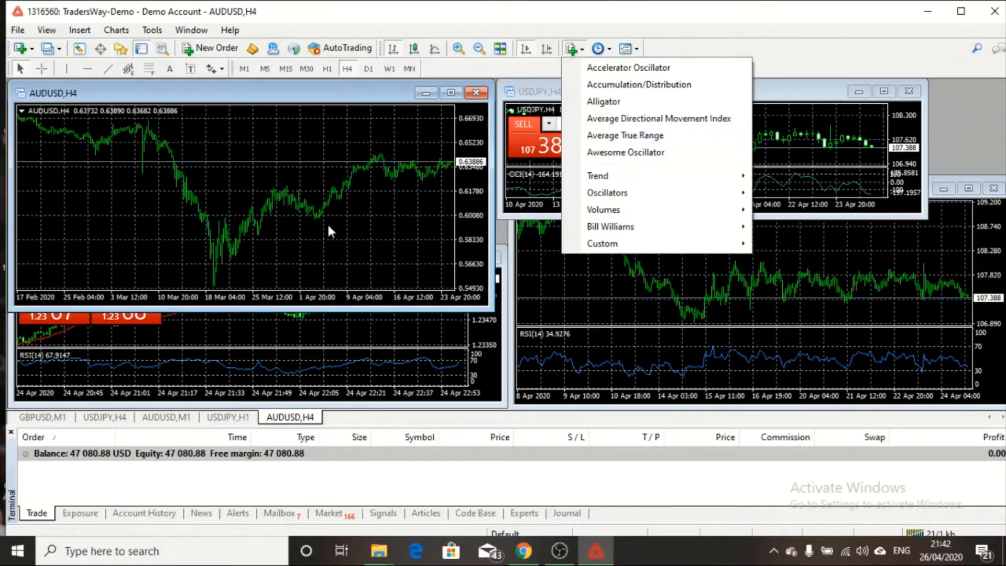
pyautogui.moveTo(447, 278)
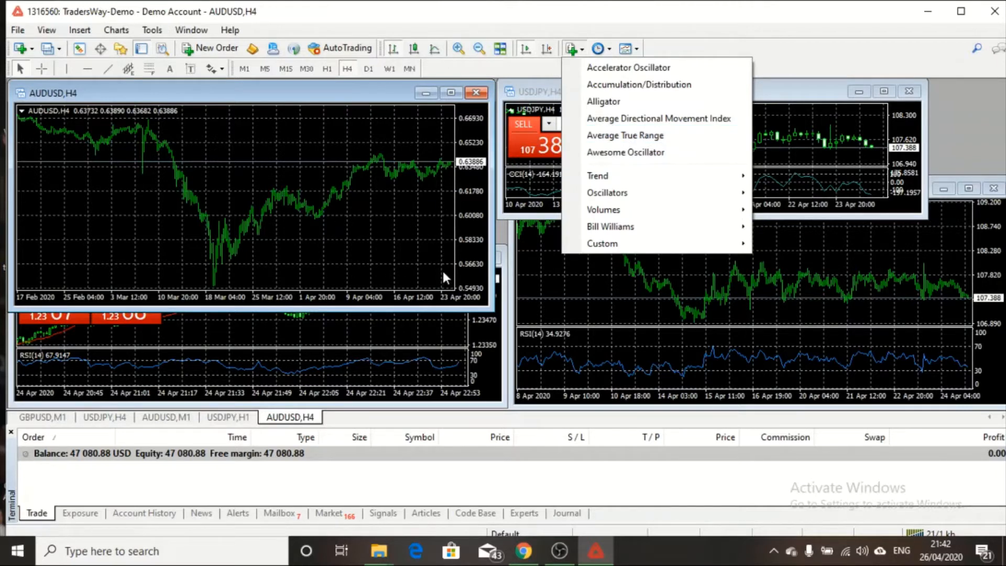
pyautogui.moveTo(457, 248)
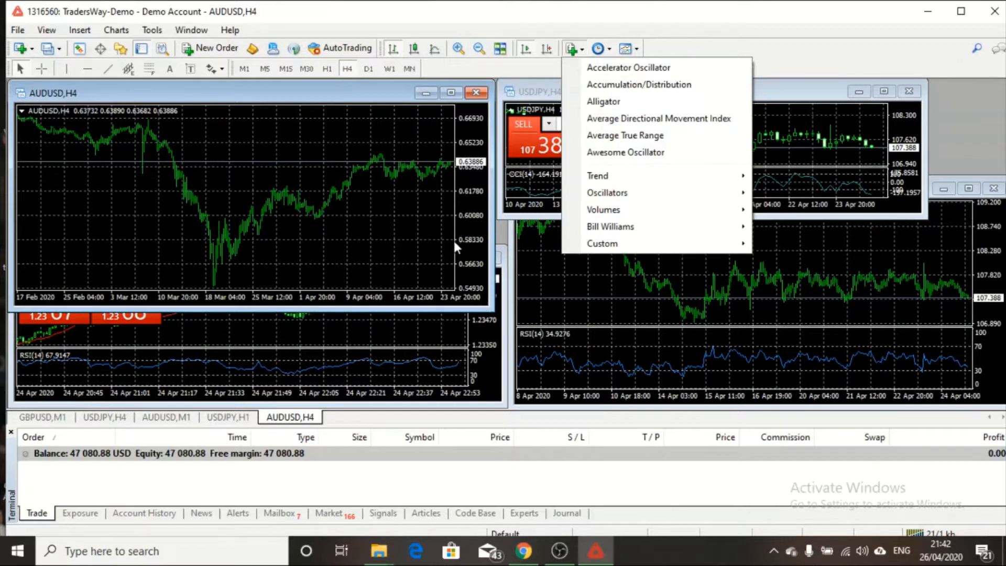
pyautogui.moveTo(658, 302)
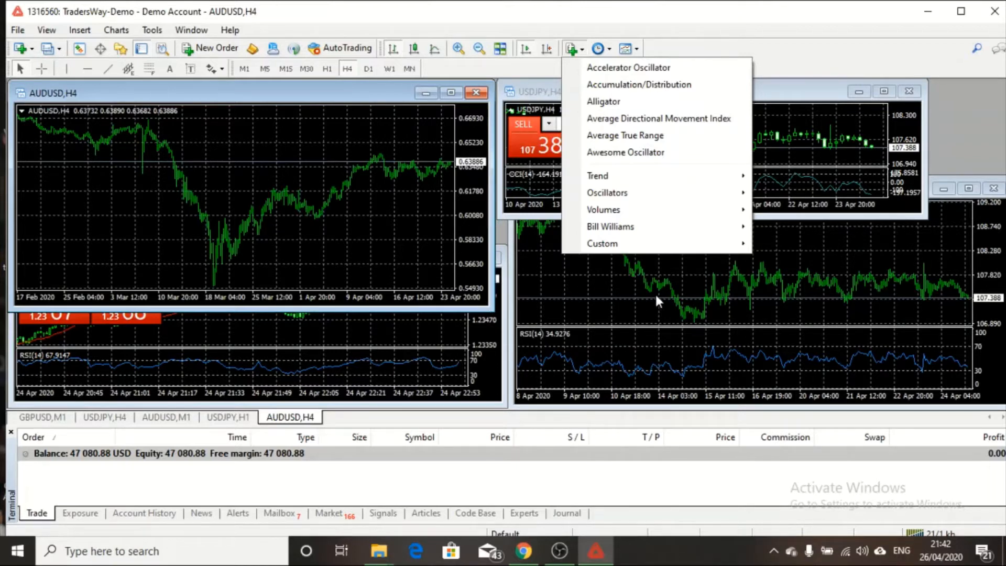
pyautogui.moveTo(649, 312)
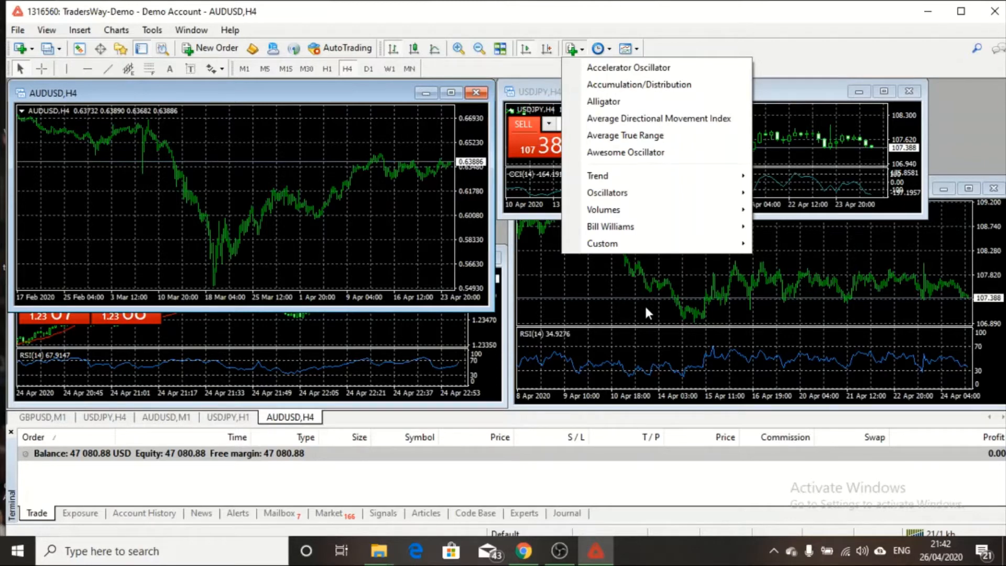
pyautogui.moveTo(604, 209)
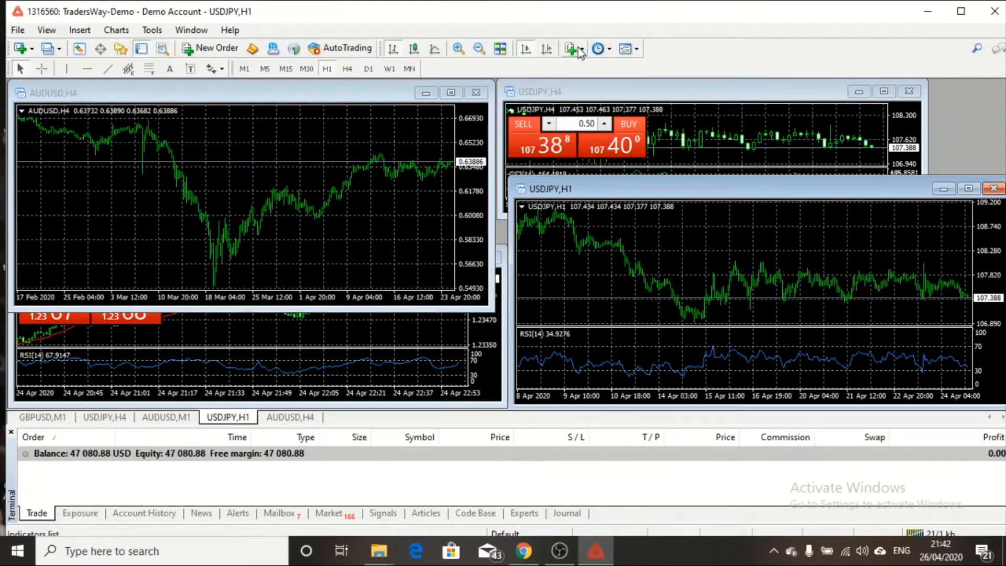
pyautogui.click(571, 49)
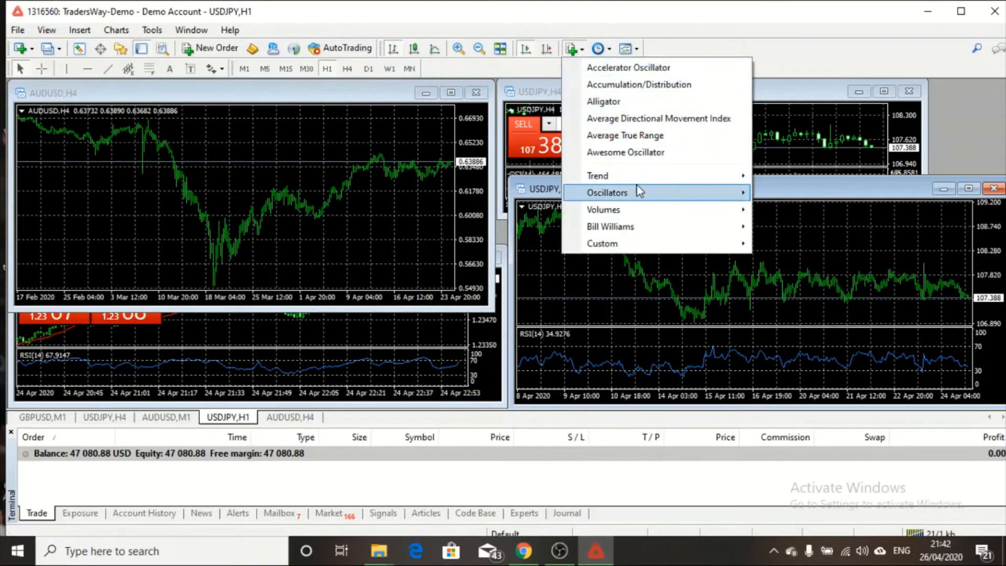
pyautogui.moveTo(628, 193)
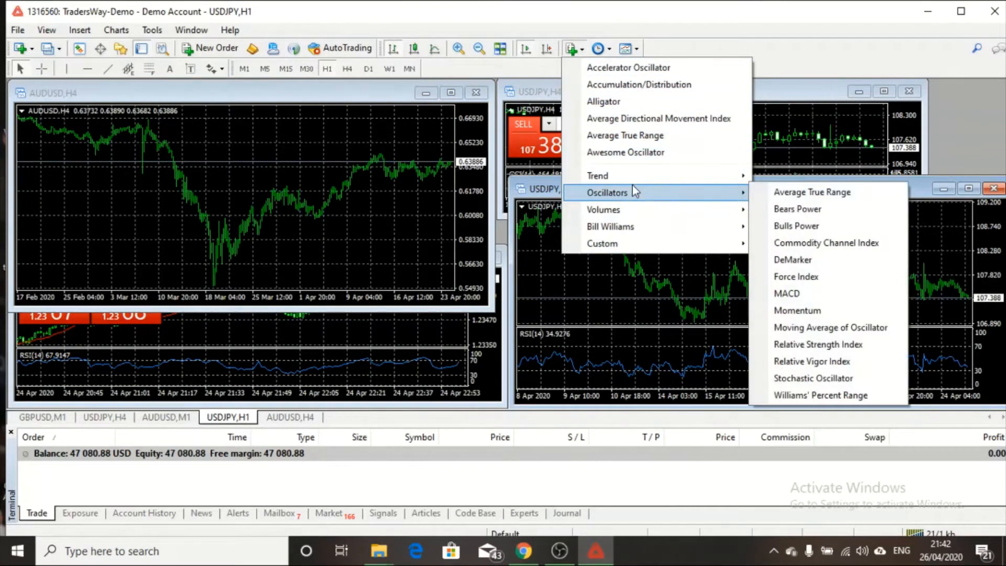
pyautogui.moveTo(625, 176)
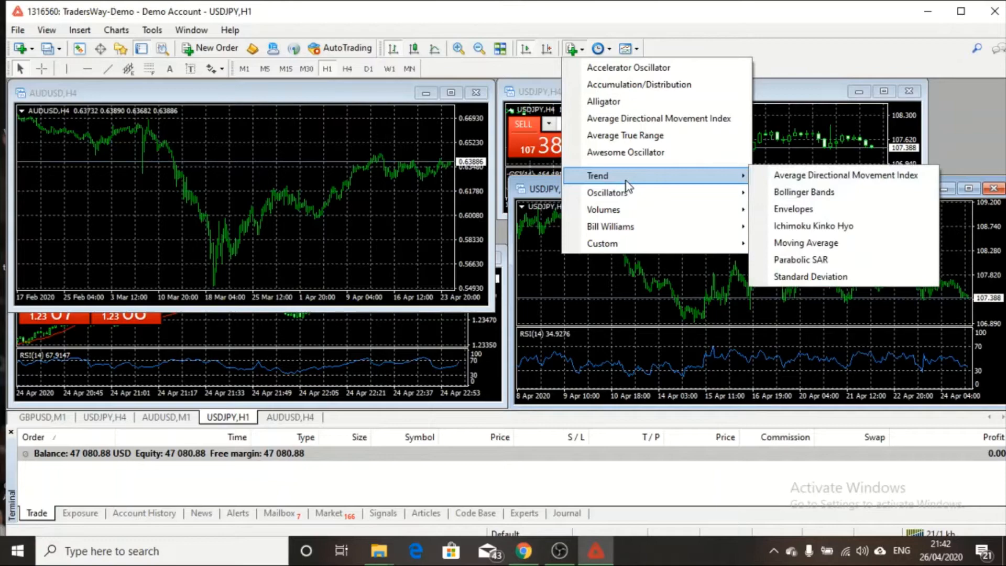
pyautogui.moveTo(626, 217)
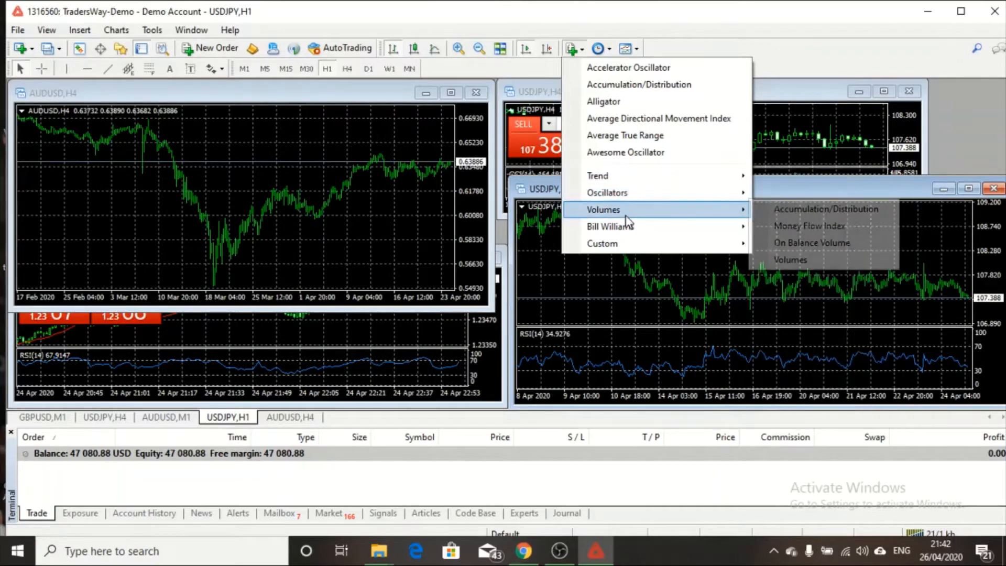
pyautogui.moveTo(626, 226)
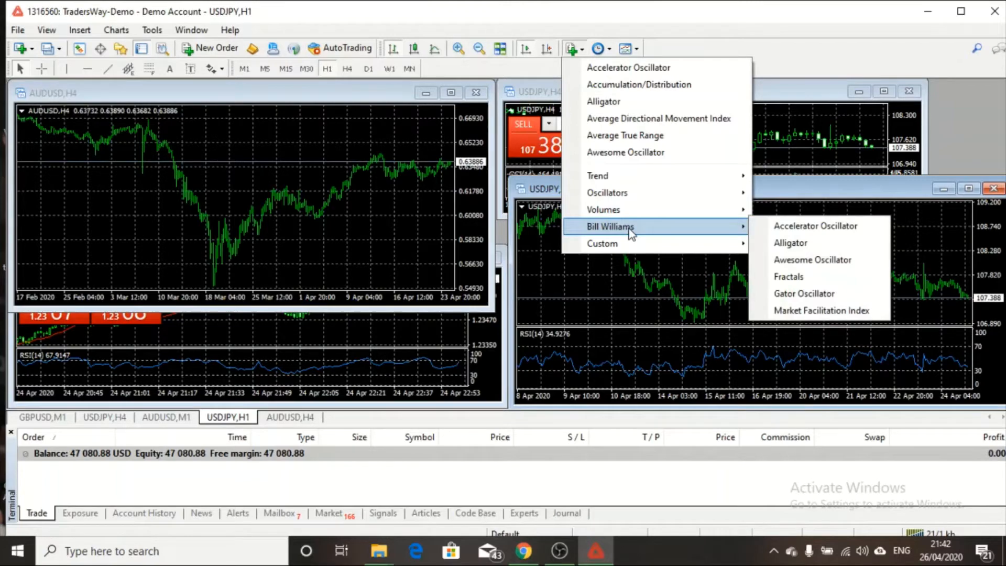
pyautogui.moveTo(632, 239)
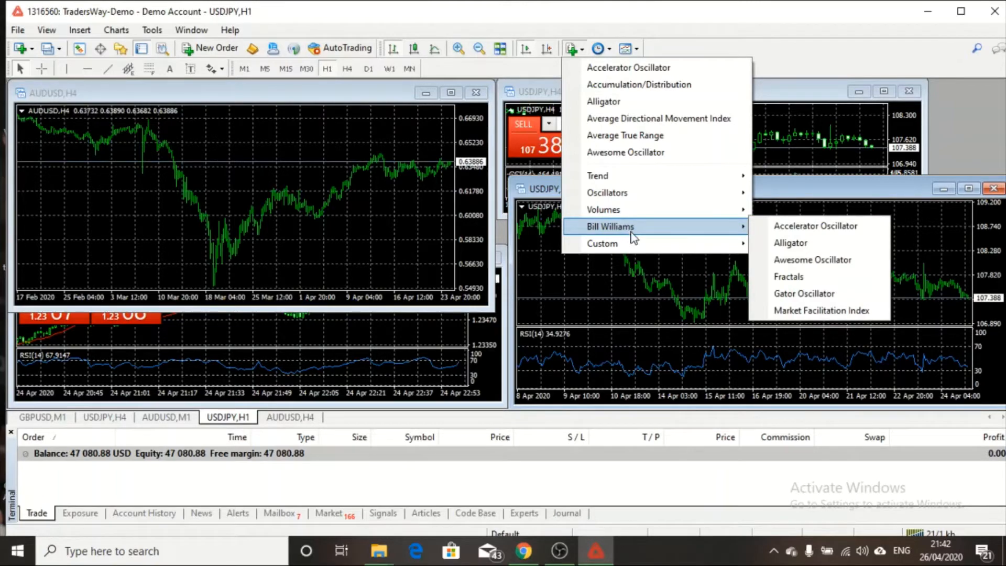
pyautogui.moveTo(637, 243)
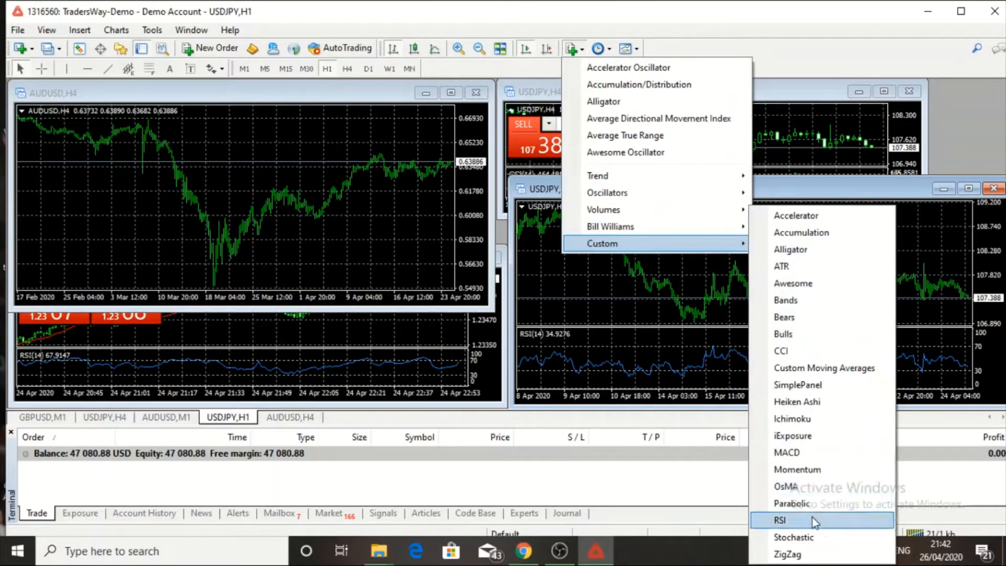
pyautogui.click(780, 520)
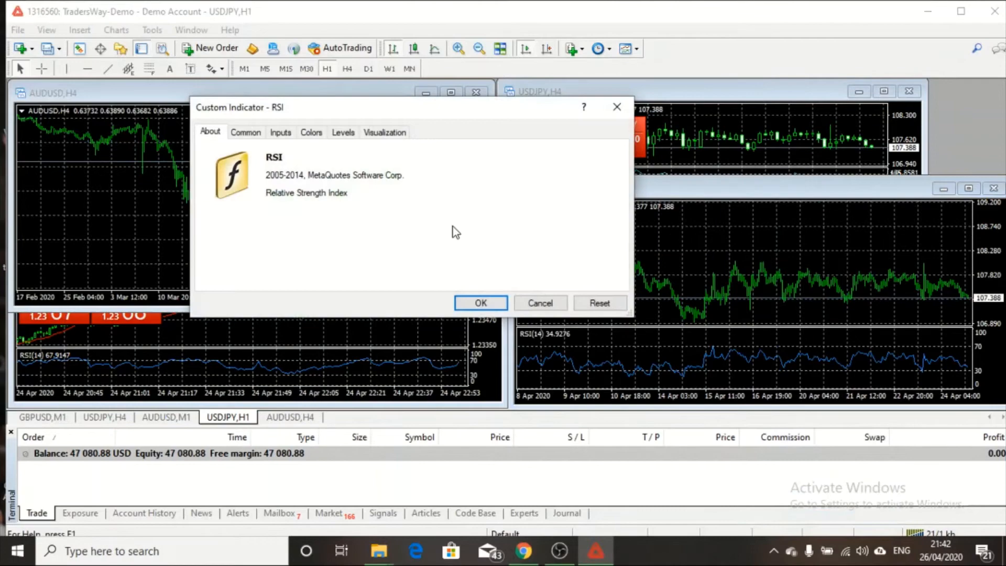
pyautogui.moveTo(632, 362)
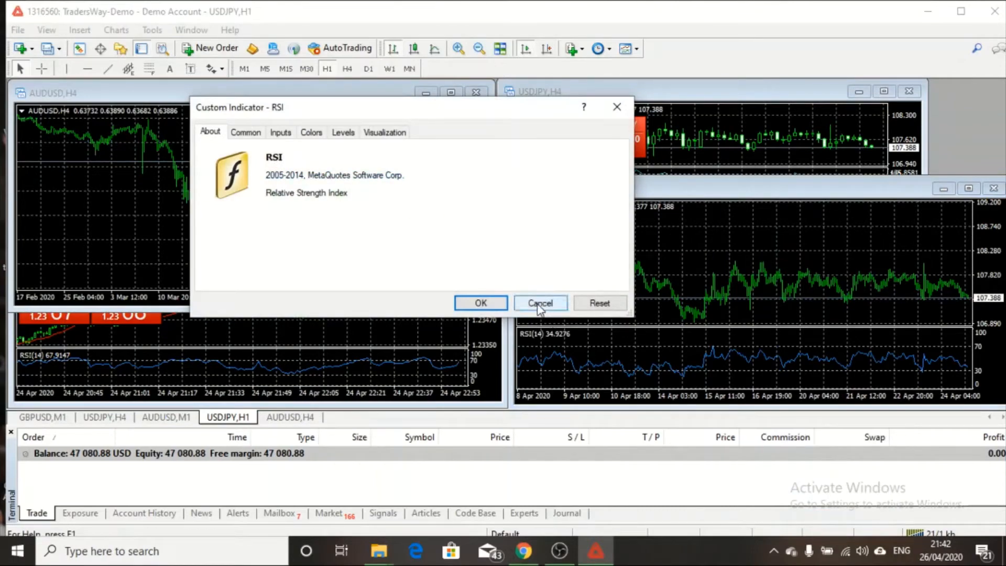
pyautogui.click(541, 303)
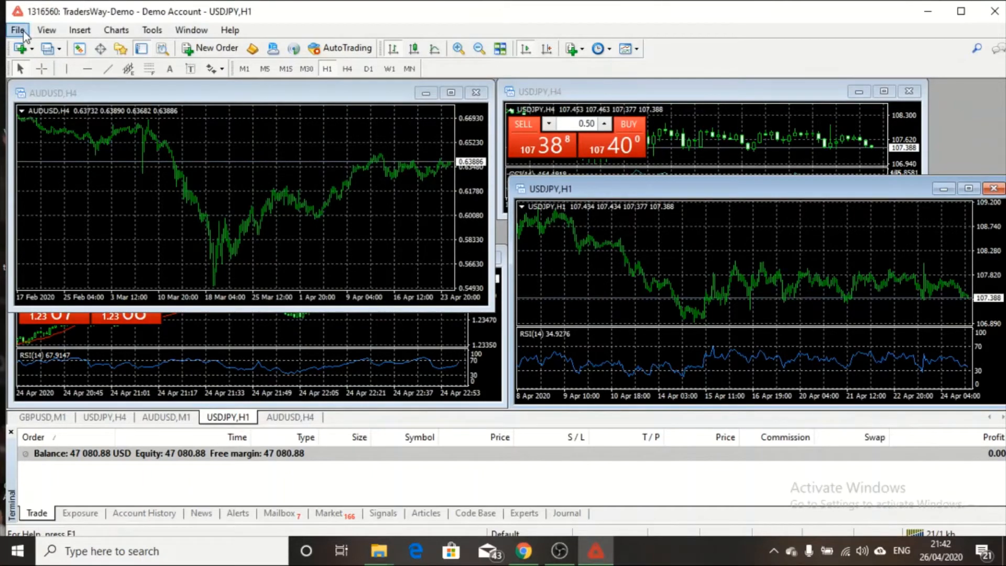
# - Browse the File menu entries, then the View menu's panel options
pyautogui.click(20, 29)
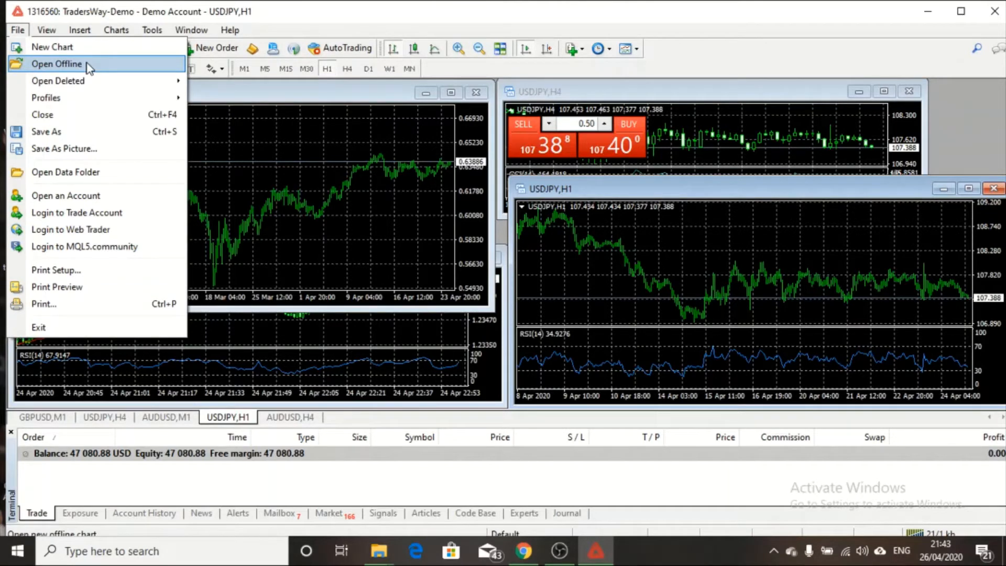
pyautogui.moveTo(208, 80)
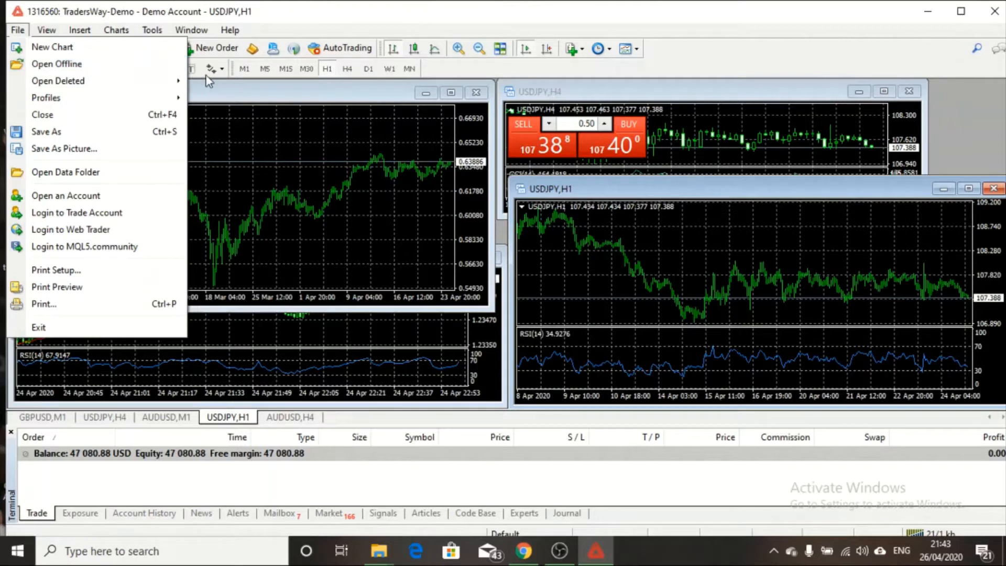
pyautogui.moveTo(58, 230)
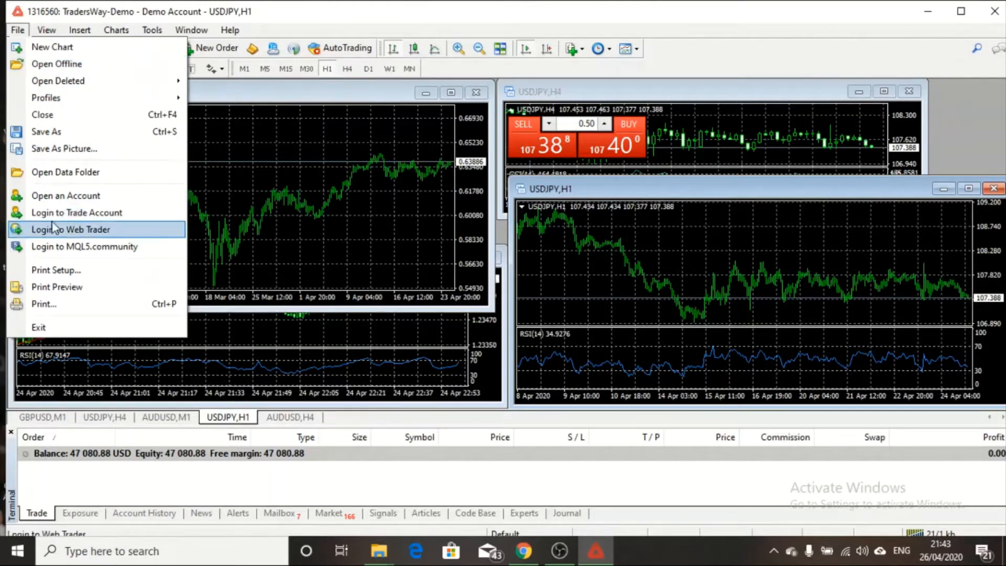
pyautogui.moveTo(56, 213)
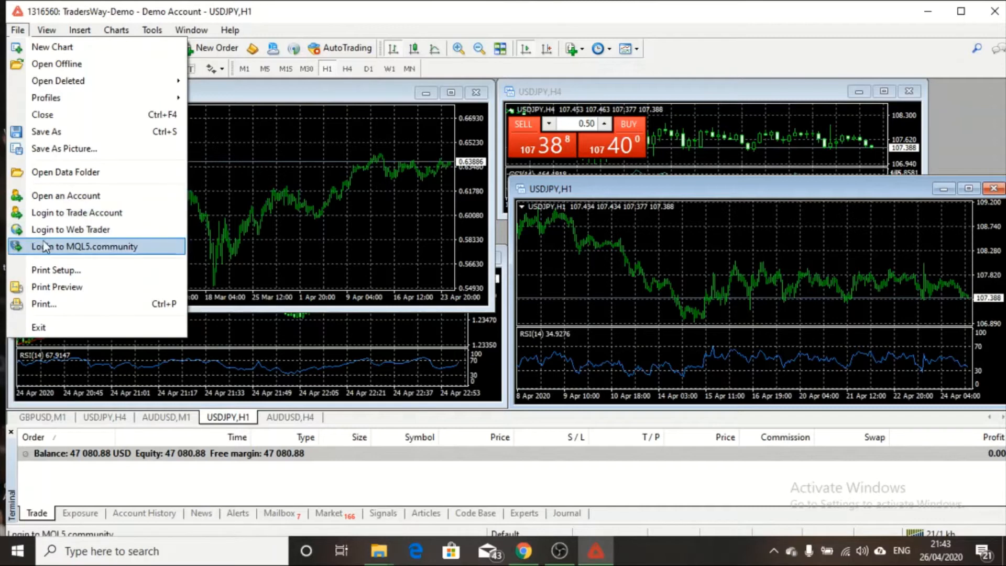
pyautogui.moveTo(57, 258)
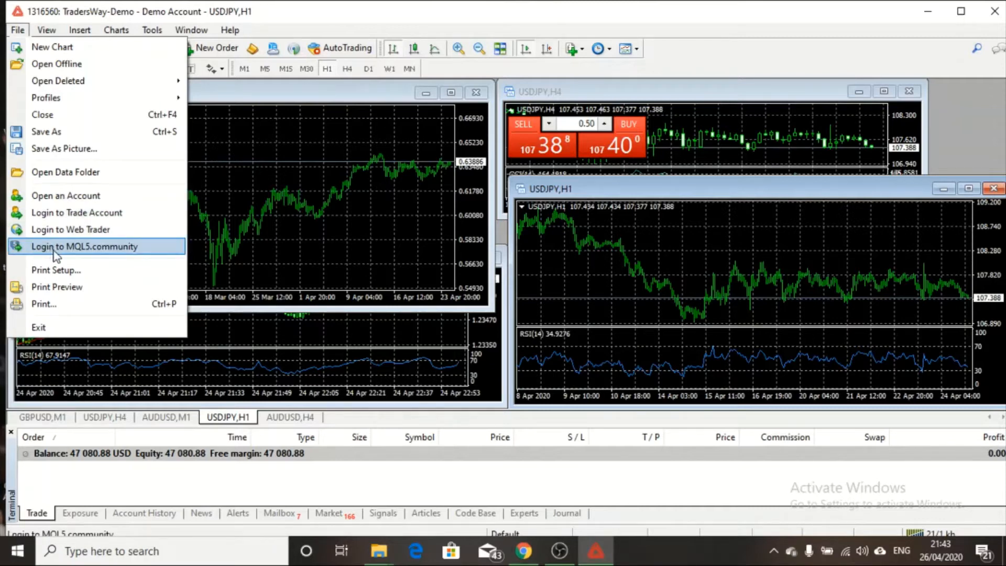
pyautogui.moveTo(142, 270)
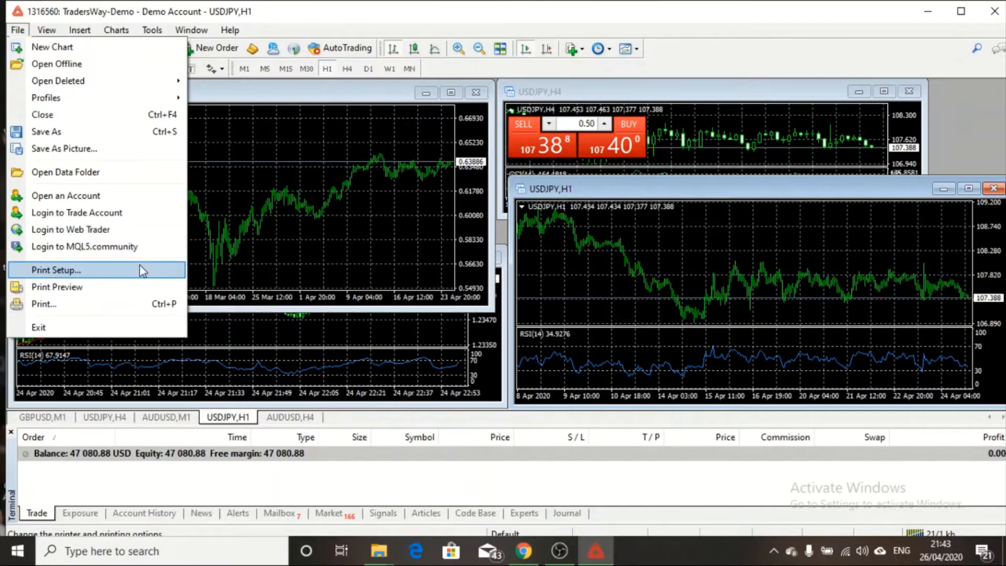
pyautogui.moveTo(75, 213)
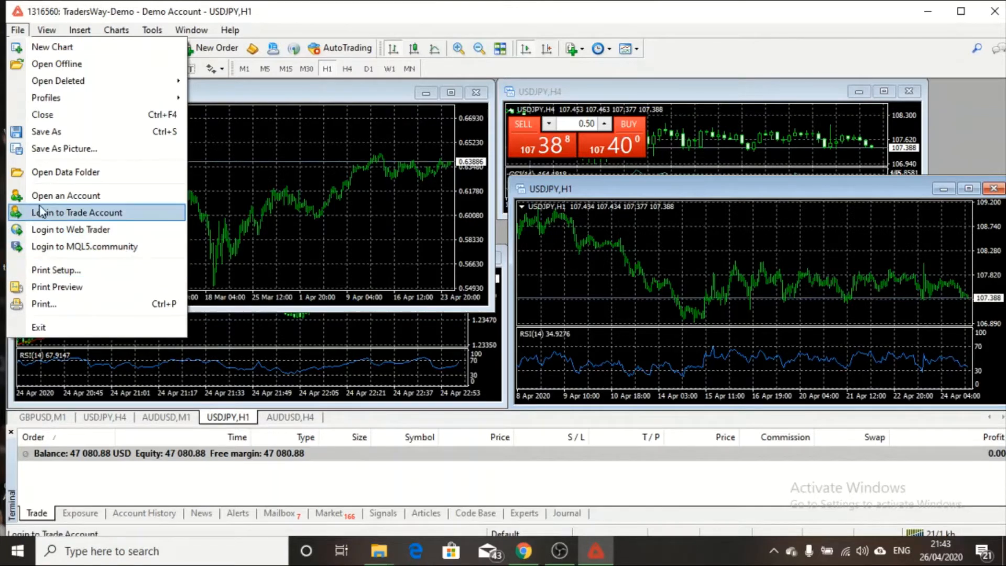
pyautogui.moveTo(48, 179)
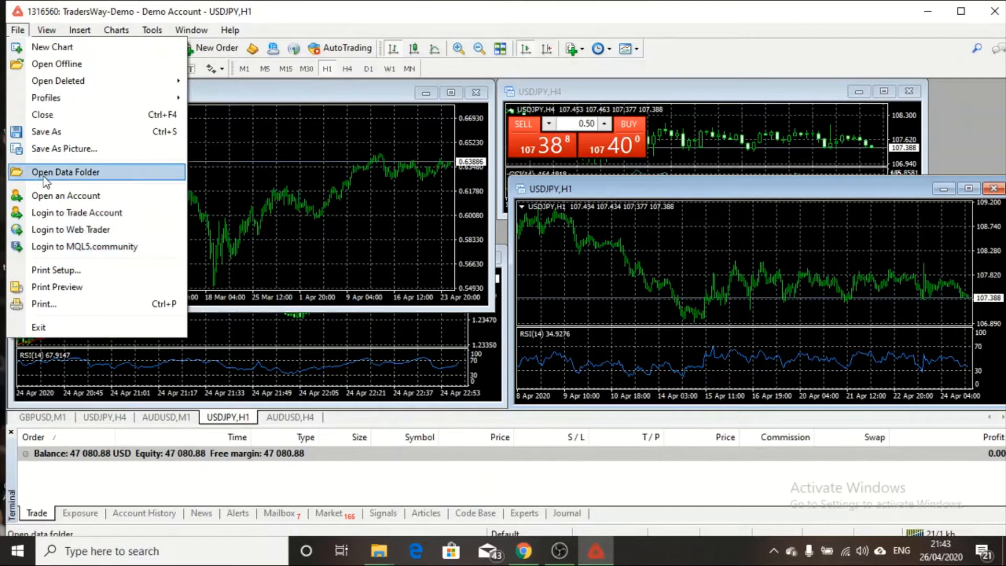
pyautogui.moveTo(70, 98)
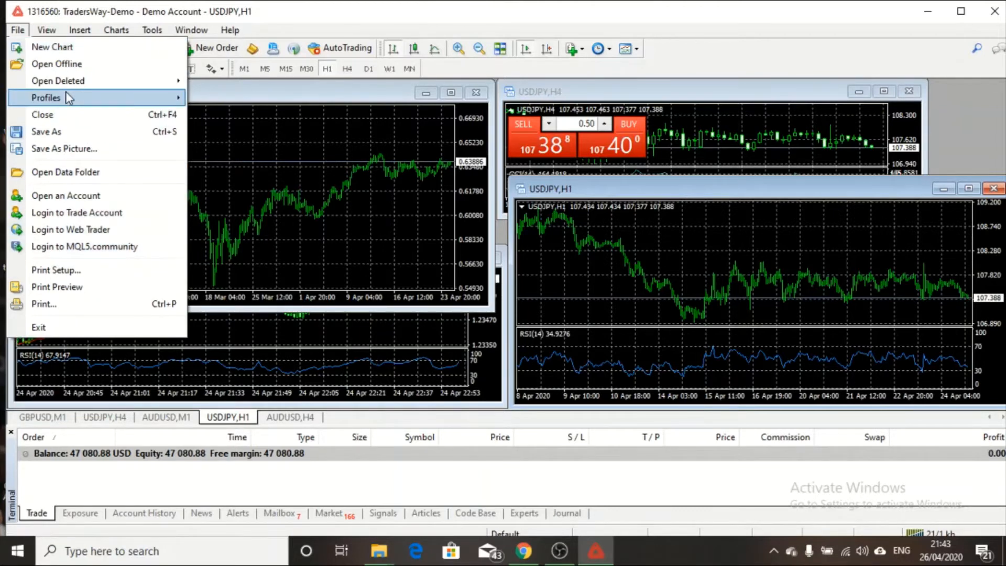
pyautogui.click(44, 29)
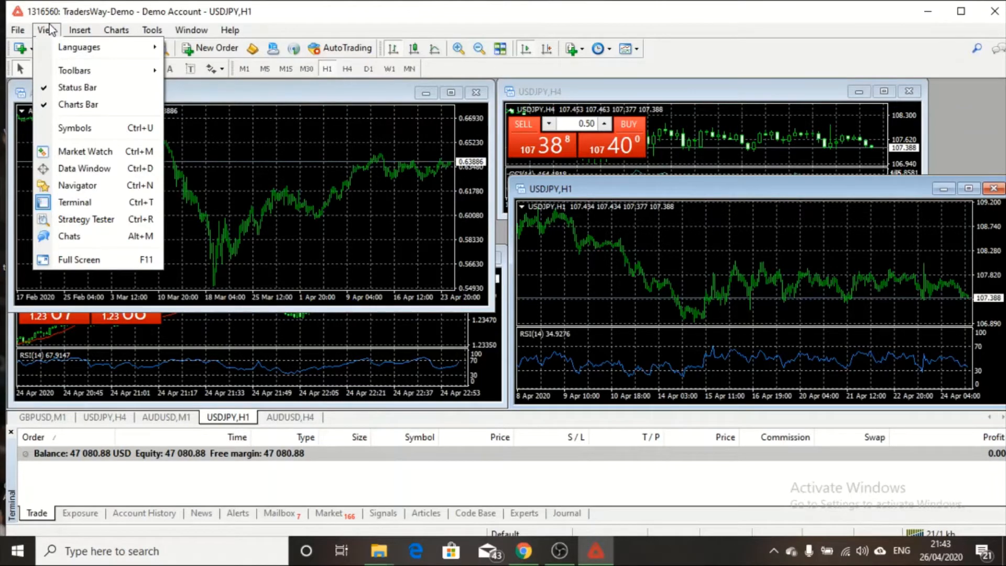
pyautogui.moveTo(73, 128)
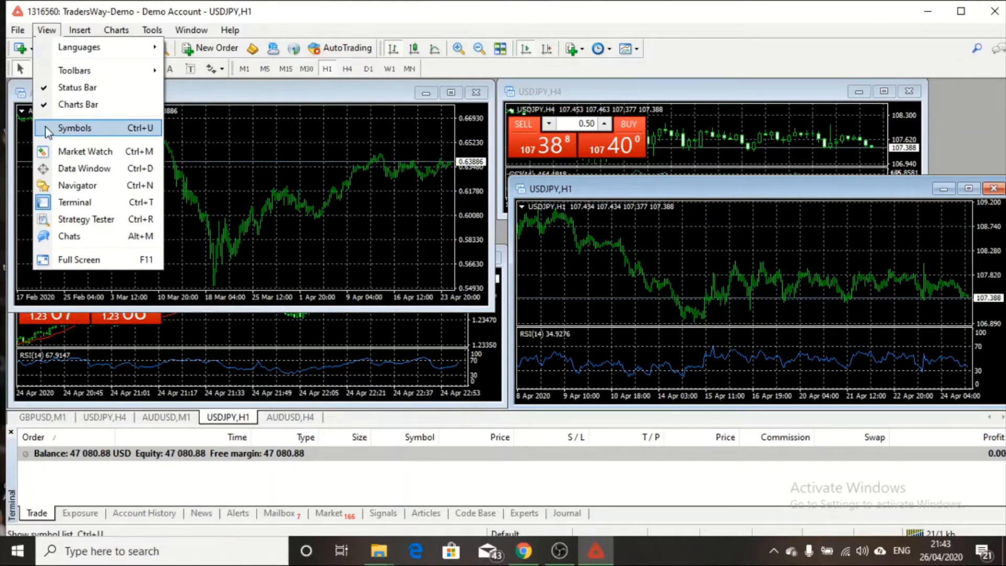
# - Show the Market Watch symbols panel with bid and ask prices beside the charts
pyautogui.click(74, 128)
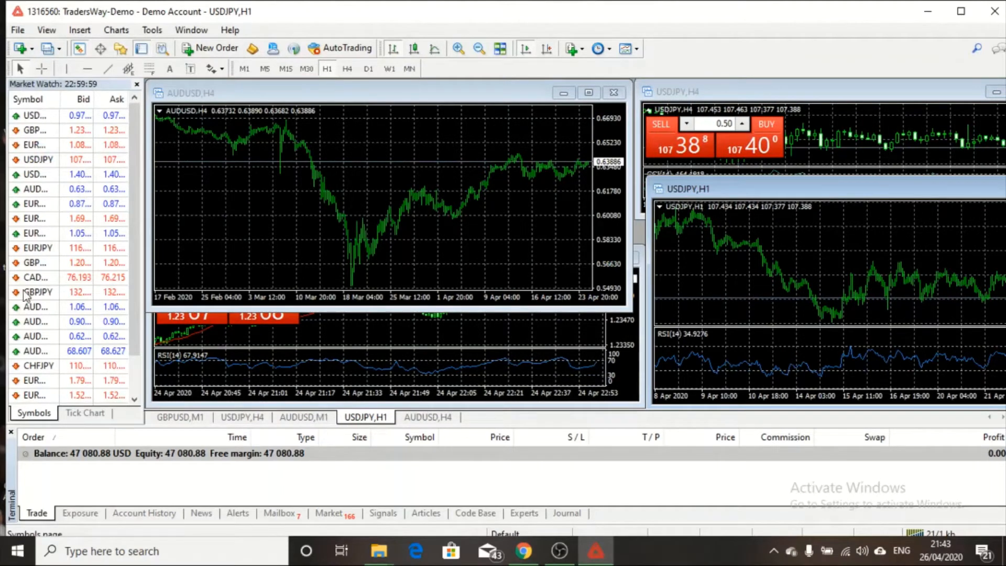
pyautogui.moveTo(94, 100)
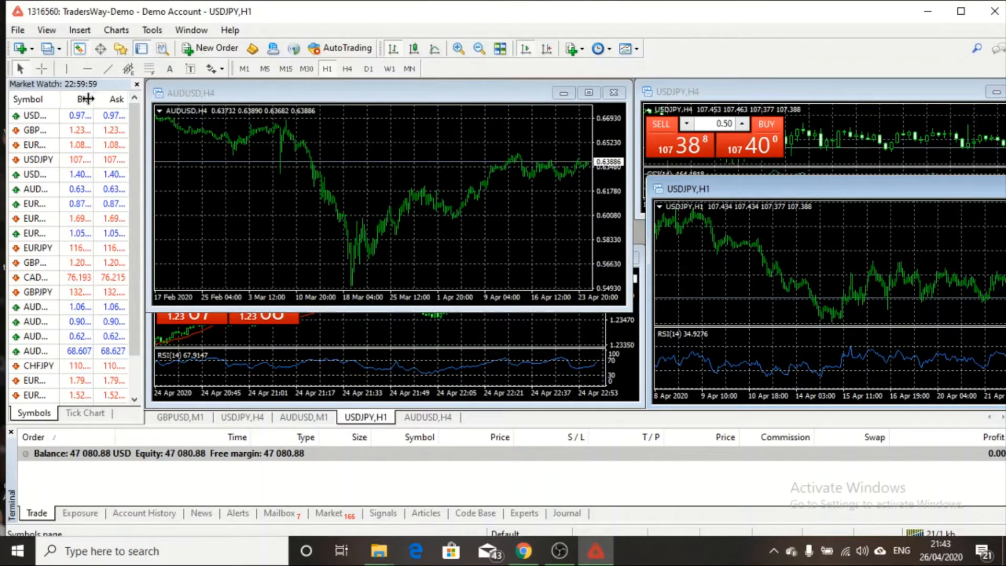
pyautogui.moveTo(67, 245)
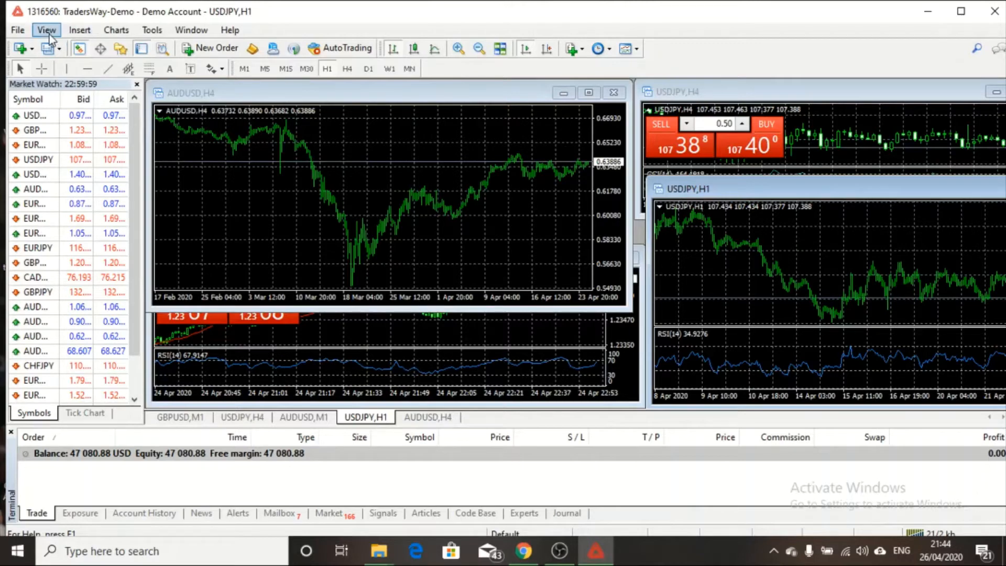
pyautogui.click(47, 29)
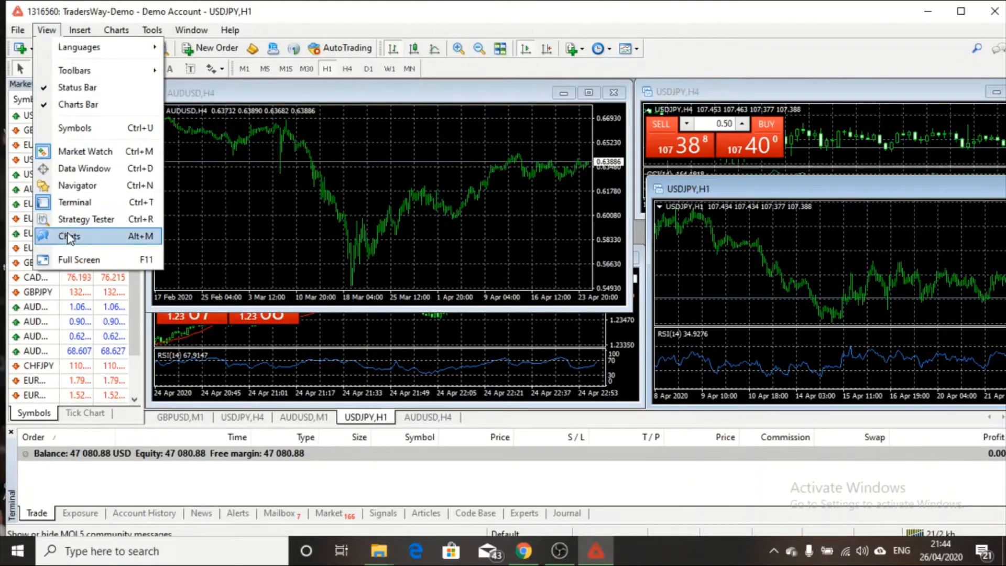
pyautogui.moveTo(75, 219)
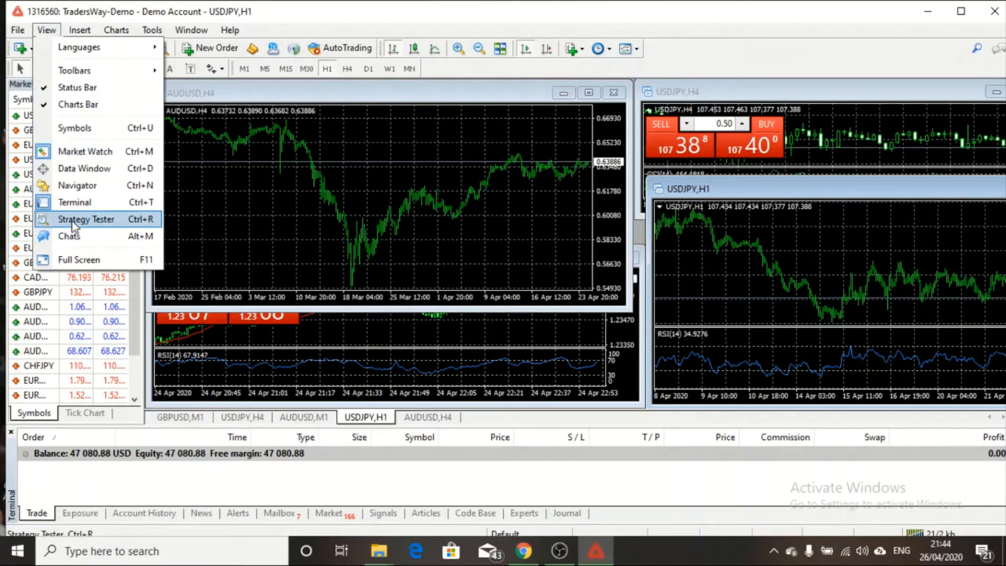
pyautogui.moveTo(79, 260)
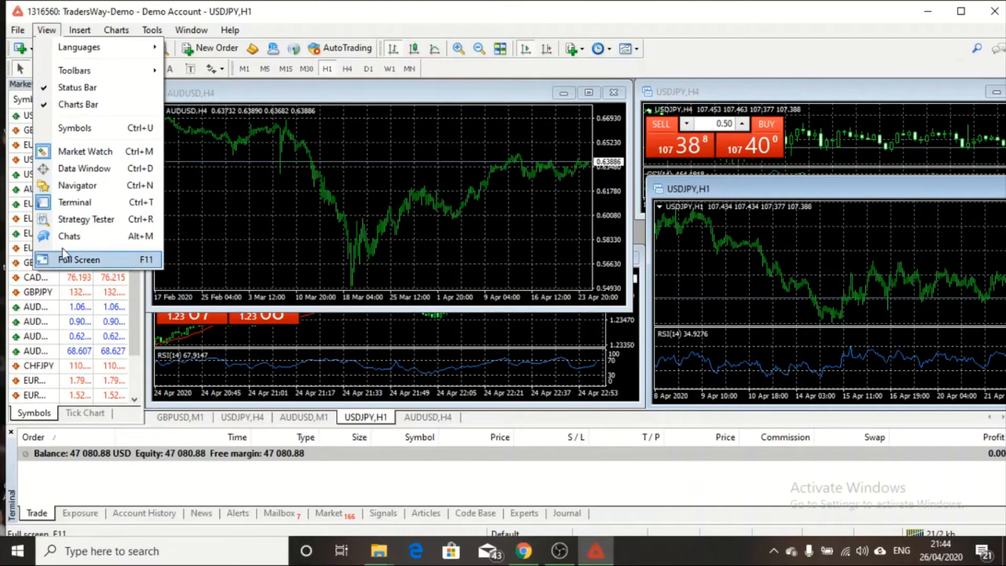
pyautogui.click(79, 29)
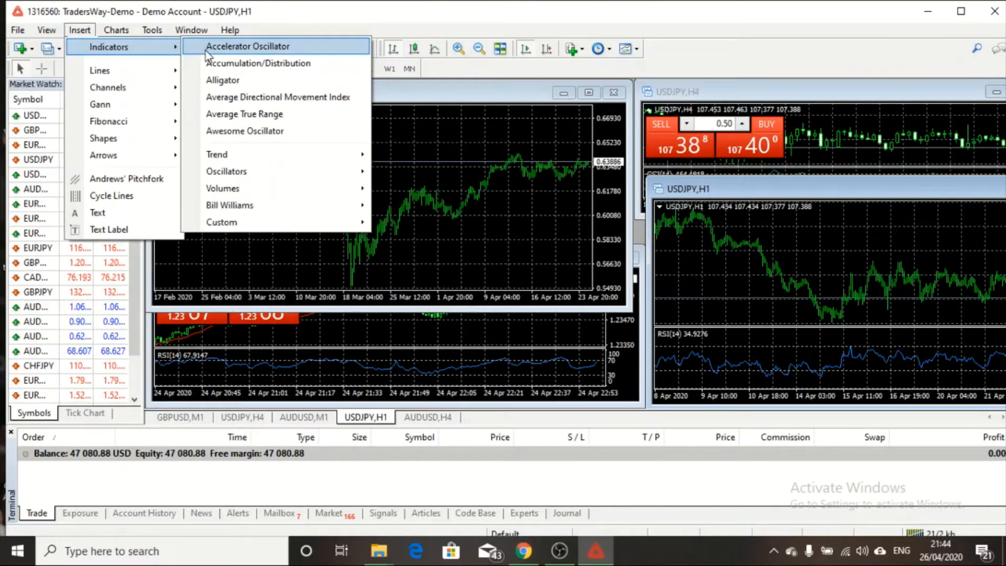
pyautogui.moveTo(99, 71)
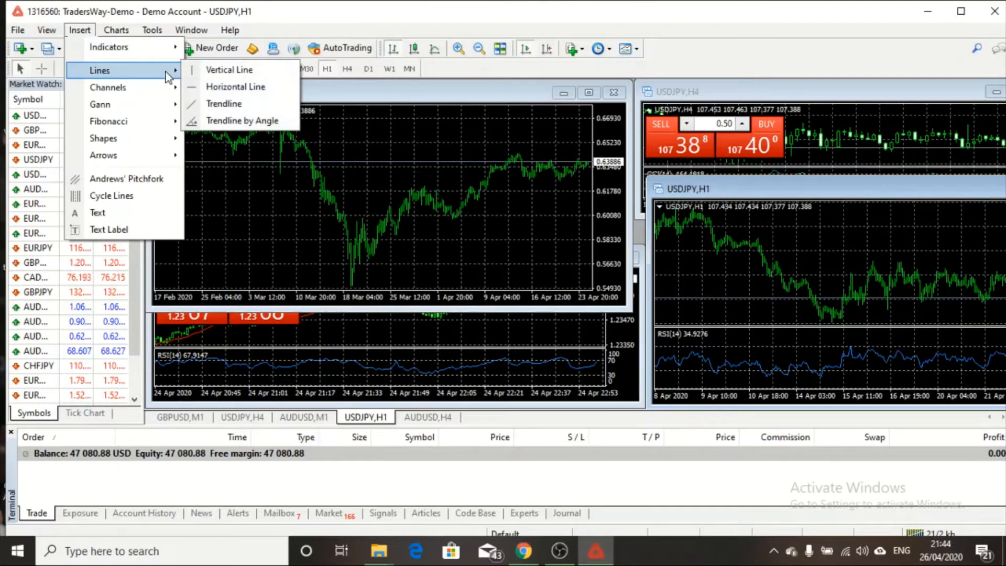
pyautogui.moveTo(229, 69)
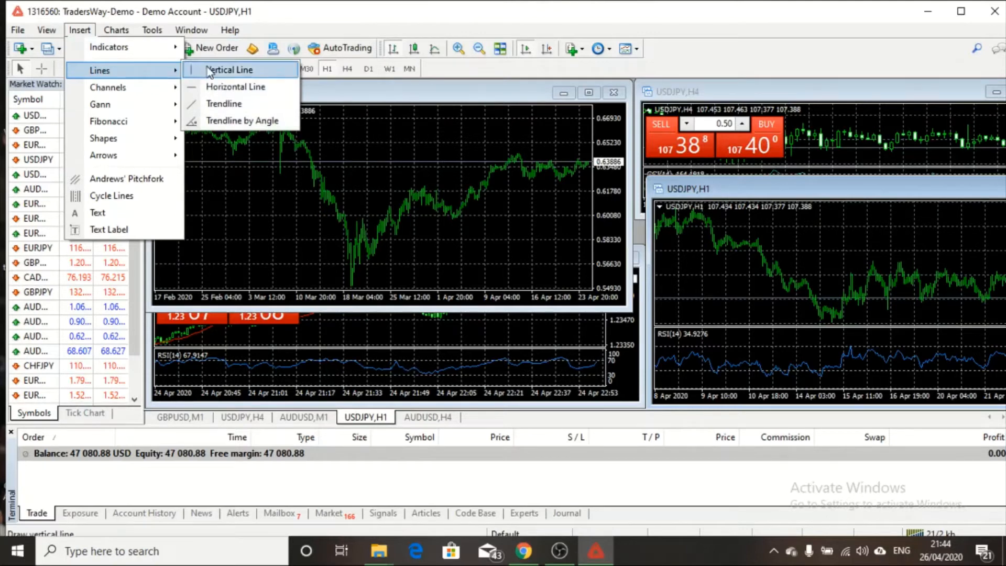
pyautogui.moveTo(235, 87)
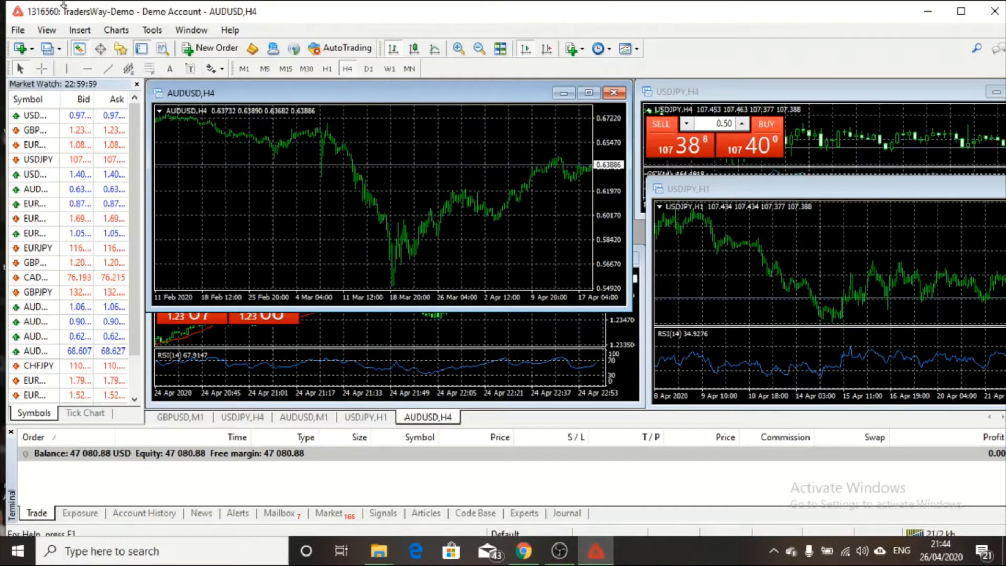
# - Mark a red horizontal price line near the top of the AUDUSD H4 chart
pyautogui.click(79, 30)
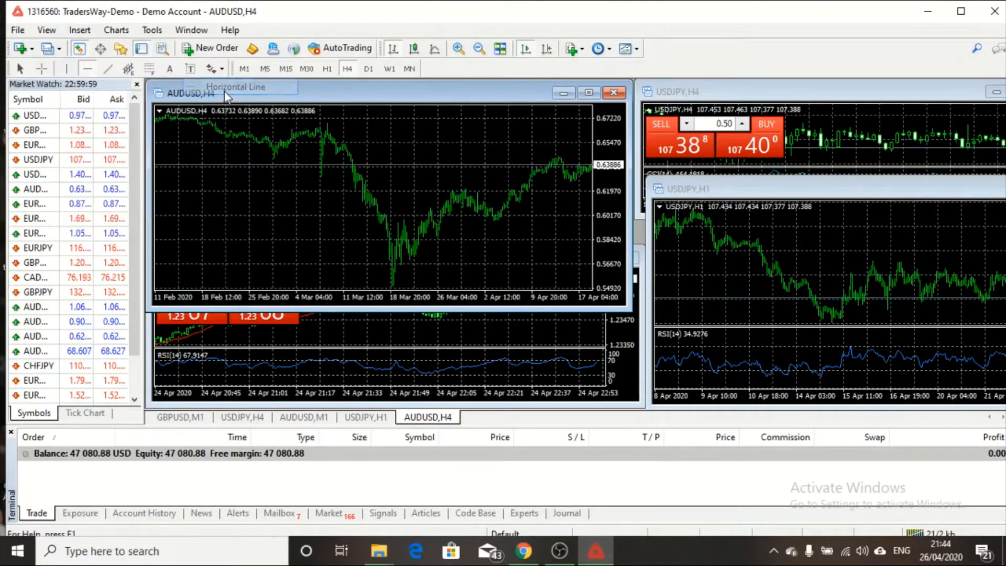
pyautogui.click(315, 130)
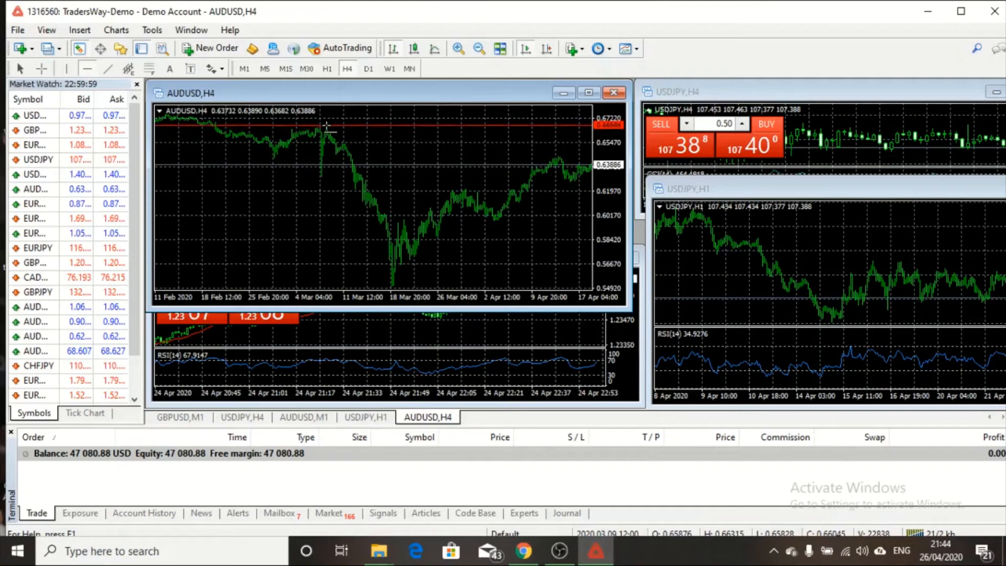
pyautogui.moveTo(315, 155)
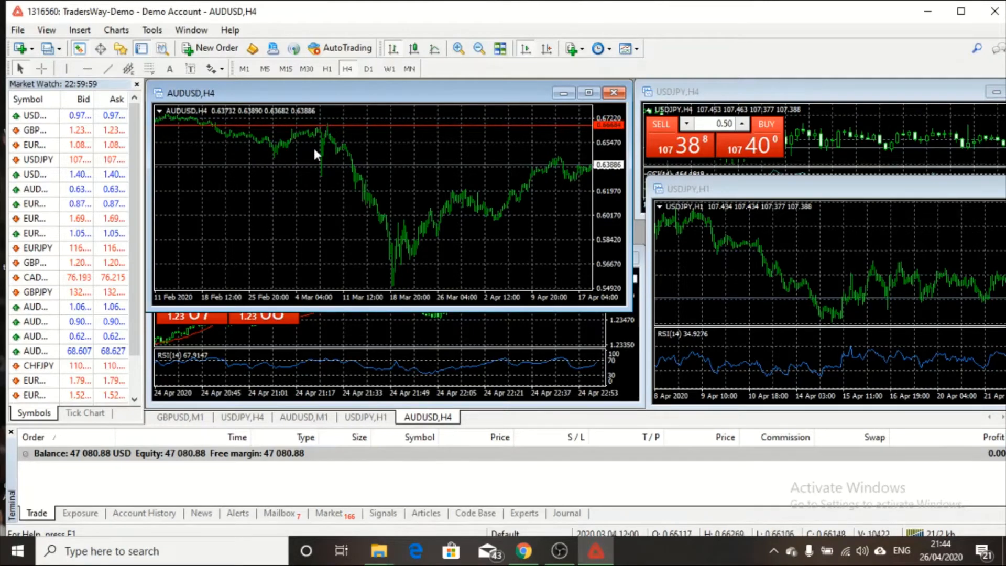
pyautogui.moveTo(68, 22)
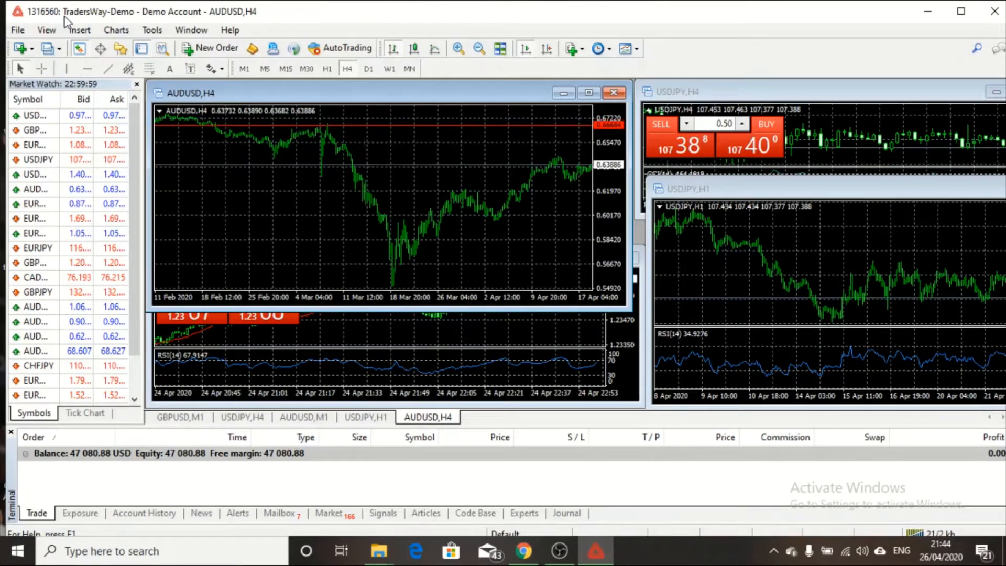
pyautogui.click(79, 29)
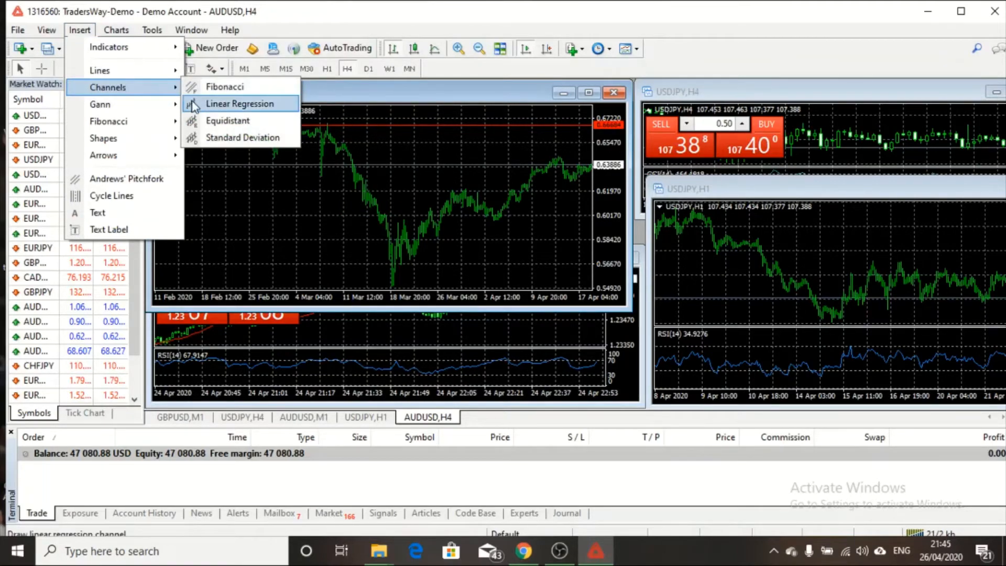
pyautogui.moveTo(216, 86)
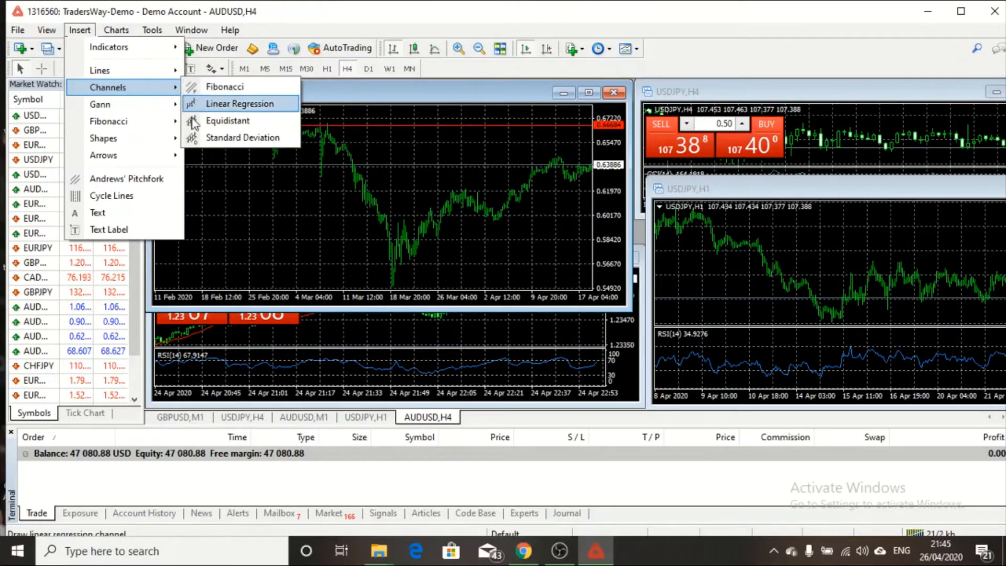
pyautogui.moveTo(233, 88)
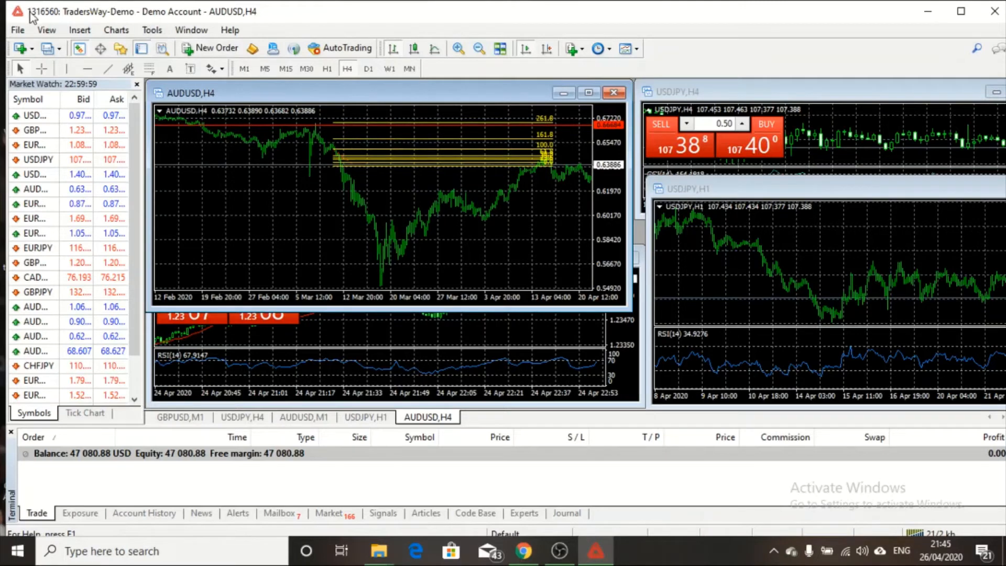
# - Draw a Fibonacci retracement across the recent swing on the AUDUSD H4 chart
pyautogui.click(79, 30)
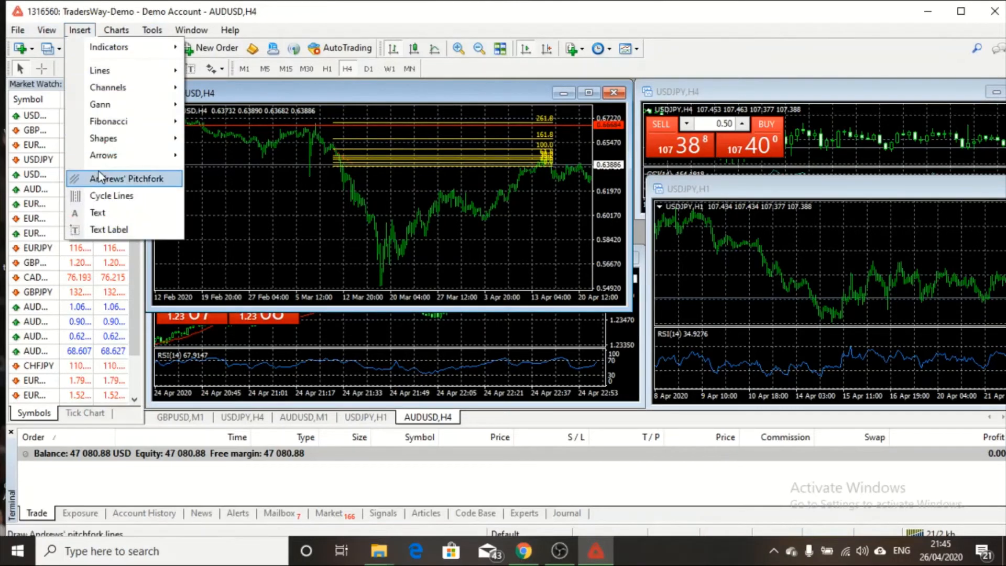
pyautogui.moveTo(102, 155)
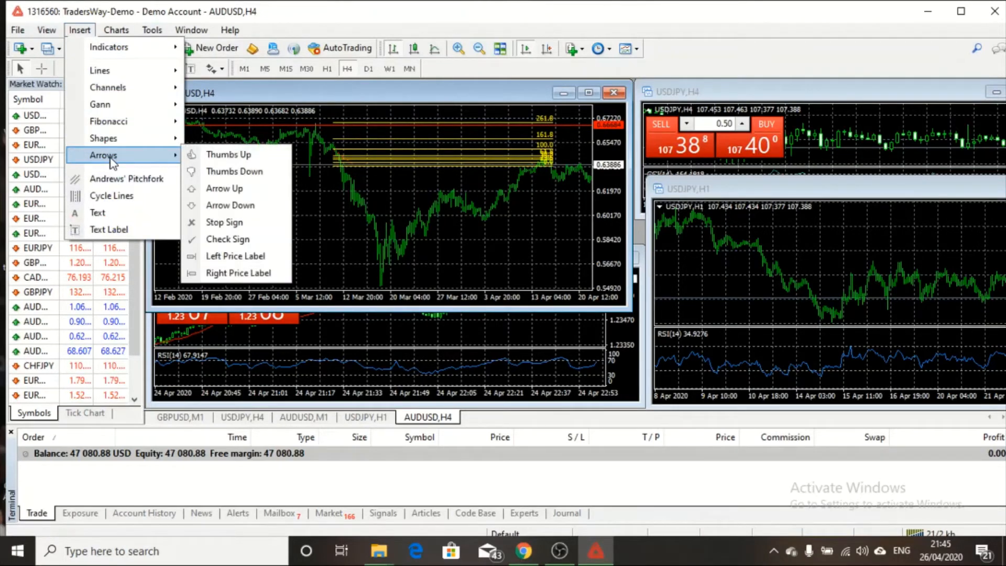
pyautogui.moveTo(230, 205)
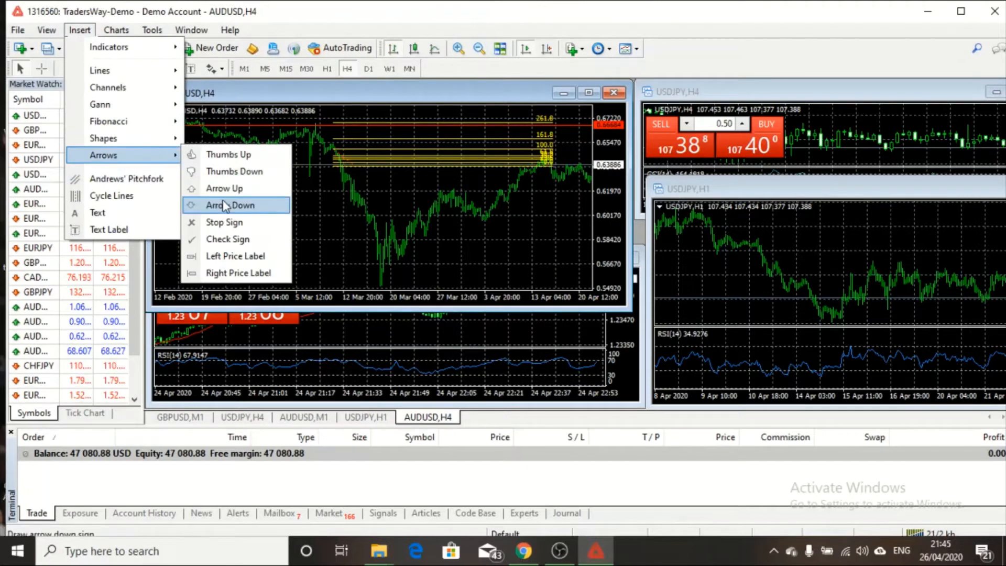
# - Place a red down-arrow marker on the March decline of the AUDUSD H4 chart
pyautogui.click(229, 205)
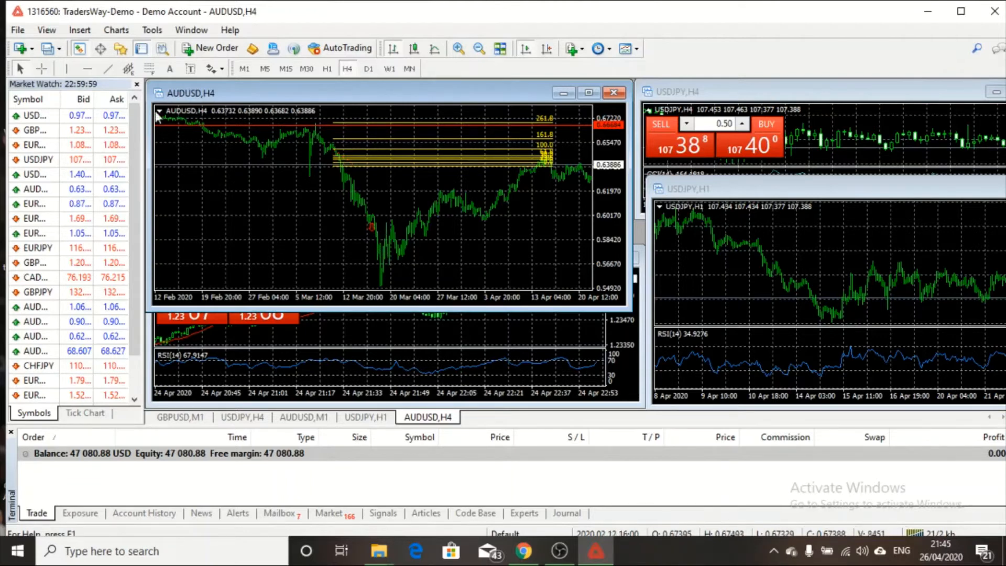
pyautogui.click(79, 29)
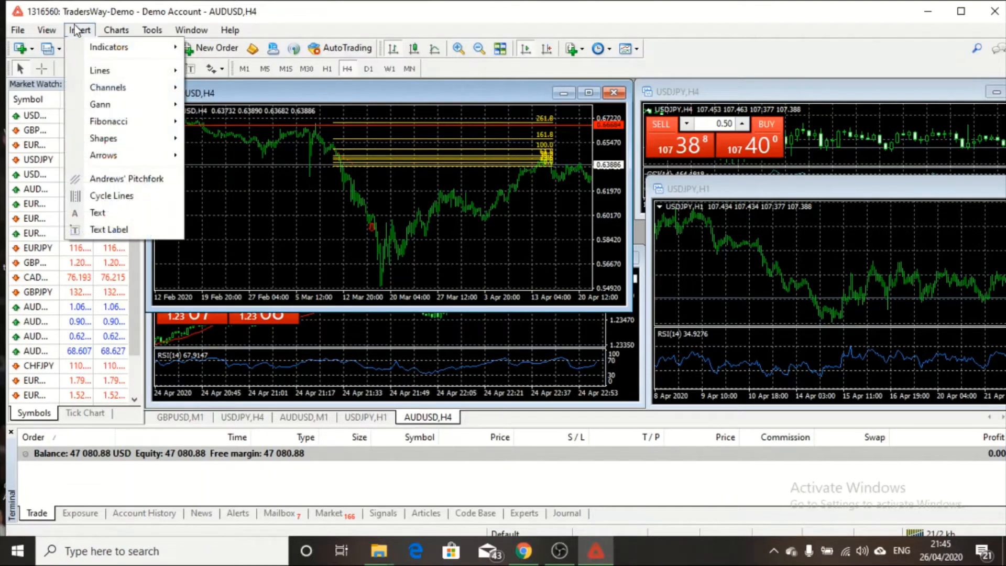
pyautogui.moveTo(103, 139)
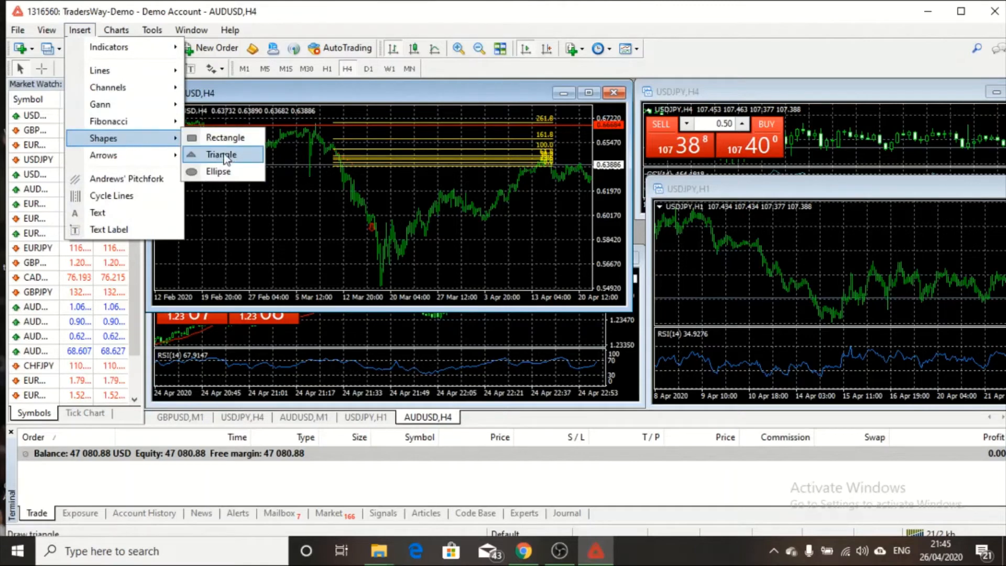
# - Draw a filled blue rectangle over the late-March to early-April AUDUSD price range
pyautogui.click(223, 155)
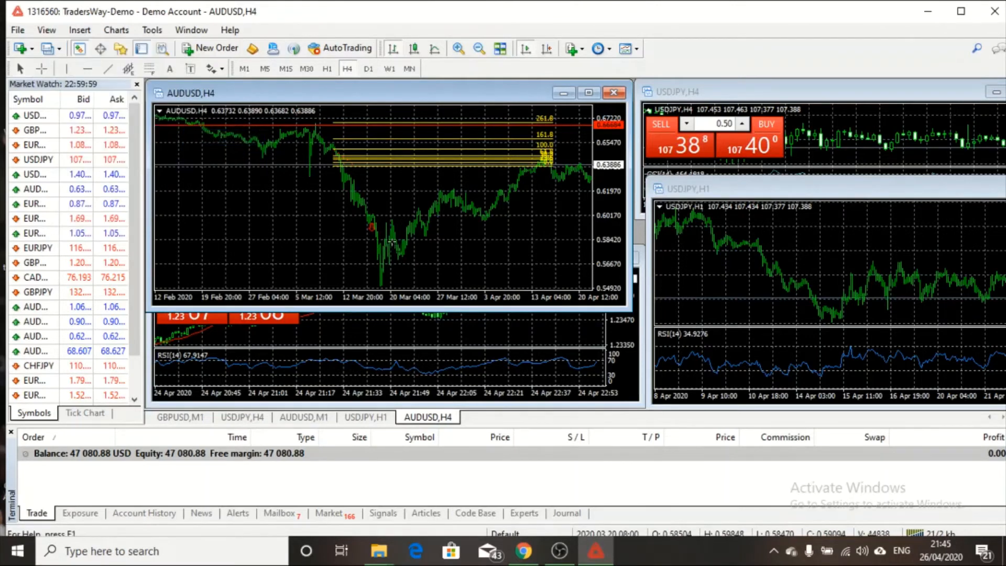
pyautogui.moveTo(375, 228); pyautogui.dragTo(488, 234)
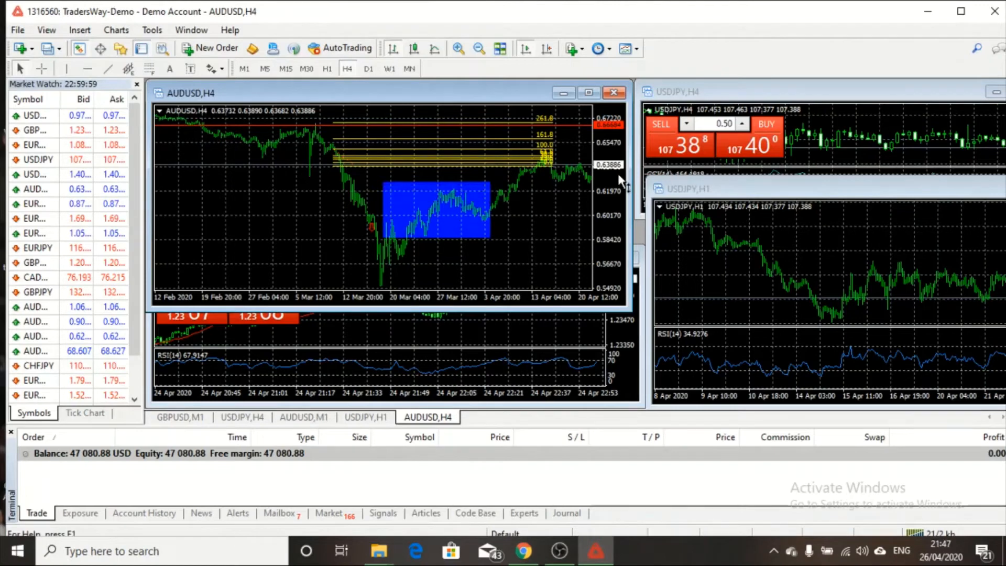
pyautogui.moveTo(396, 277)
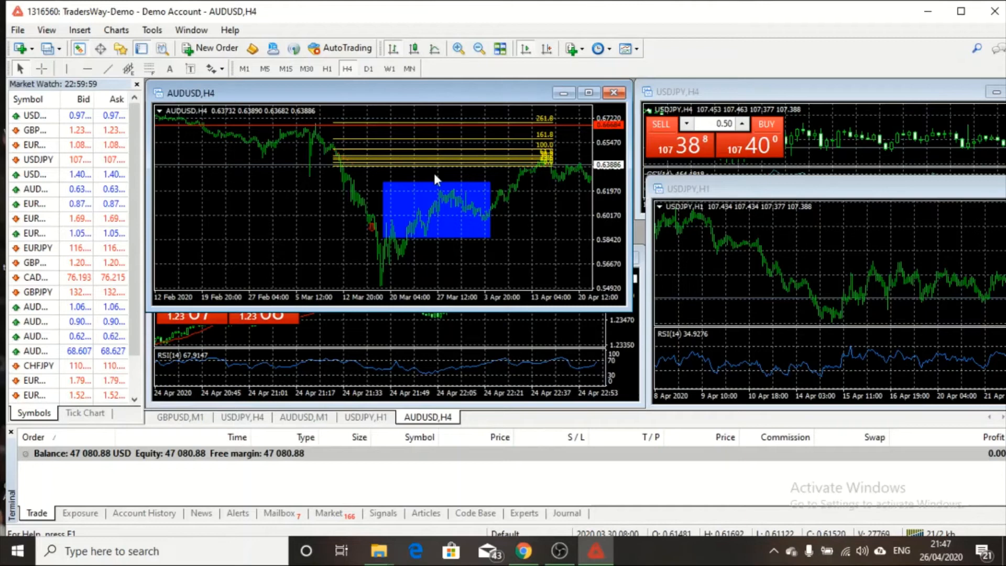
pyautogui.moveTo(356, 151)
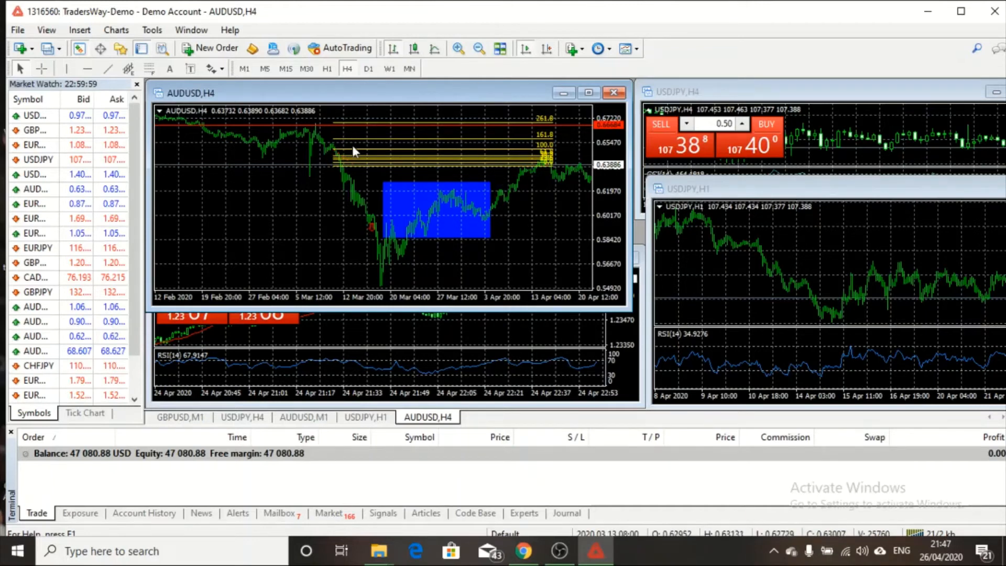
pyautogui.moveTo(423, 193)
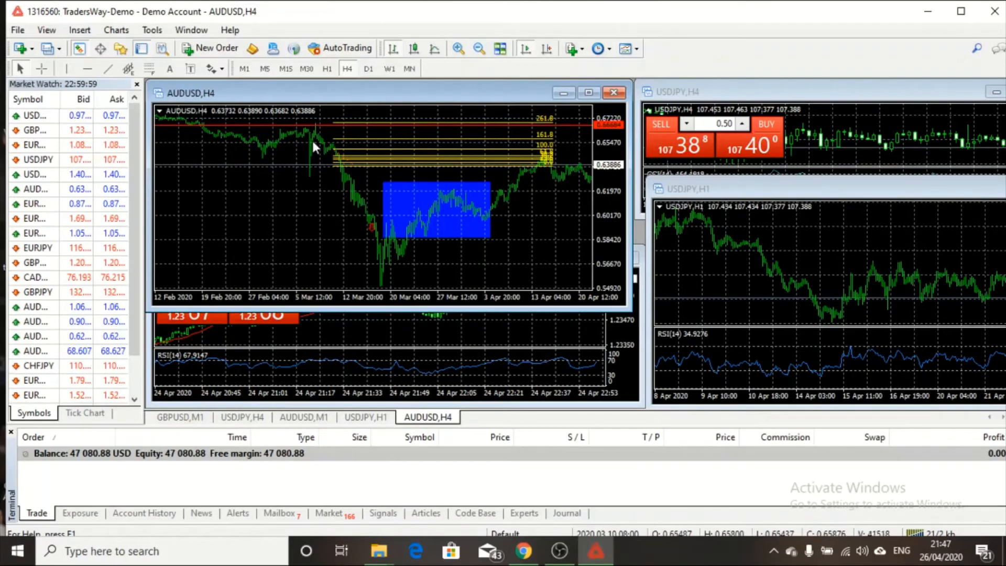
# - Turn on the Volumes histogram for the AUDUSD H4 chart from the Charts menu
pyautogui.click(115, 30)
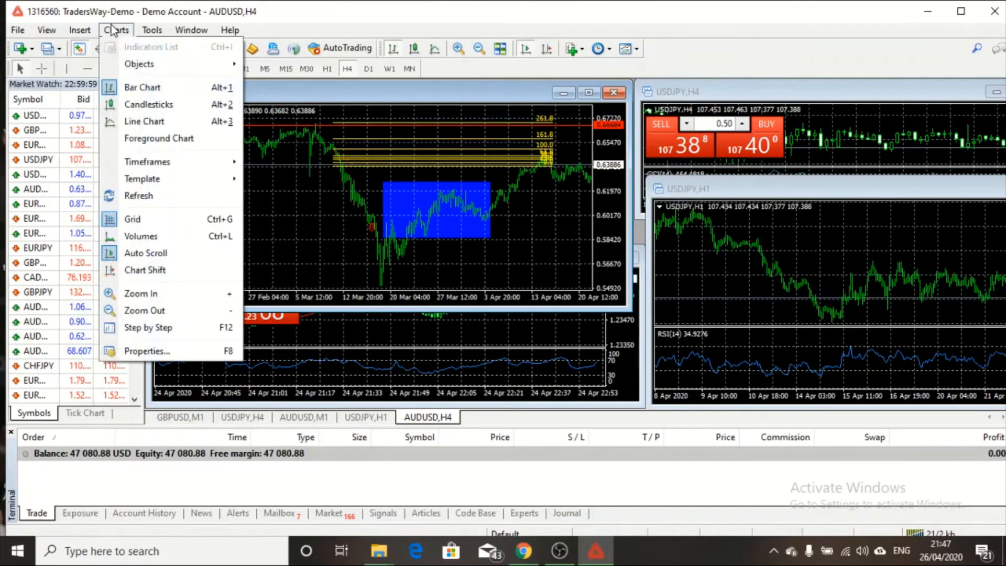
pyautogui.moveTo(149, 104)
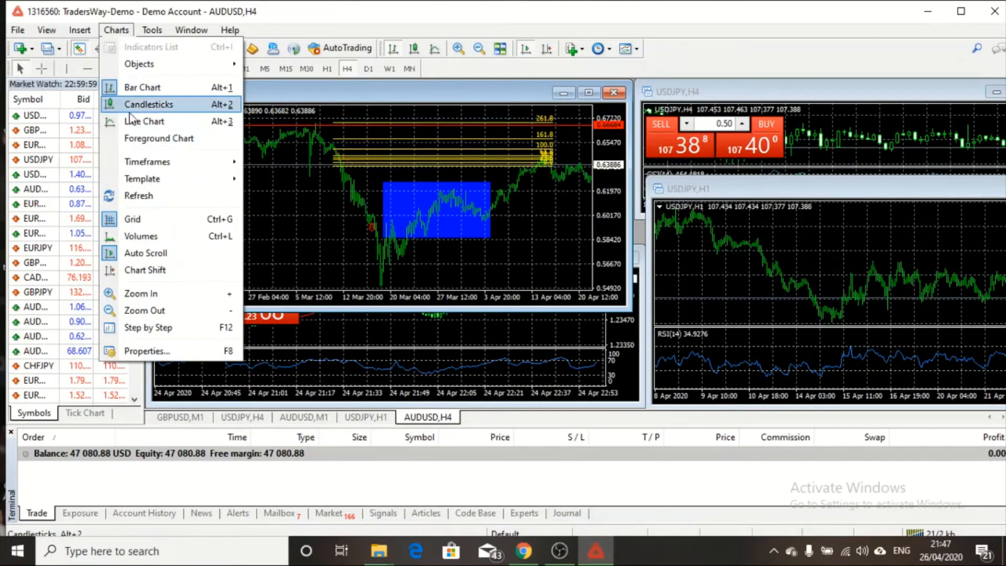
pyautogui.moveTo(135, 32)
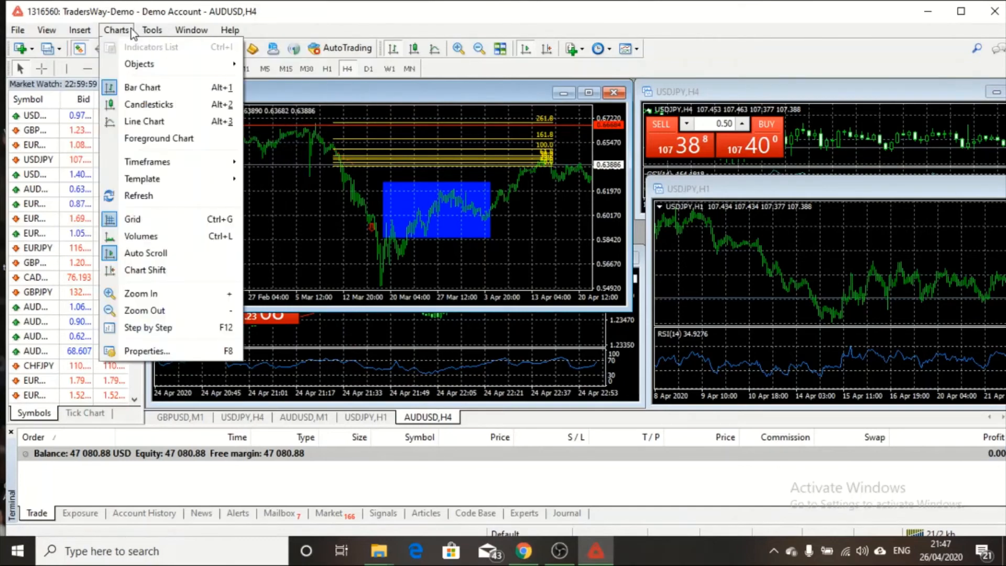
pyautogui.moveTo(152, 107)
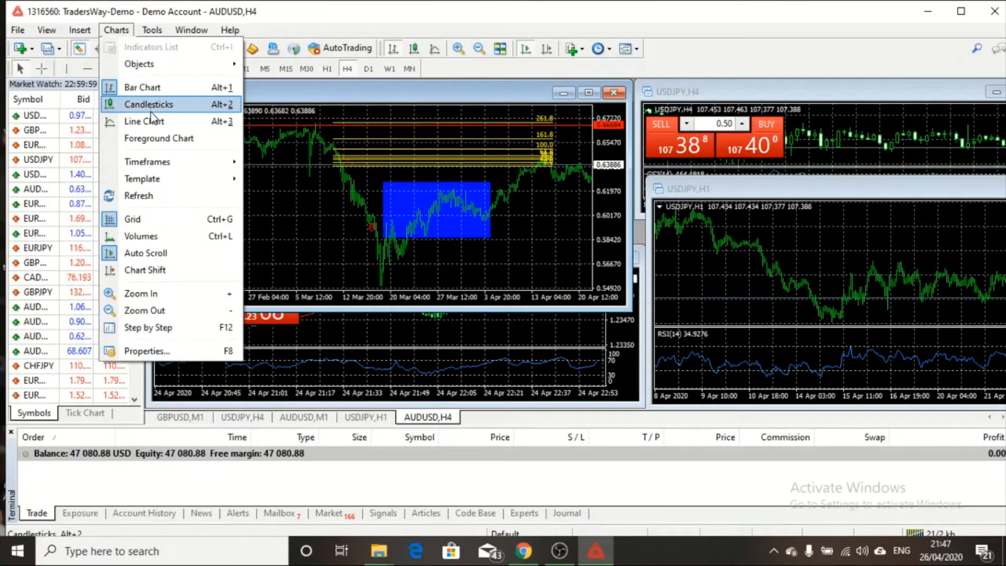
pyautogui.moveTo(152, 237)
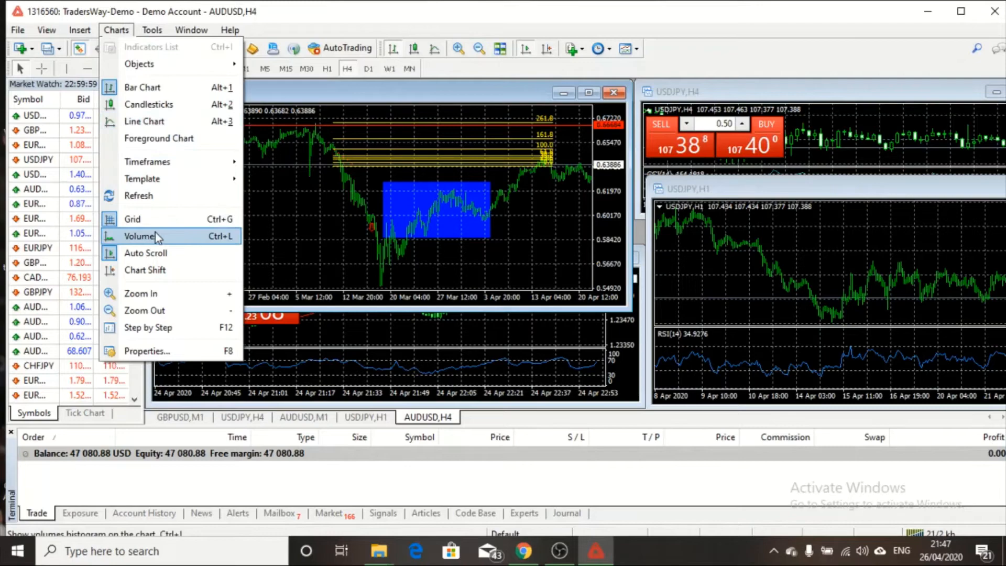
pyautogui.moveTo(192, 203)
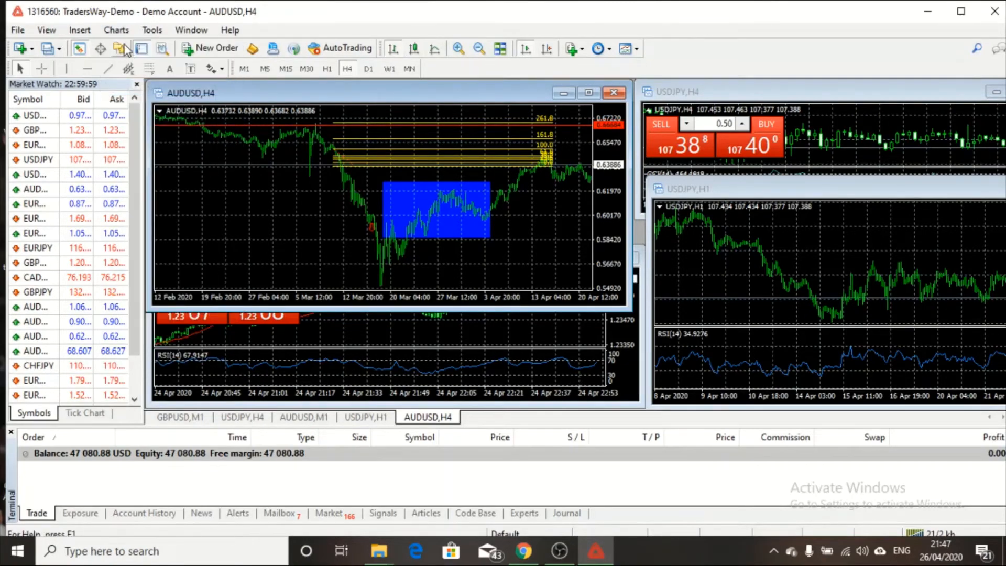
pyautogui.click(116, 30)
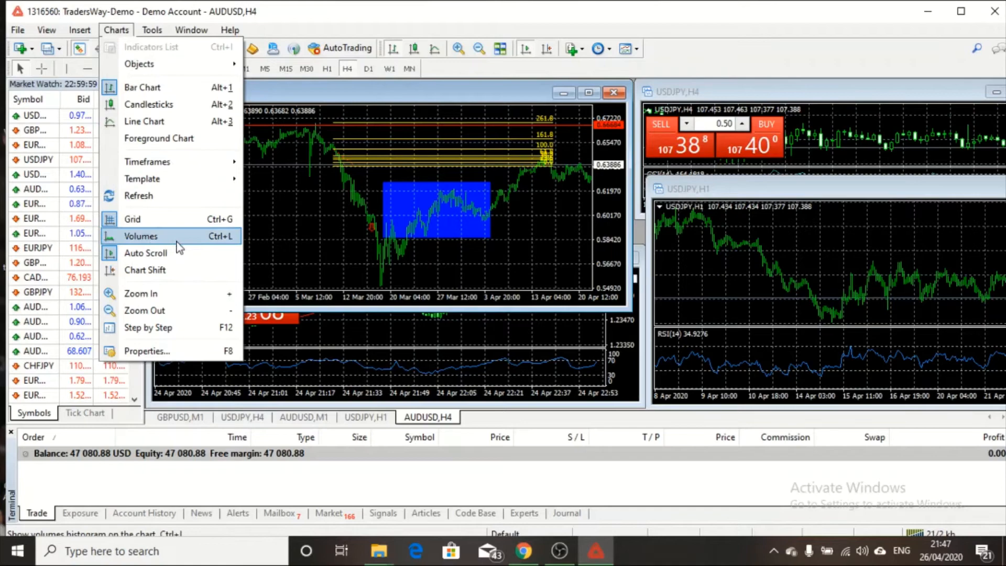
pyautogui.click(141, 237)
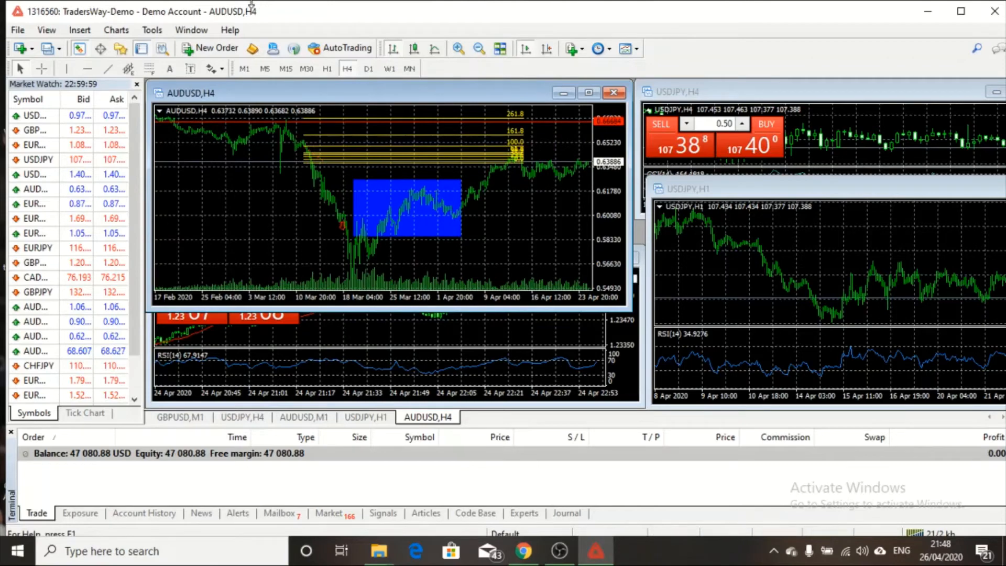
pyautogui.click(152, 30)
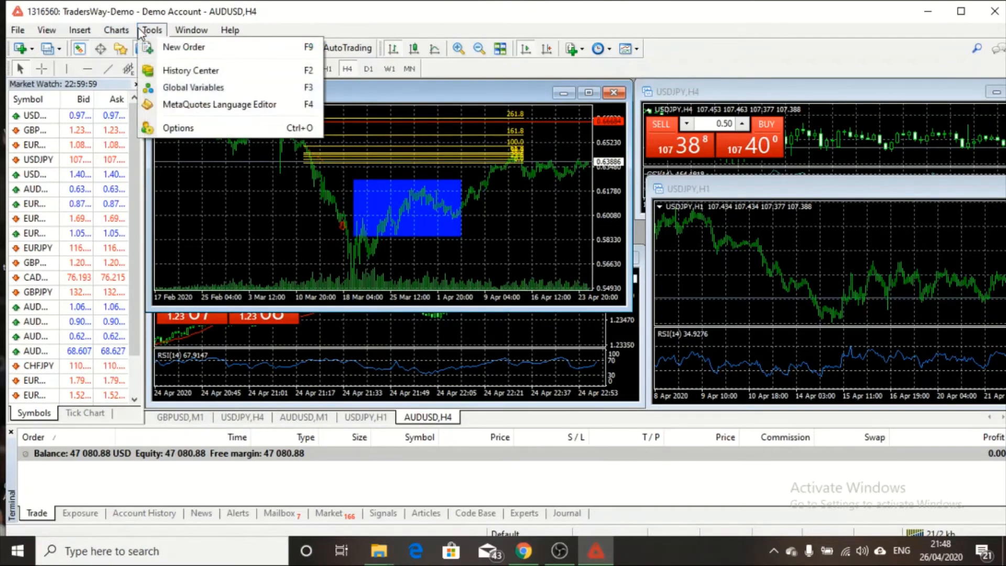
pyautogui.click(183, 47)
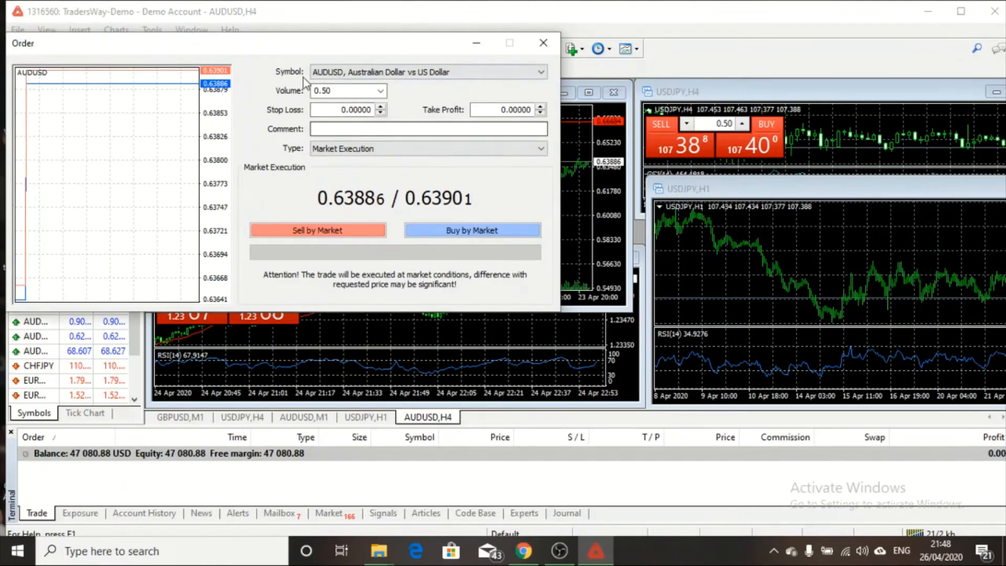
pyautogui.moveTo(319, 104)
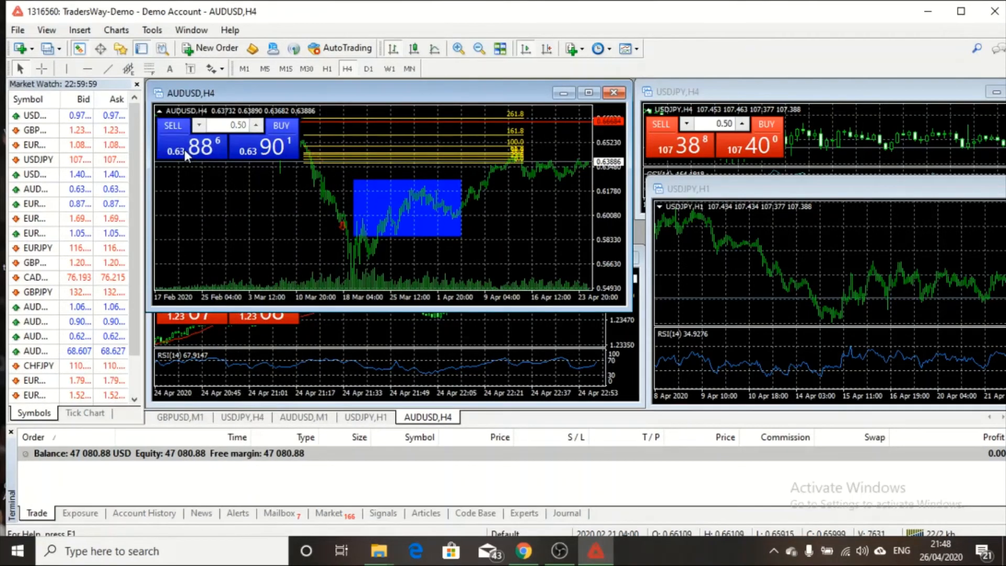
pyautogui.moveTo(258, 149)
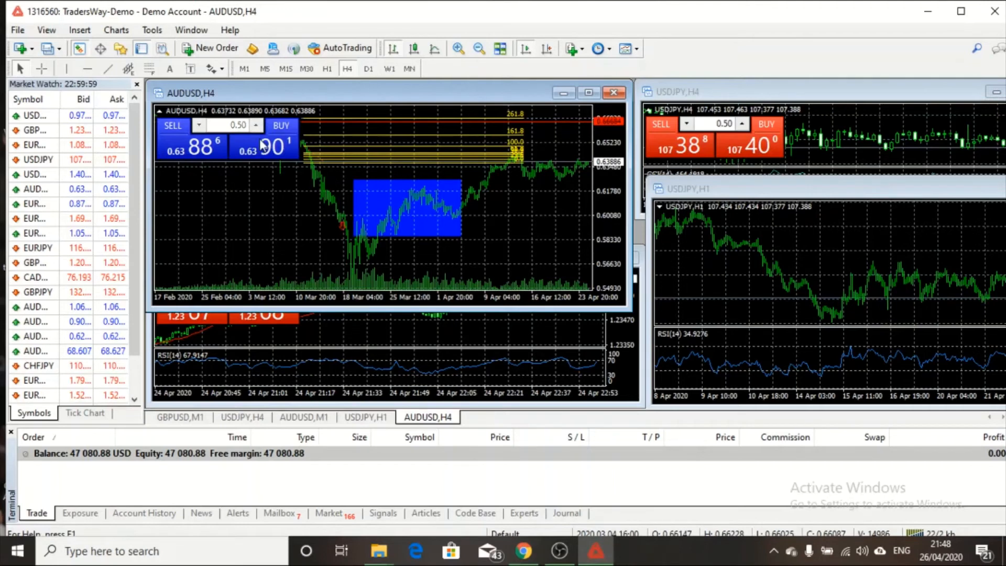
pyautogui.moveTo(199, 83)
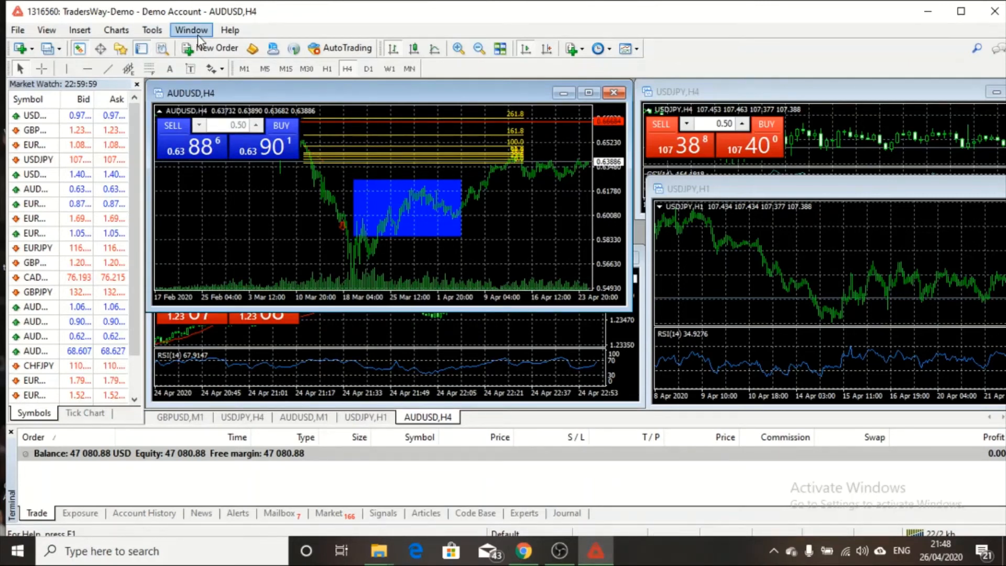
# - Add a new GBPUSD H1 chart via Window > New Window and tile all charts side by side
pyautogui.click(191, 29)
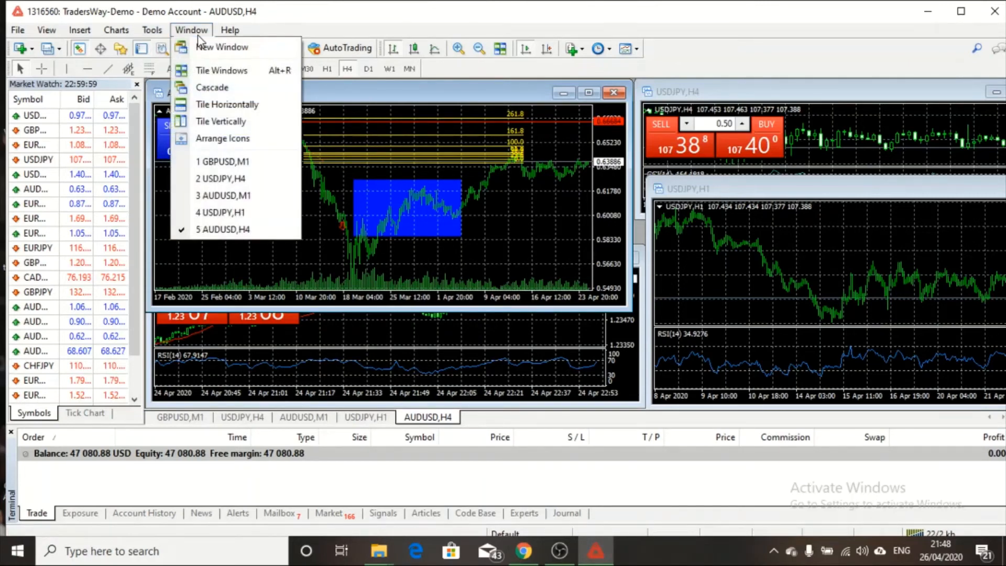
pyautogui.moveTo(231, 47)
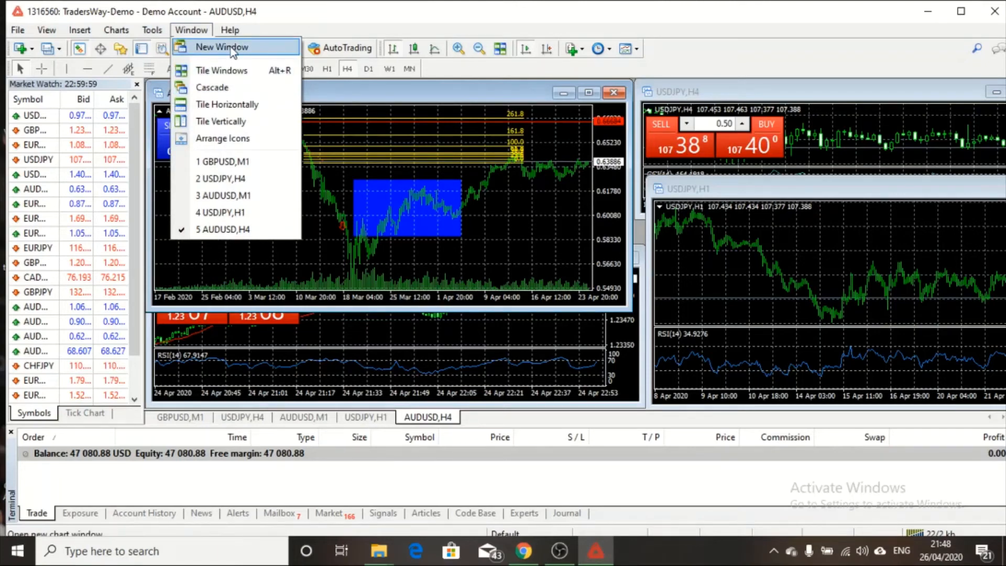
pyautogui.click(222, 47)
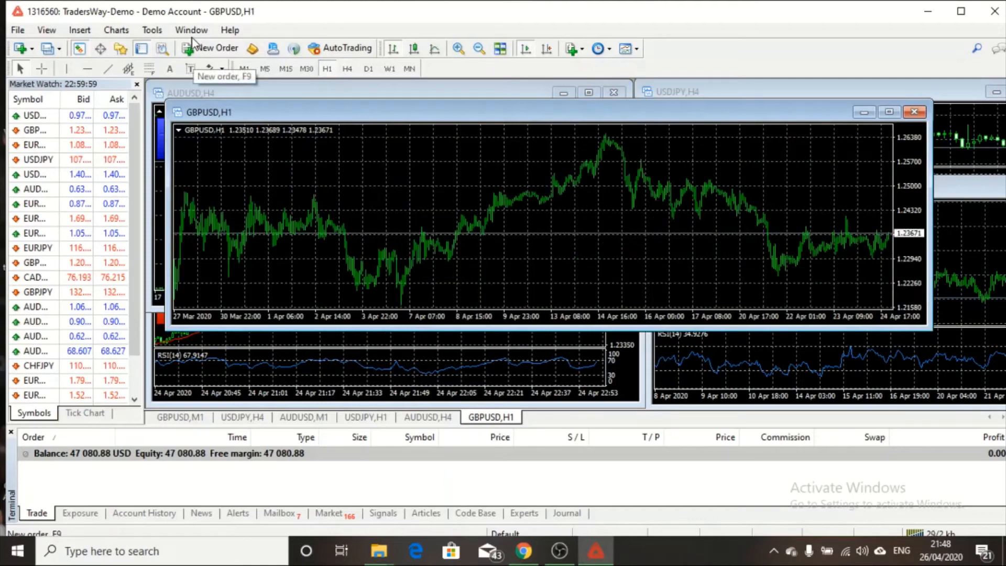
pyautogui.click(191, 29)
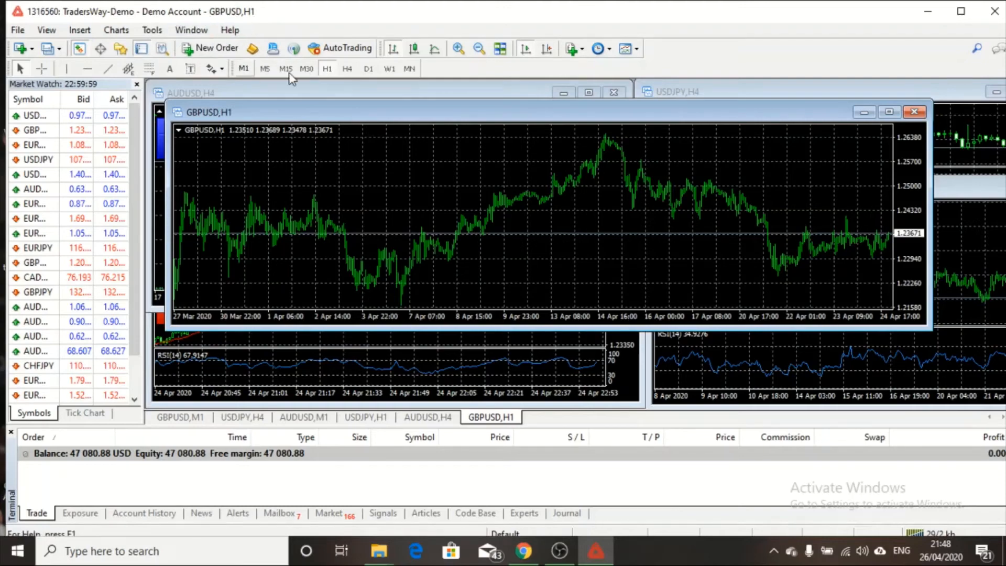
pyautogui.click(458, 48)
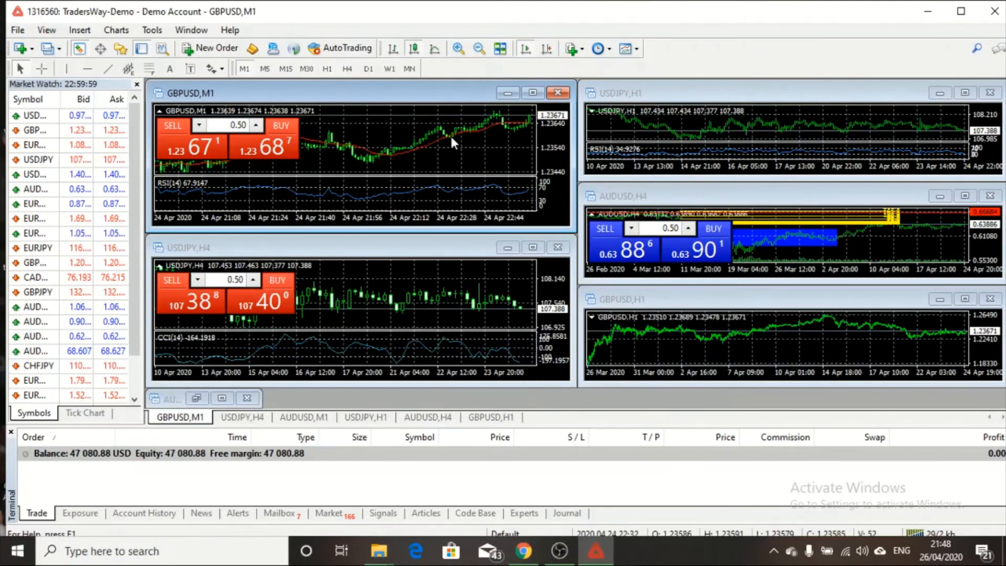
pyautogui.moveTo(447, 48)
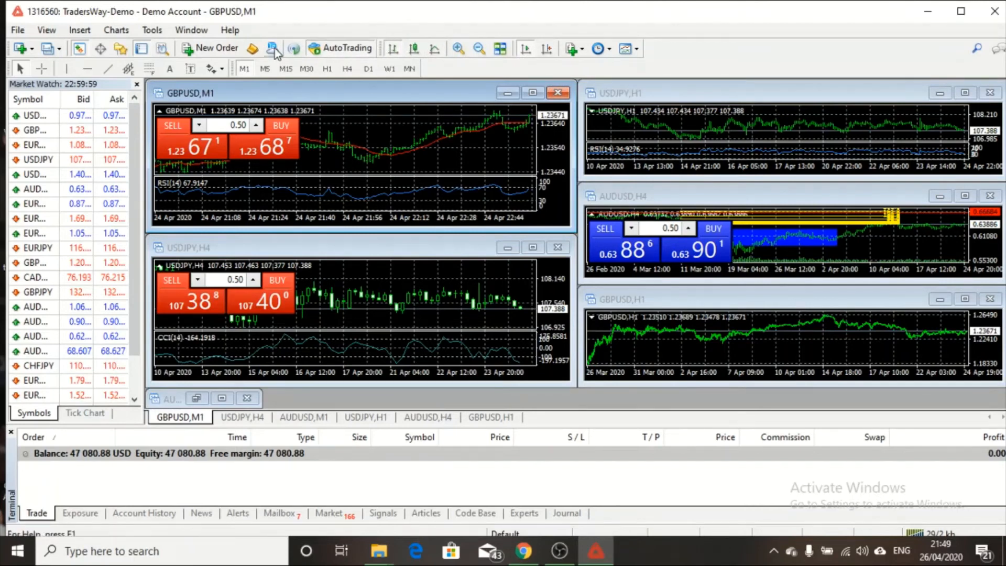
pyautogui.moveTo(282, 54)
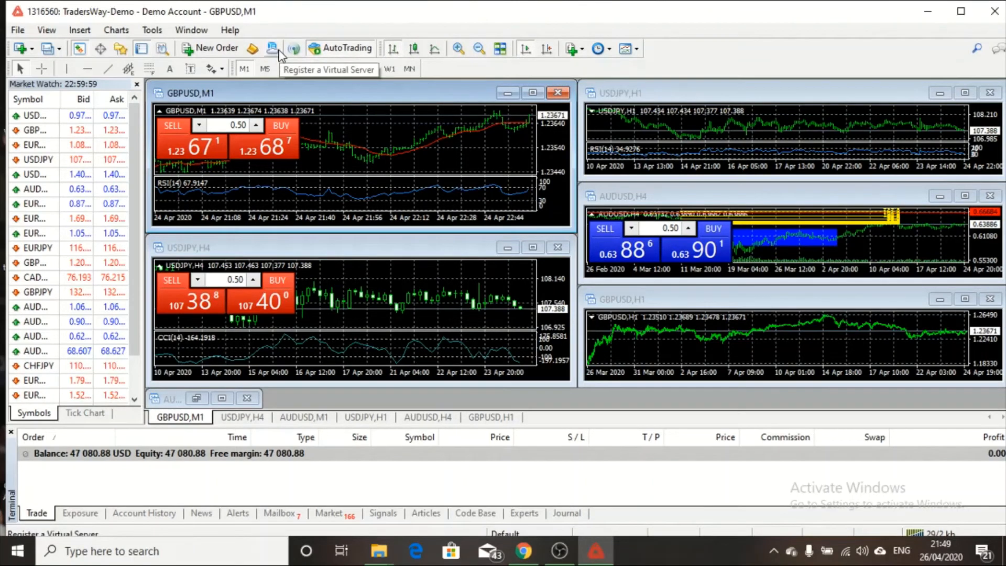
pyautogui.moveTo(249, 48)
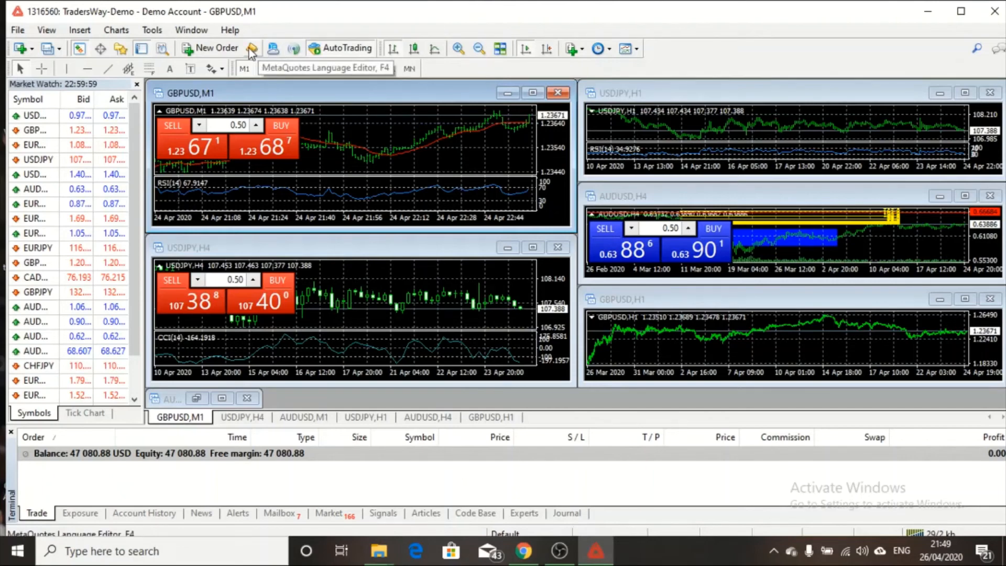
pyautogui.click(210, 48)
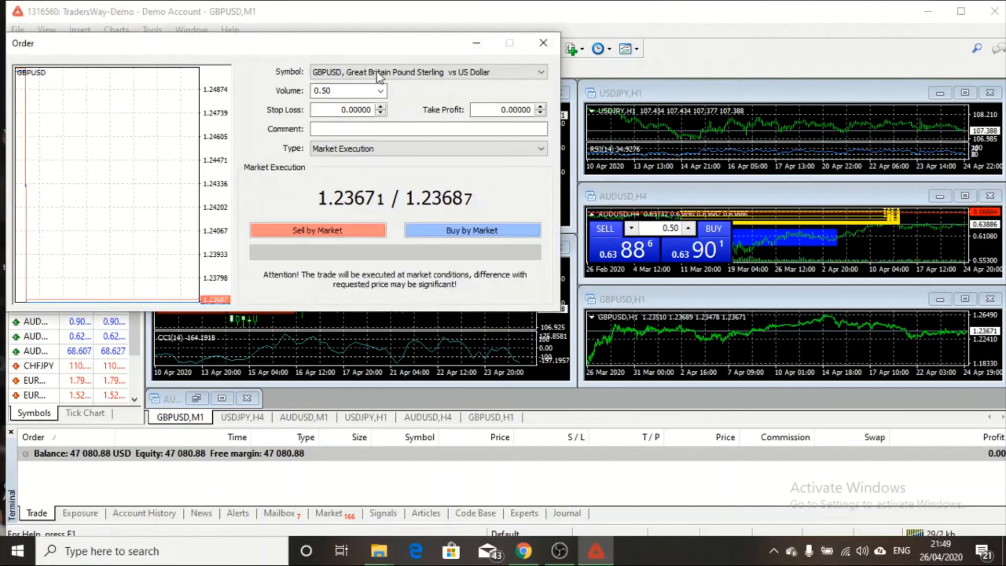
pyautogui.click(543, 42)
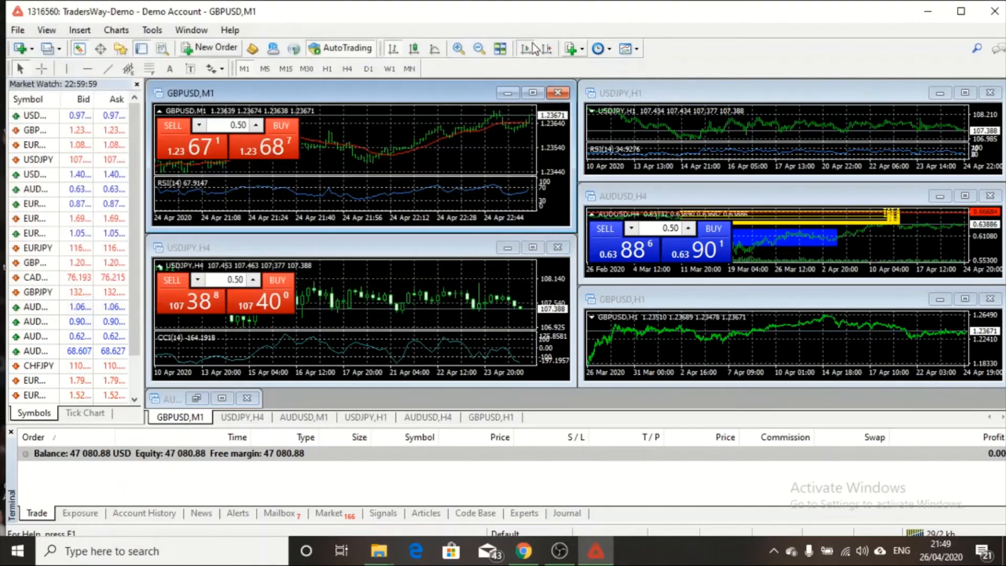
pyautogui.moveTo(163, 48)
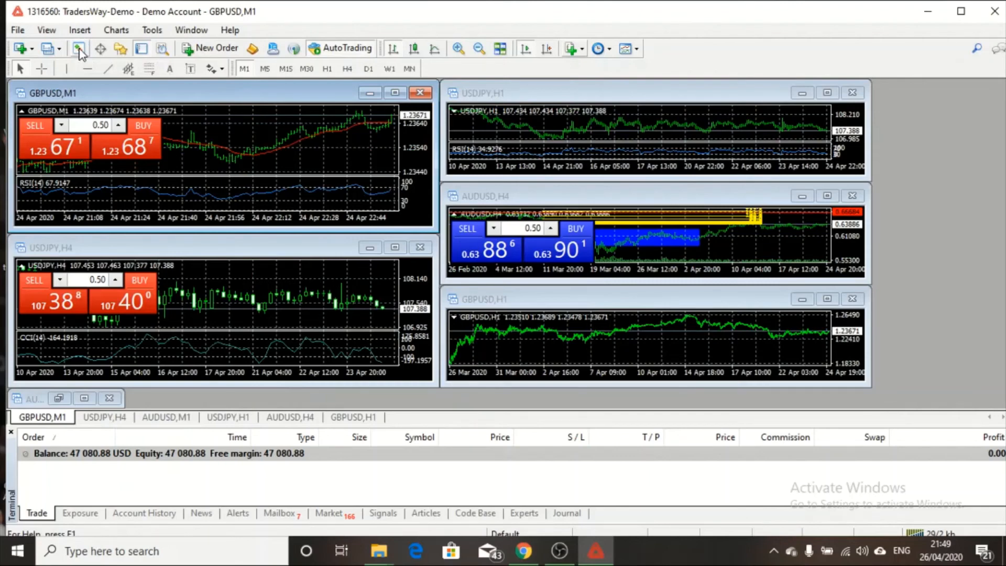
pyautogui.click(76, 48)
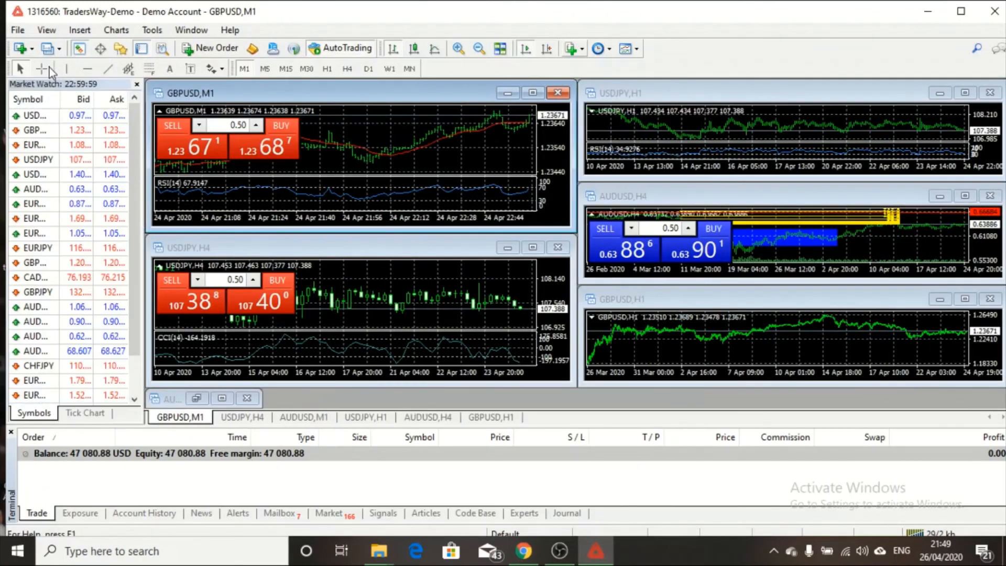
pyautogui.click(46, 48)
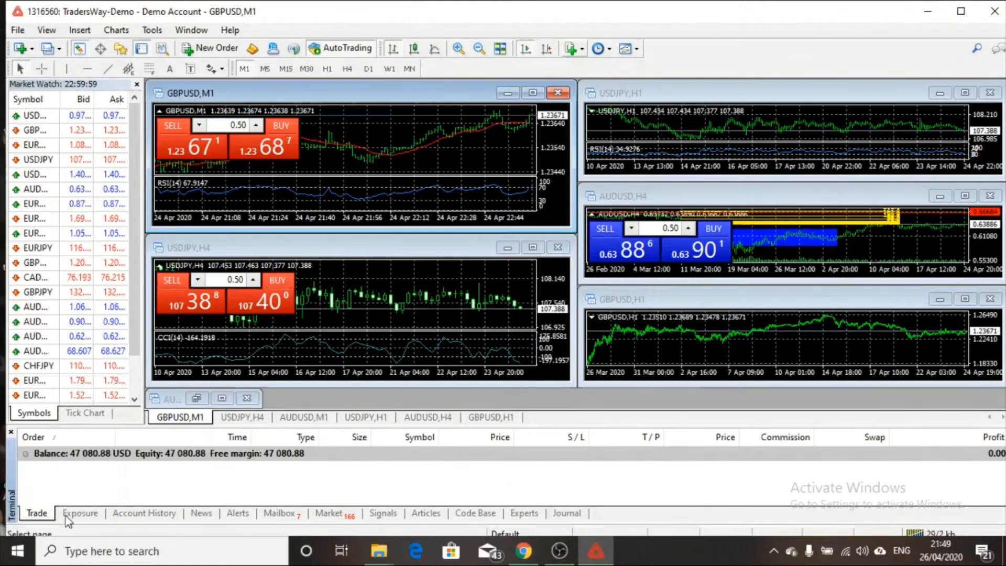
# - Browse the terminal's Exposure, Account History, News and Alerts pages, landing on Mailbox
pyautogui.click(80, 513)
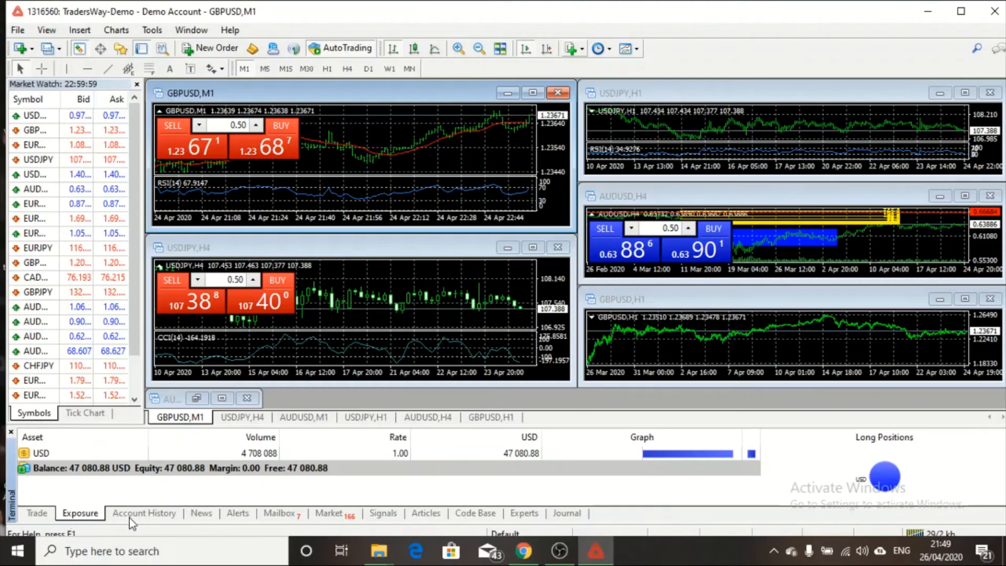
pyautogui.click(144, 513)
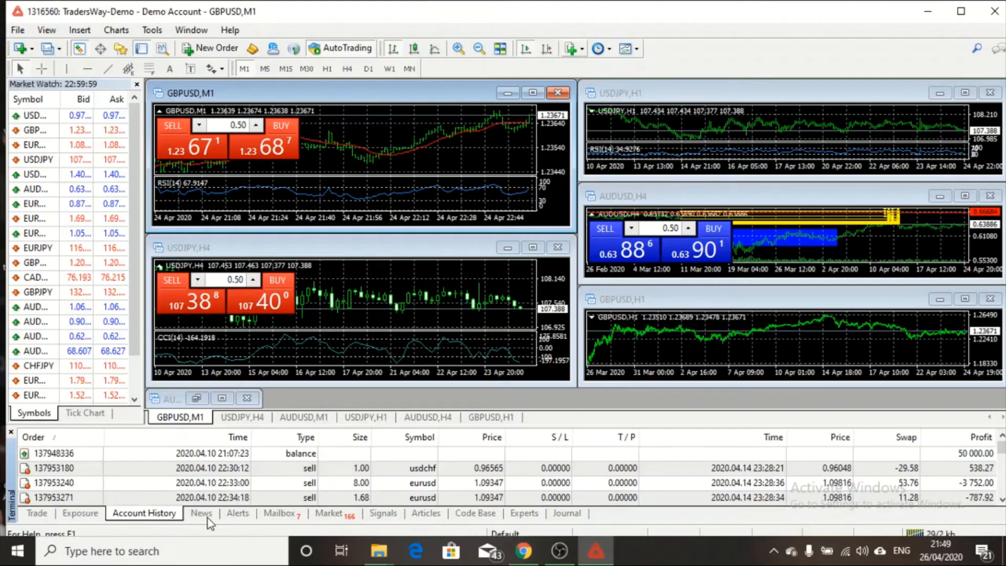
pyautogui.click(201, 514)
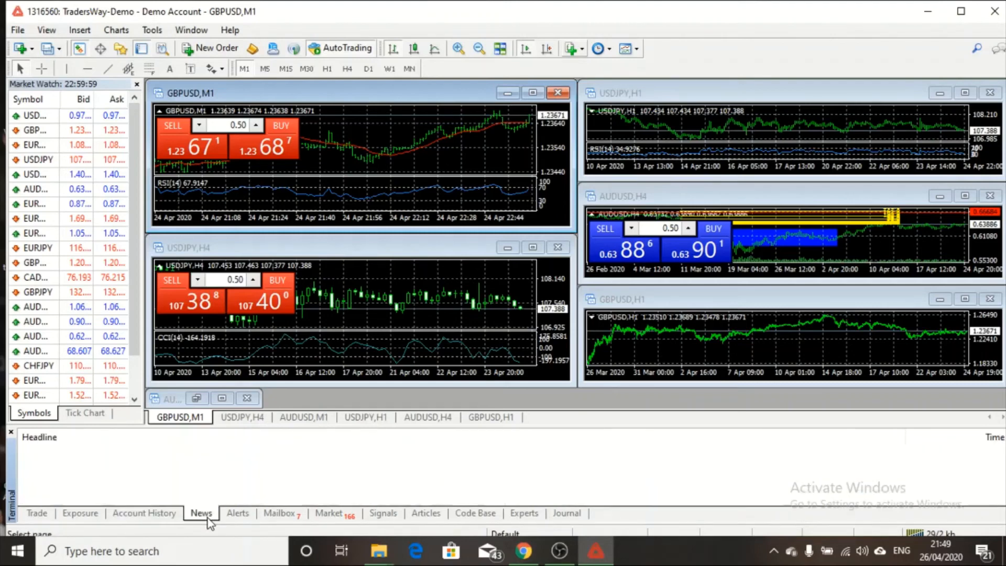
pyautogui.click(238, 514)
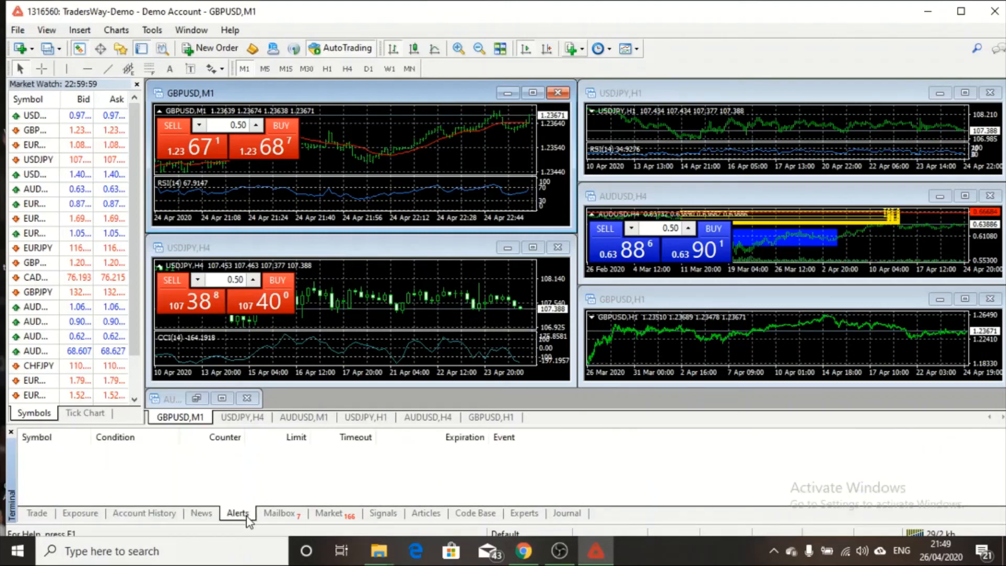
pyautogui.click(279, 513)
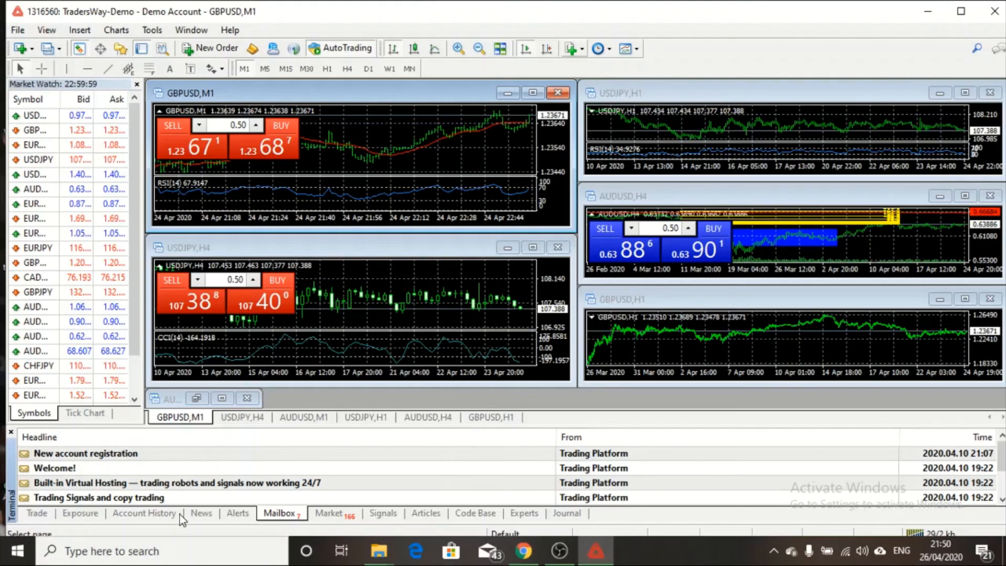
pyautogui.moveTo(329, 517)
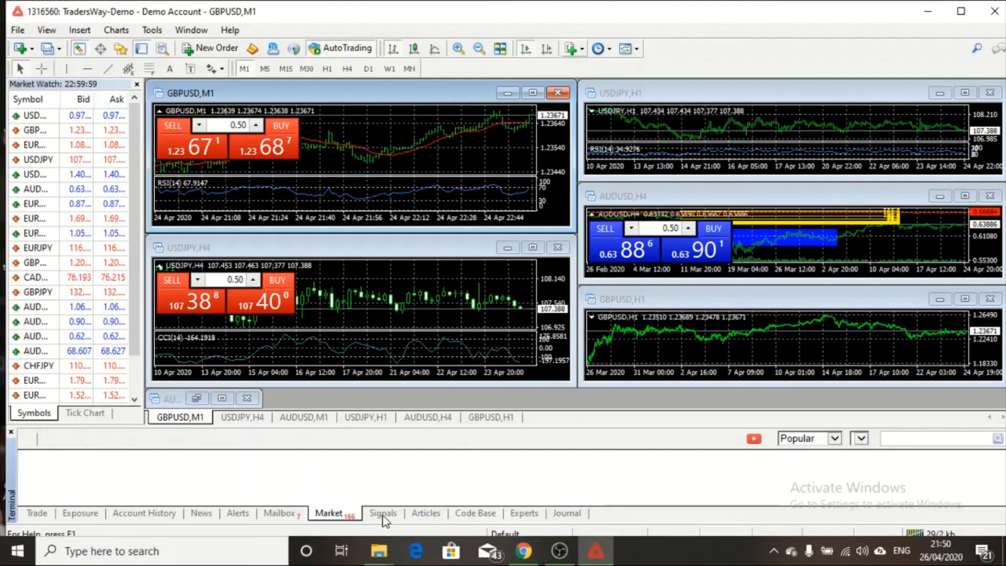
pyautogui.moveTo(389, 526)
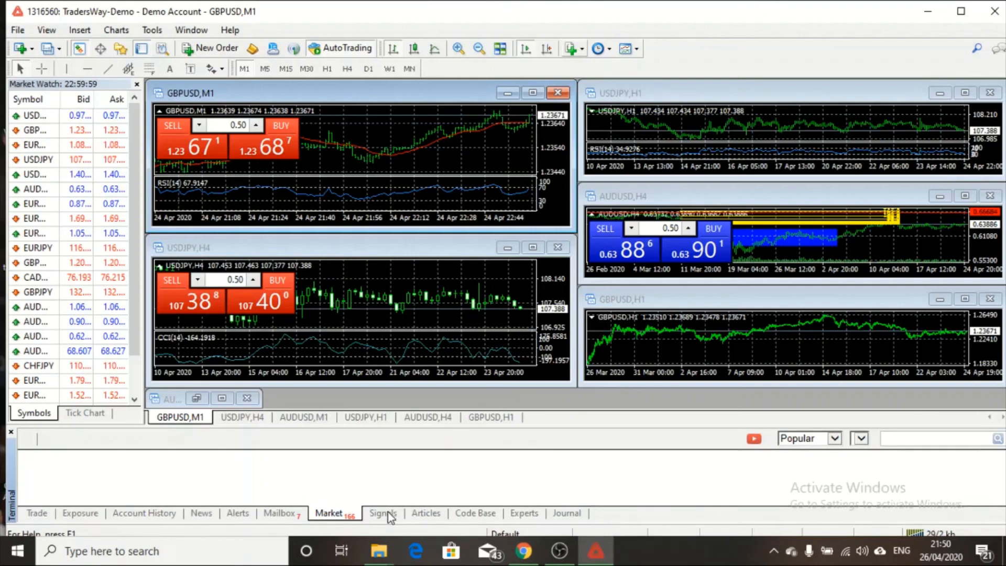
# - Browse the terminal's Signals, Articles and Code Base pages, landing on the Experts log
pyautogui.click(384, 514)
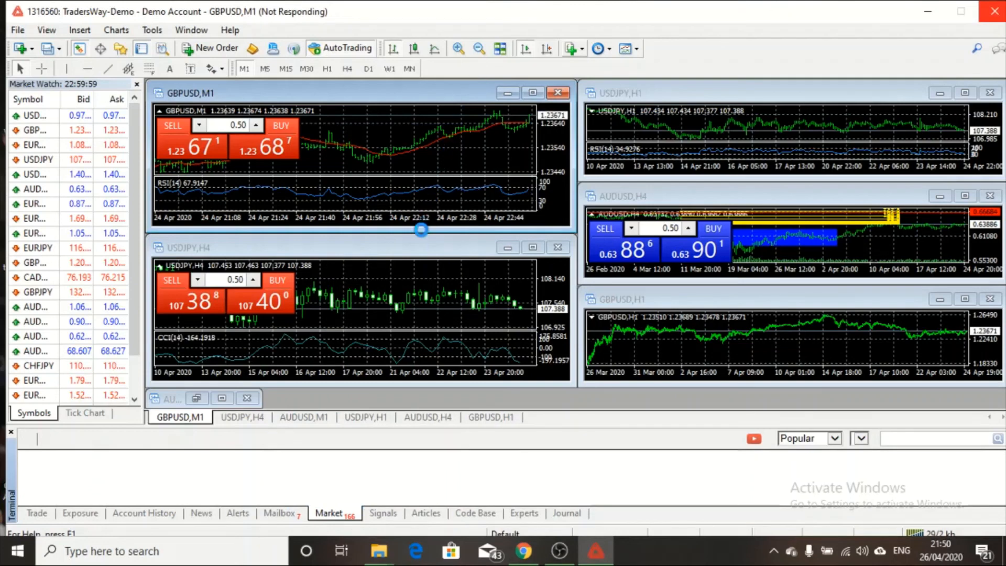
pyautogui.moveTo(478, 161)
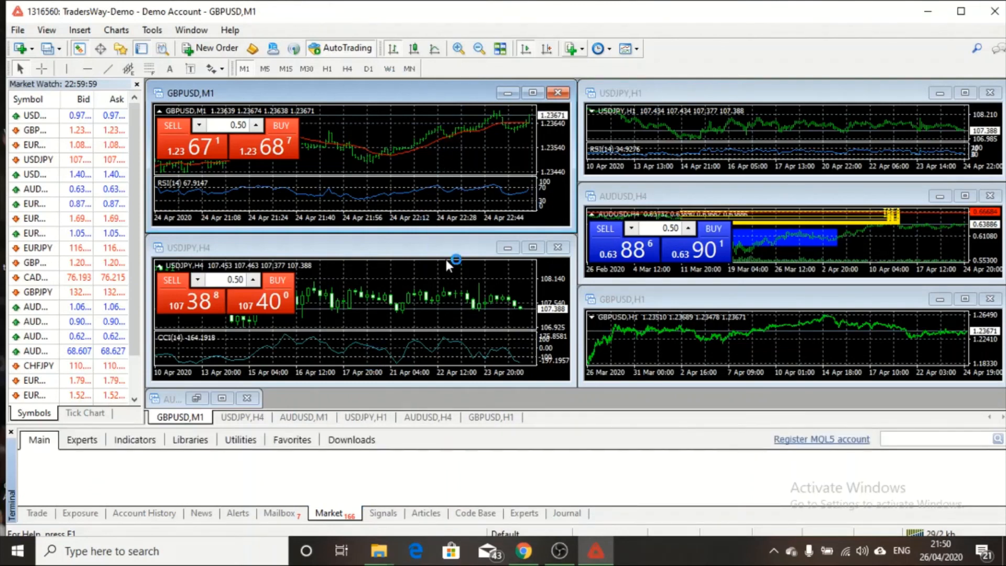
pyautogui.click(383, 514)
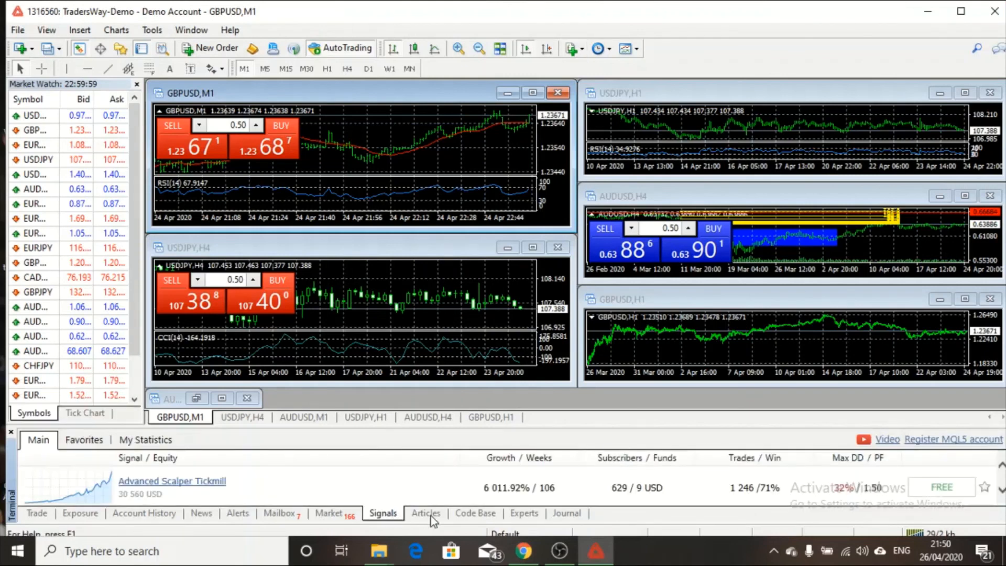
pyautogui.moveTo(56, 500)
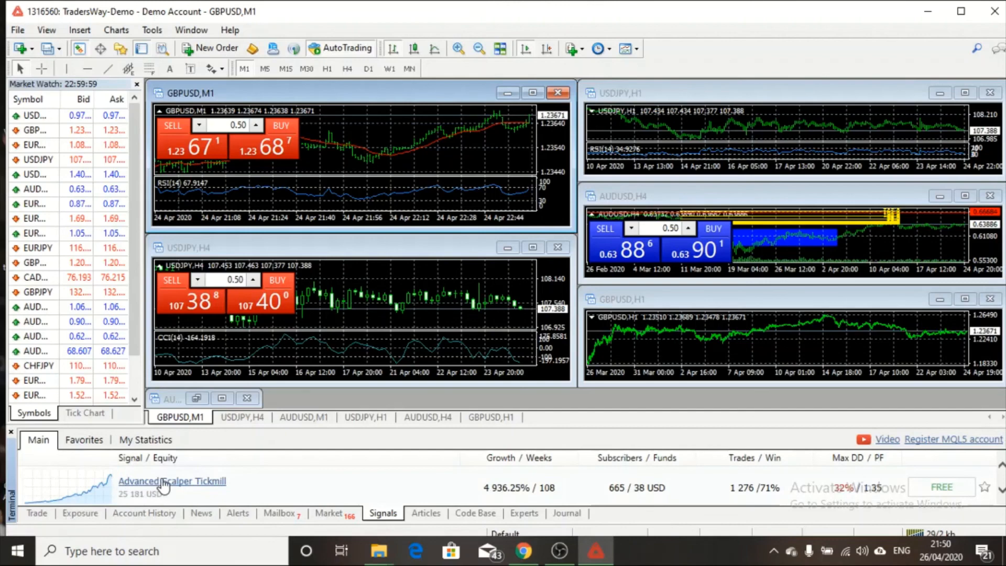
pyautogui.click(426, 514)
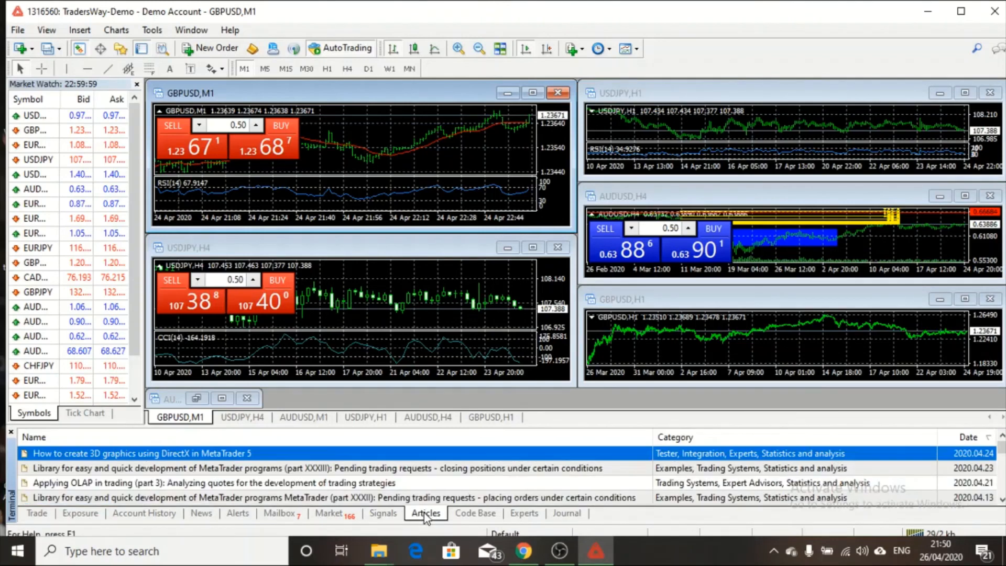
pyautogui.click(476, 513)
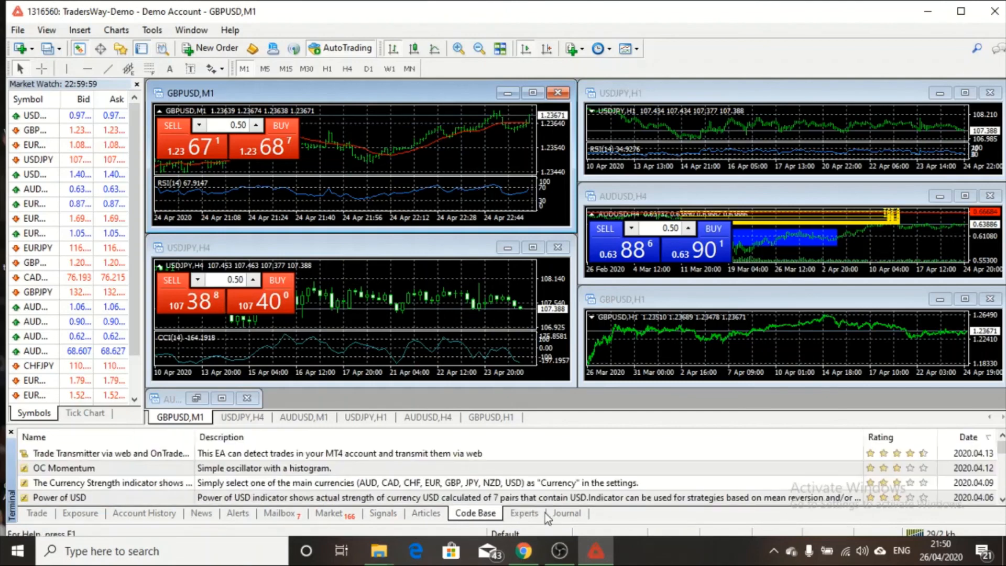
pyautogui.click(524, 514)
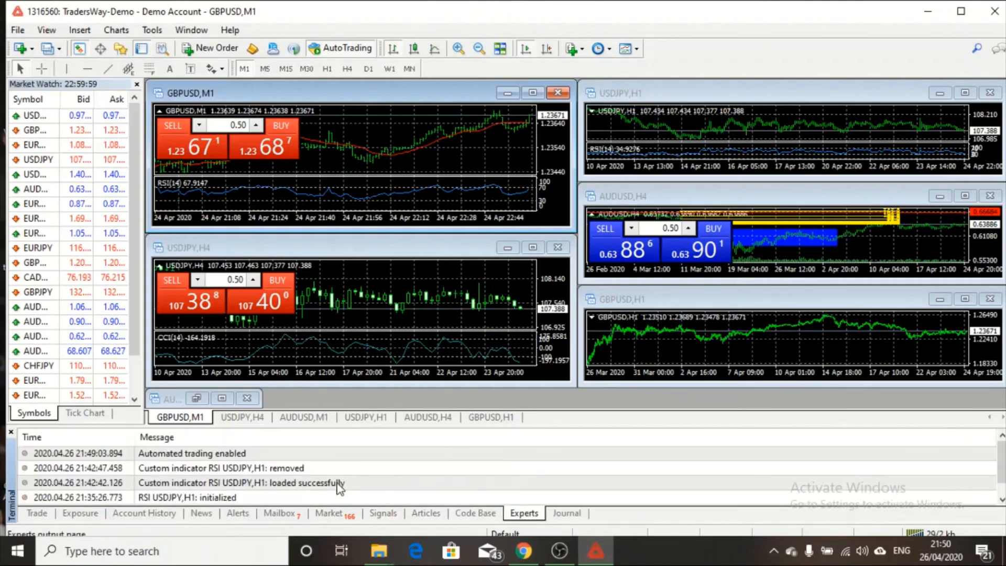